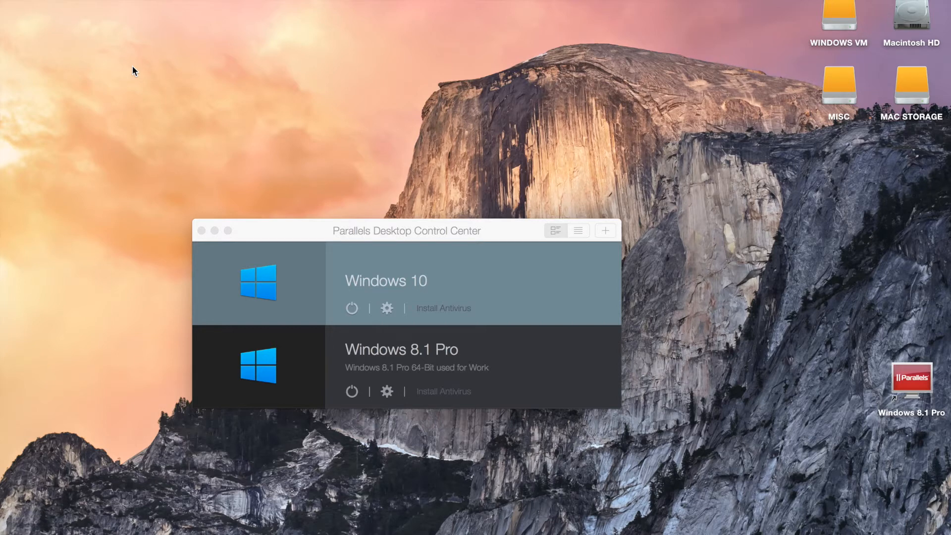
mouse_move(357, 237)
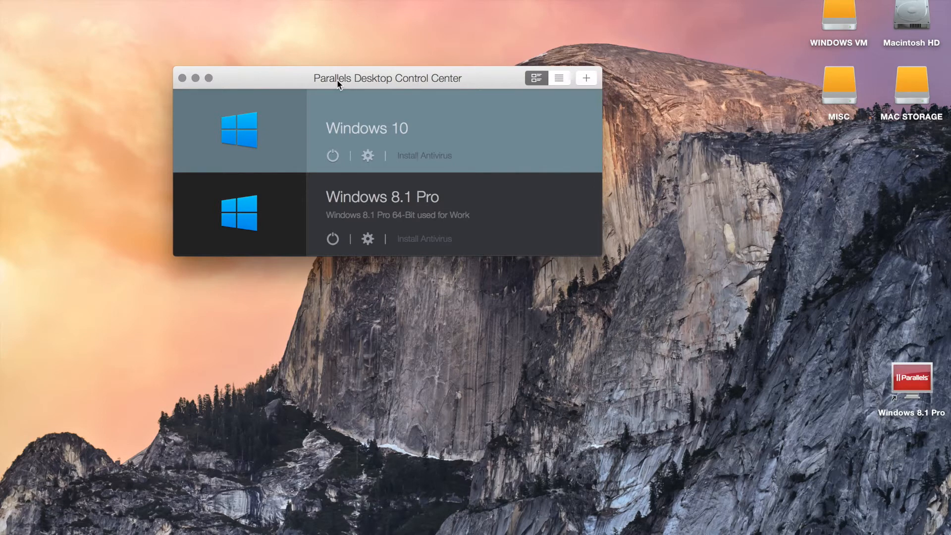
mouse_move(840, 72)
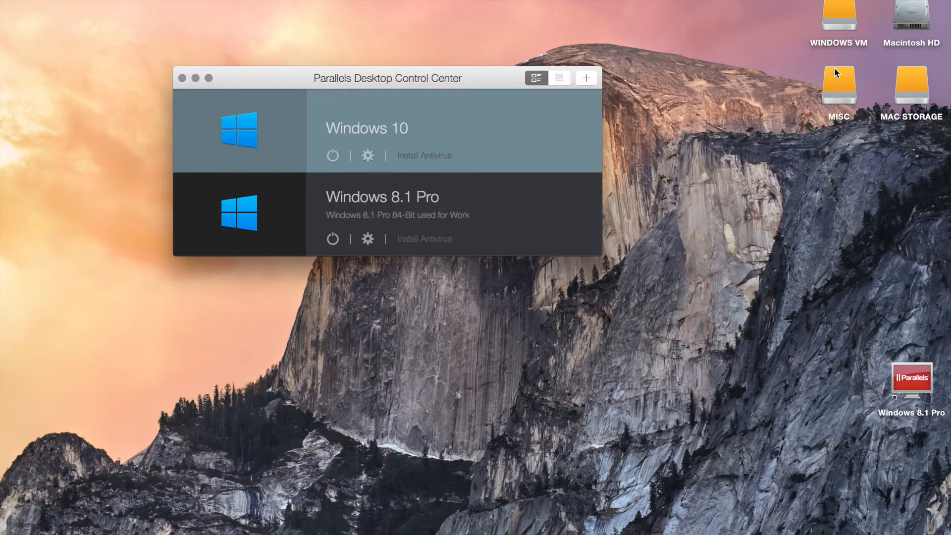
mouse_move(841, 186)
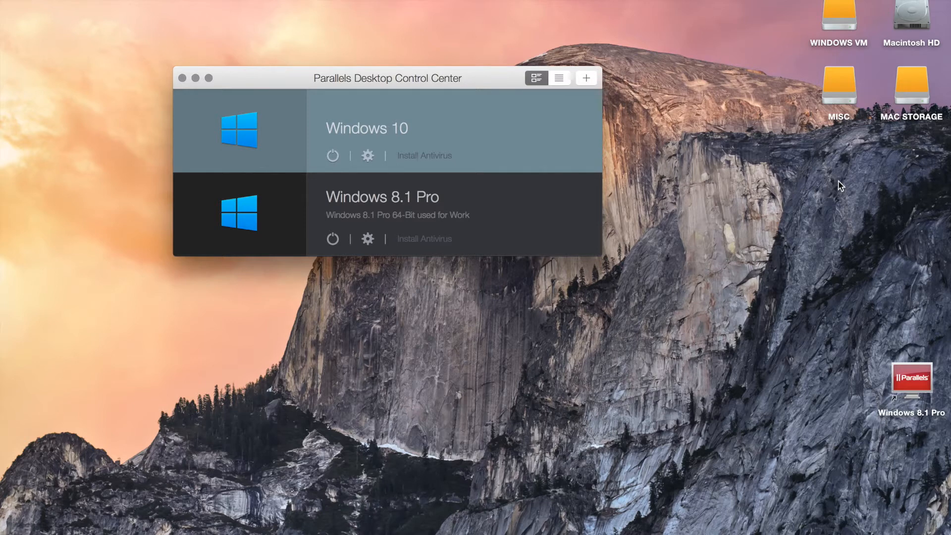
mouse_move(836, 109)
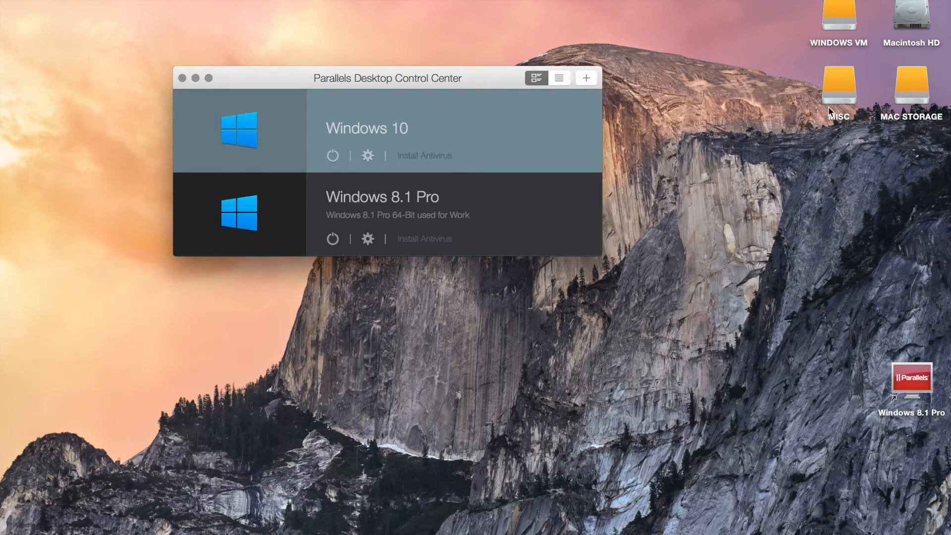
- Select the external Seagate drive and show its partition layout in Disk Utility
text(d)
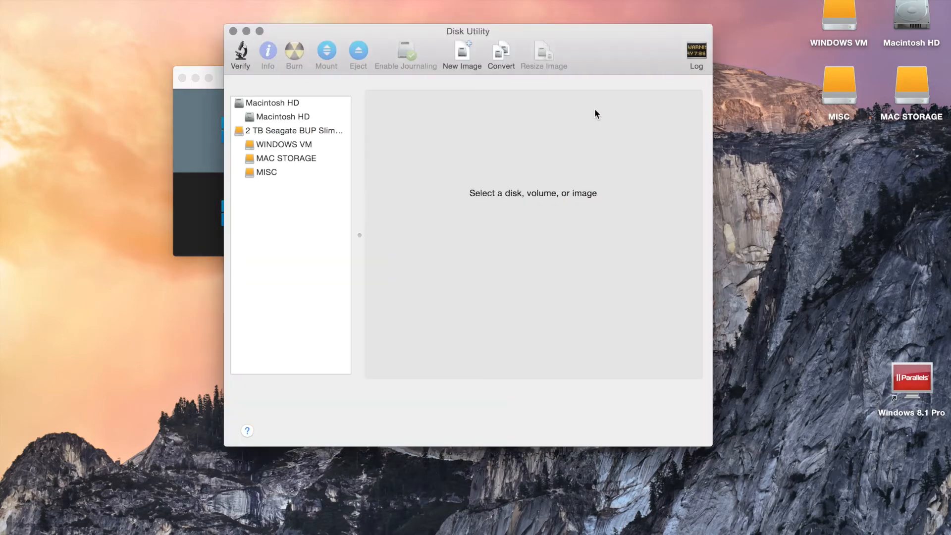
click(287, 157)
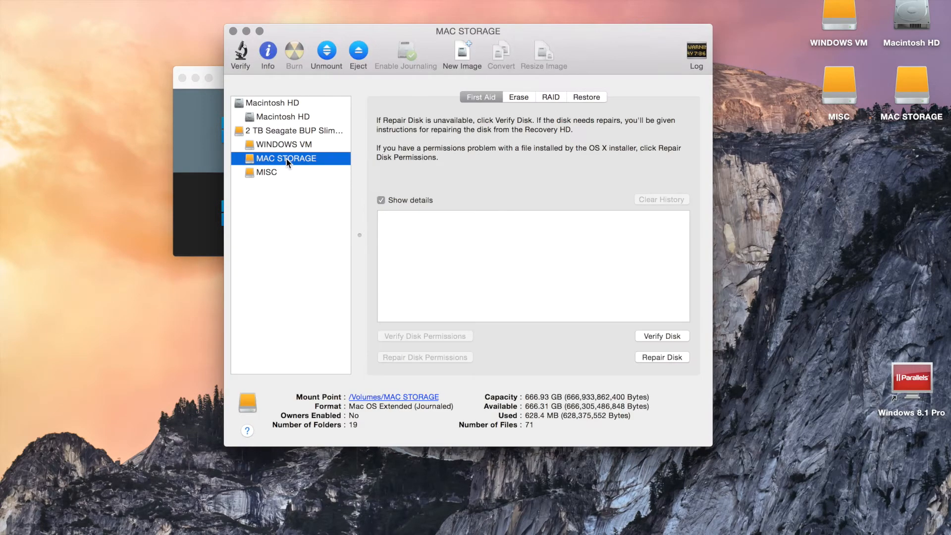
click(295, 131)
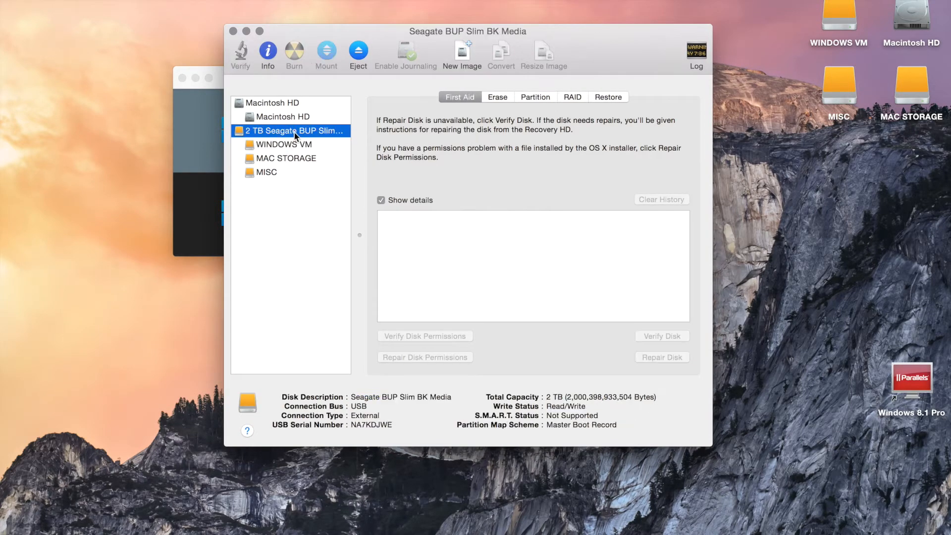
click(534, 97)
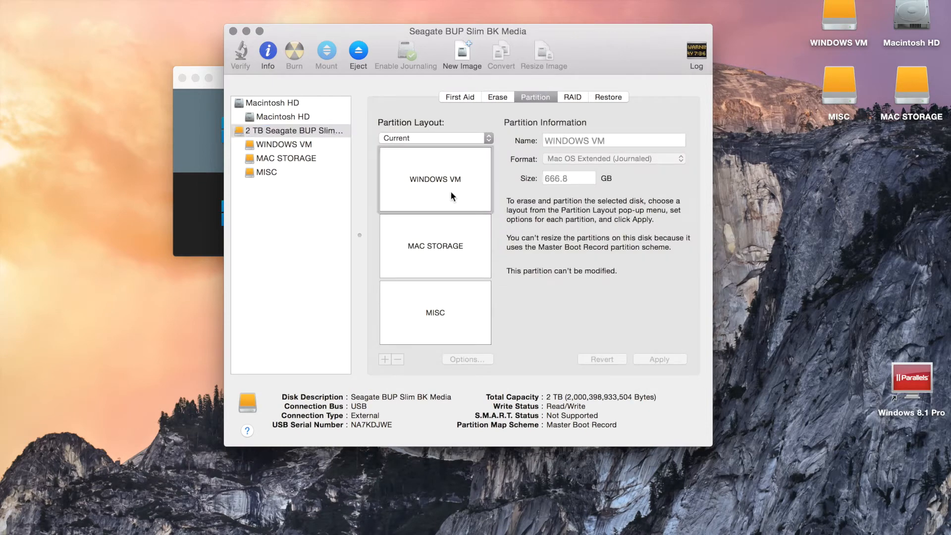
- Inspect the WINDOWS VM, MAC STORAGE and MISC partitions, about 667 GB each
click(434, 246)
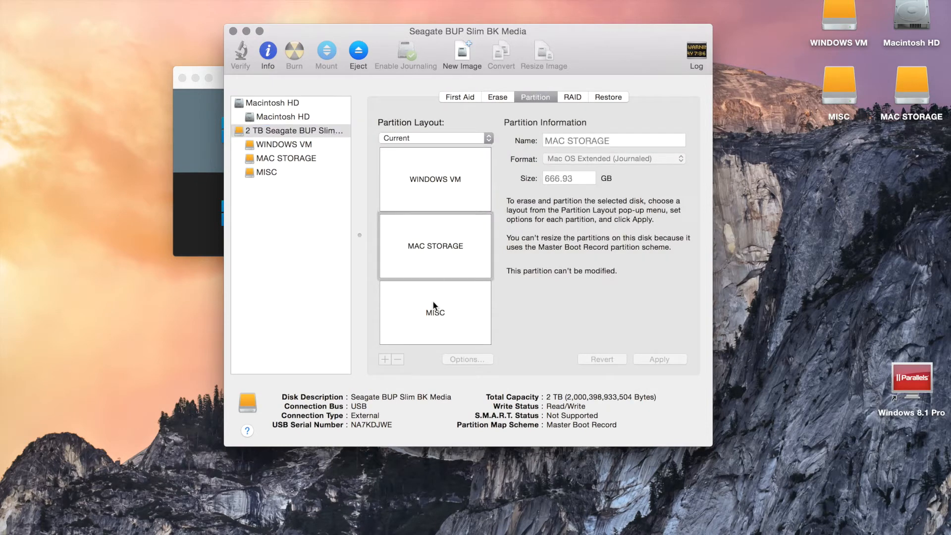
click(434, 312)
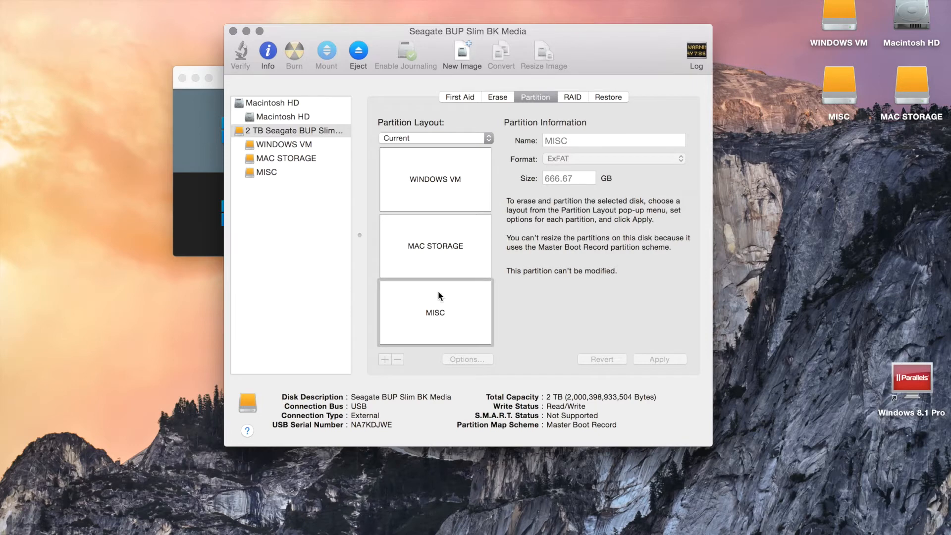
mouse_move(421, 317)
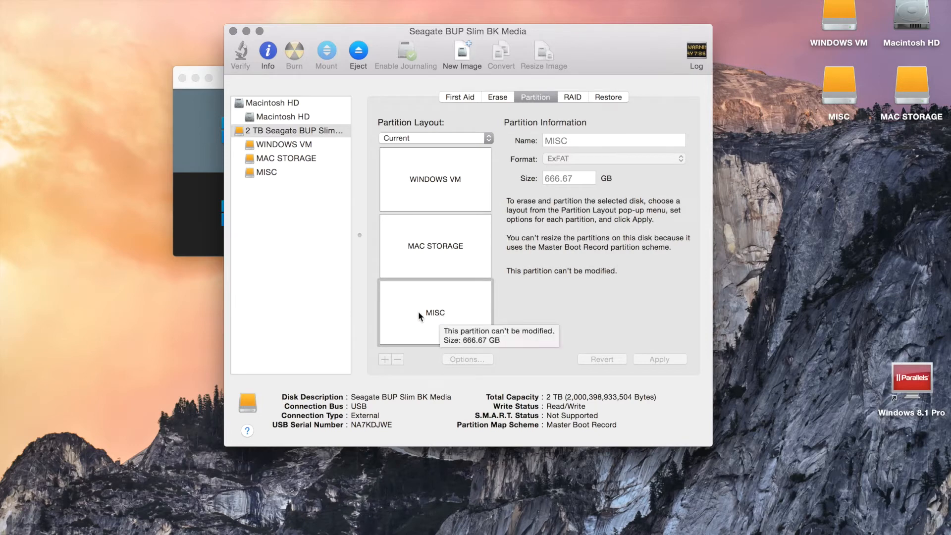
mouse_move(442, 254)
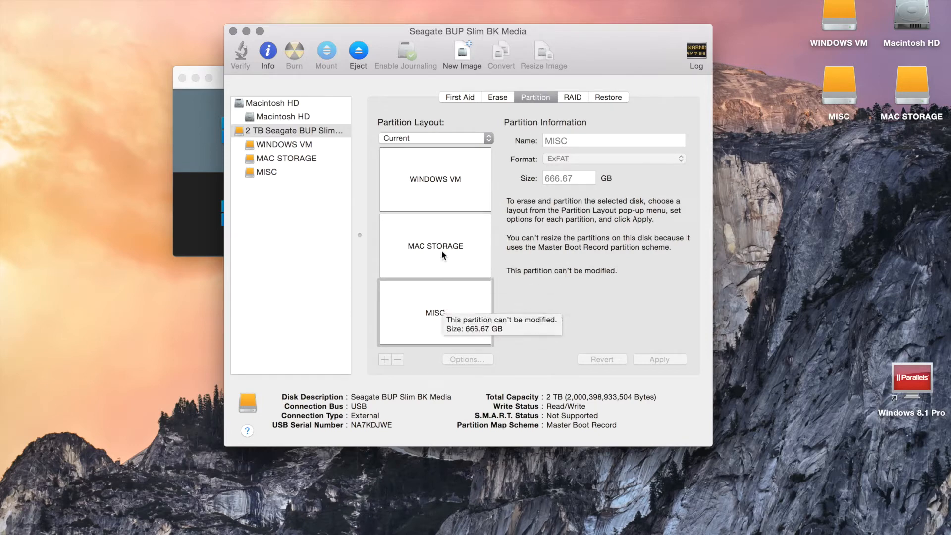
mouse_move(426, 322)
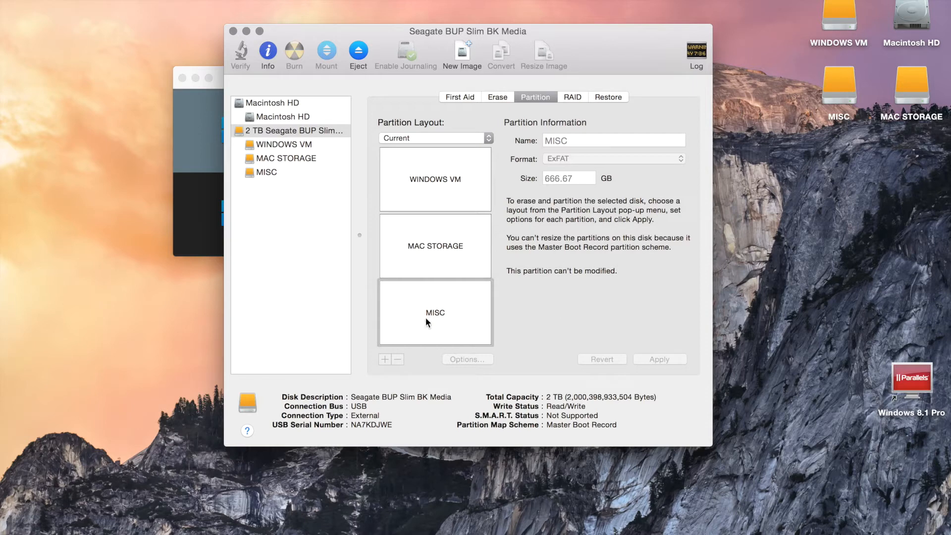
mouse_move(434, 312)
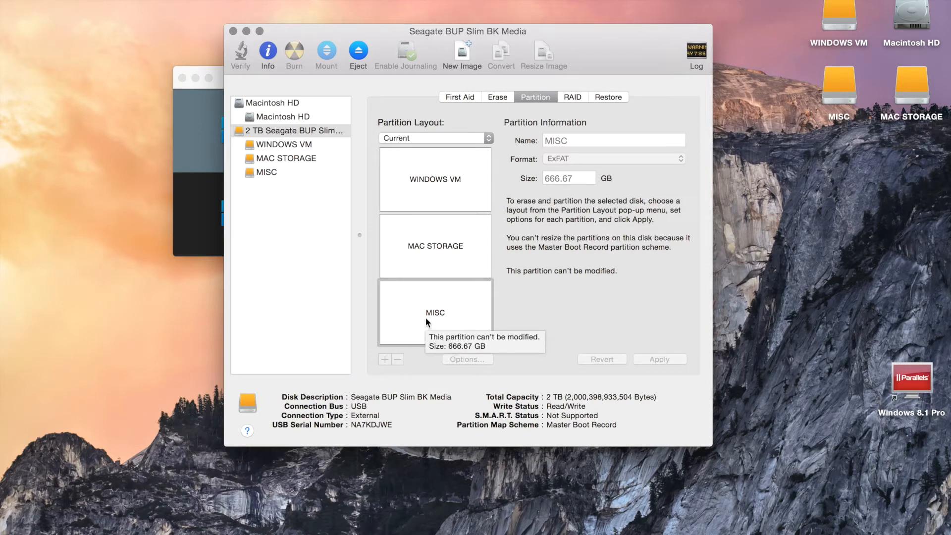
mouse_move(452, 270)
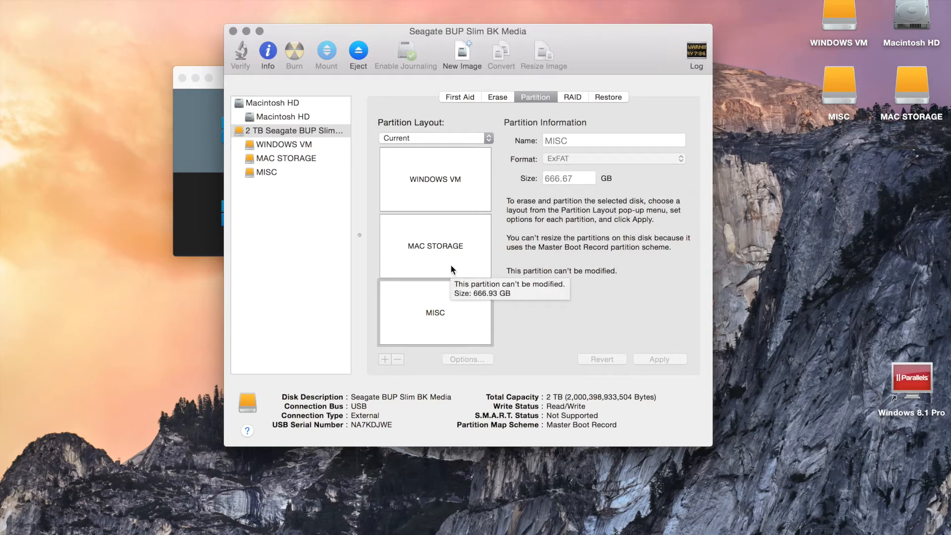
click(434, 246)
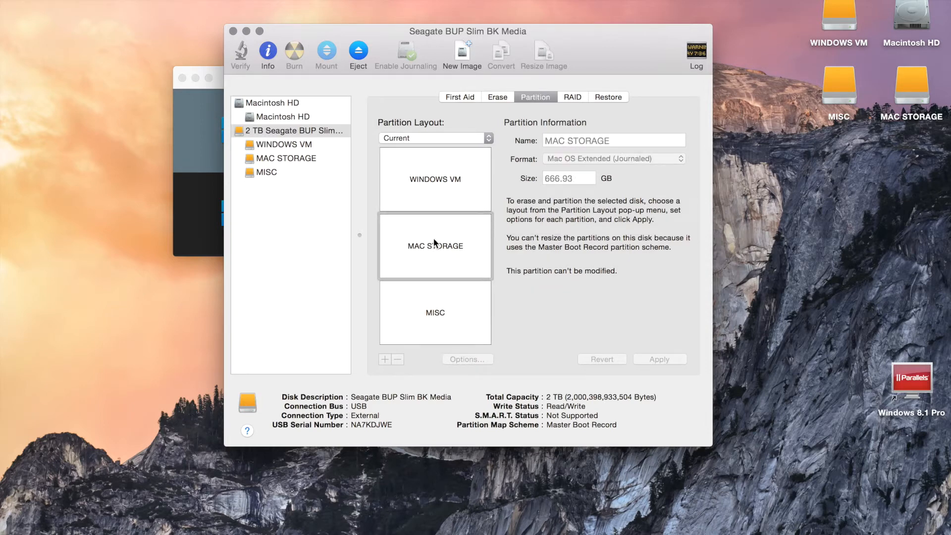
click(434, 179)
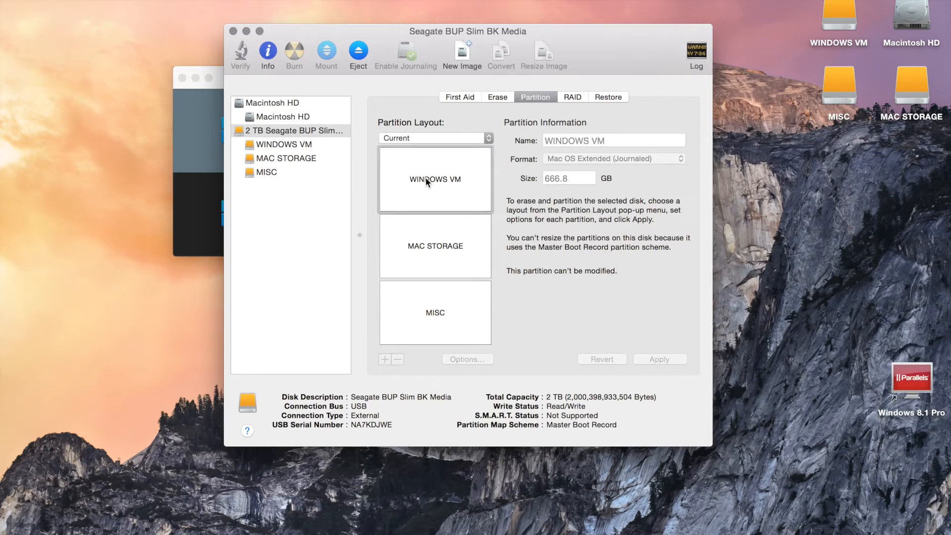
mouse_move(424, 254)
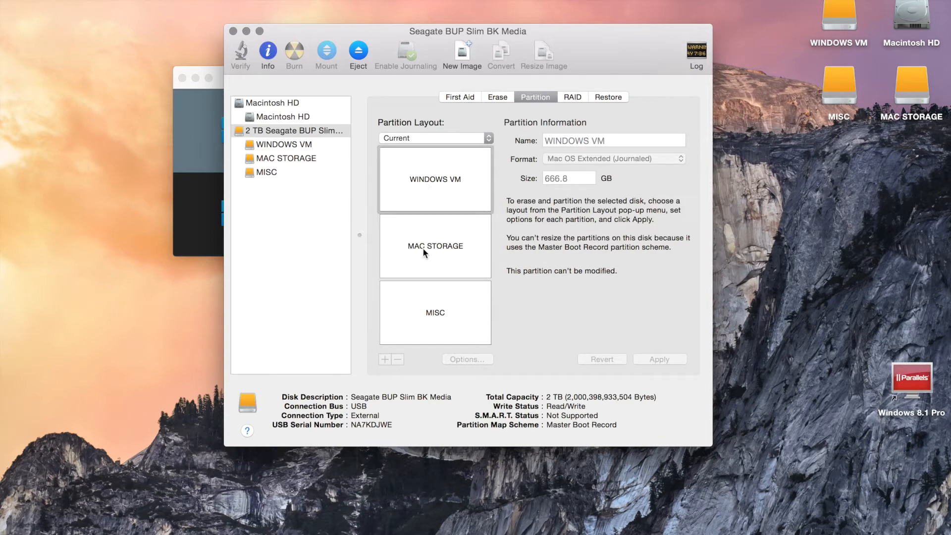
click(435, 246)
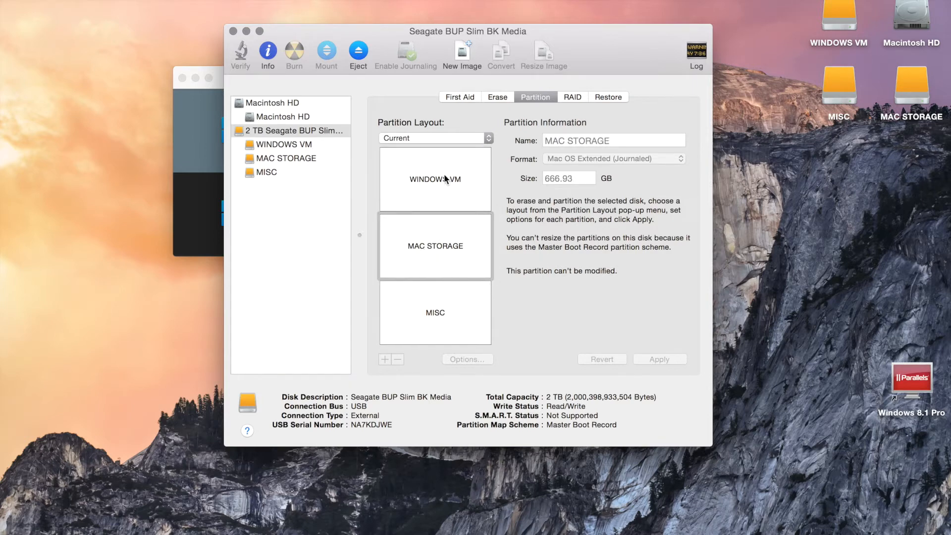
click(434, 179)
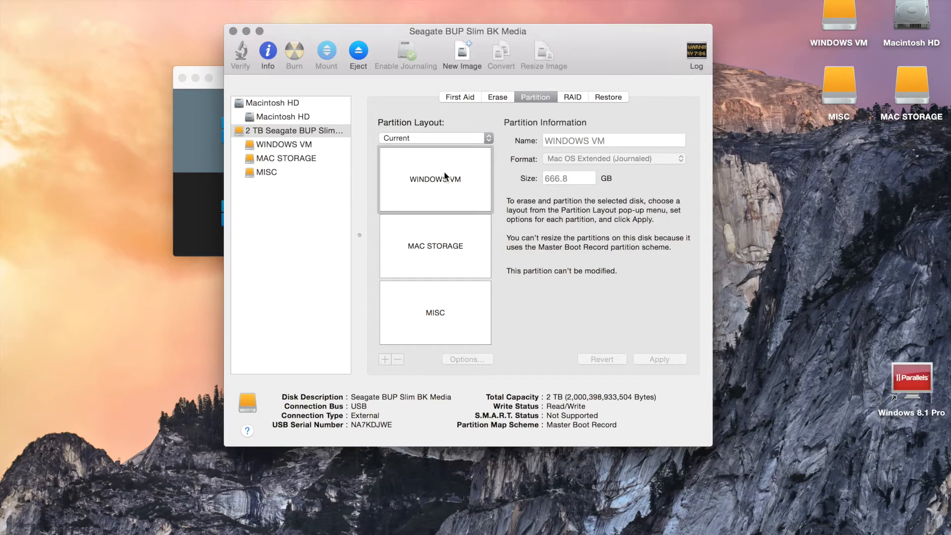
click(435, 246)
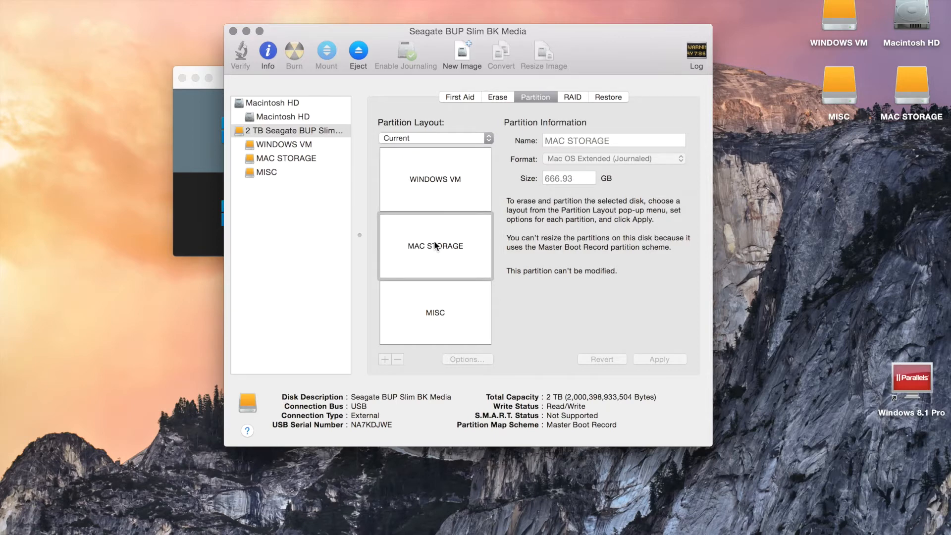
click(434, 312)
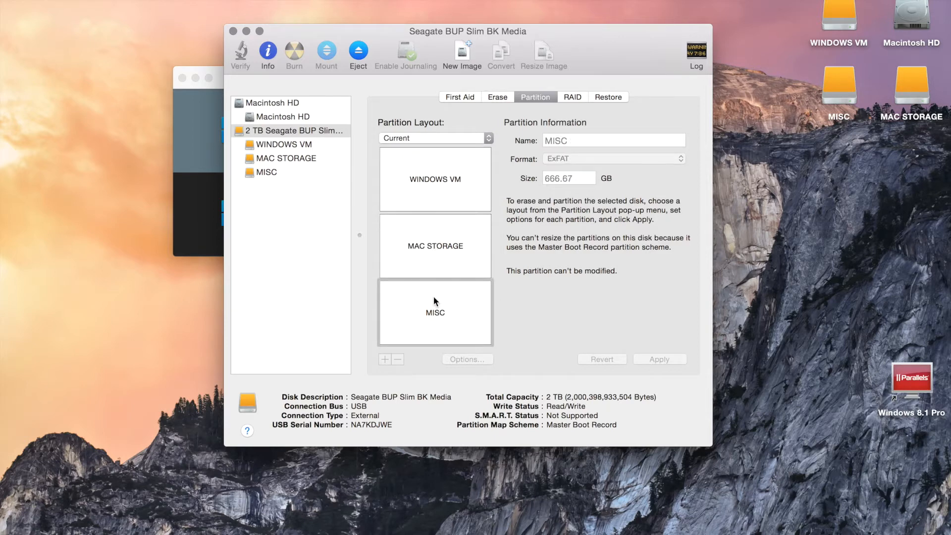
click(434, 246)
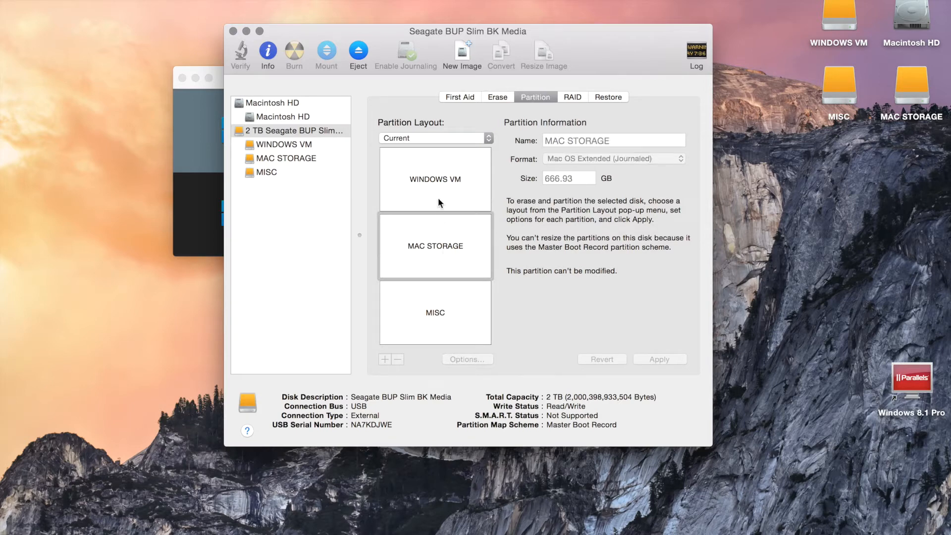
click(434, 179)
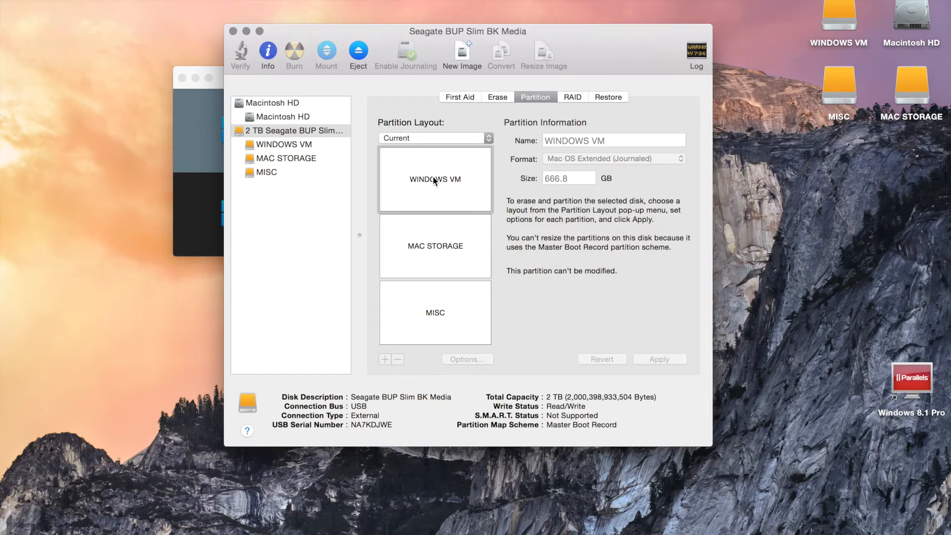
mouse_move(540, 244)
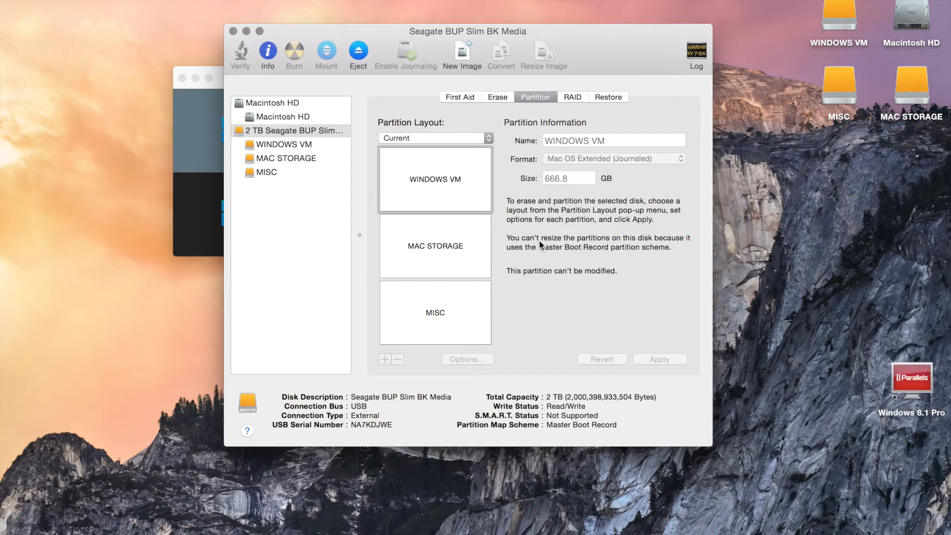
mouse_move(574, 172)
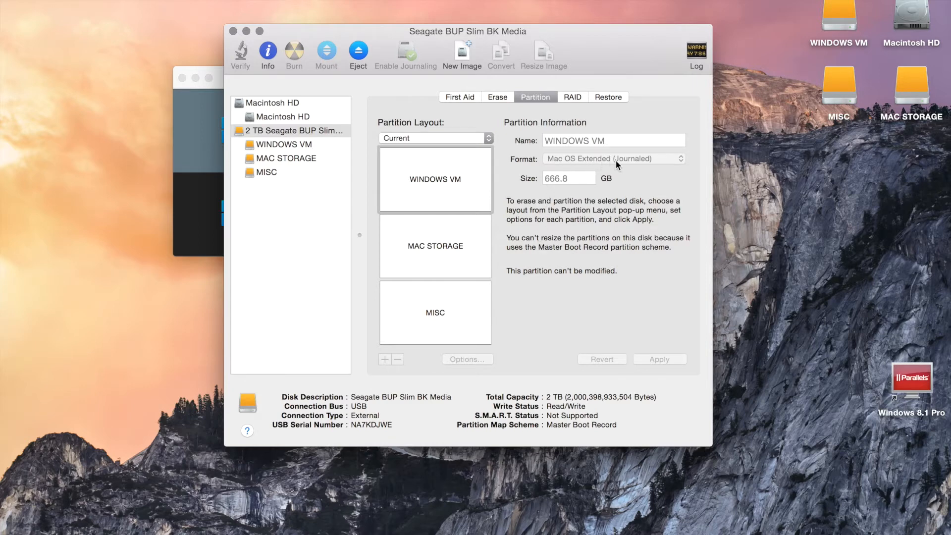
mouse_move(614, 165)
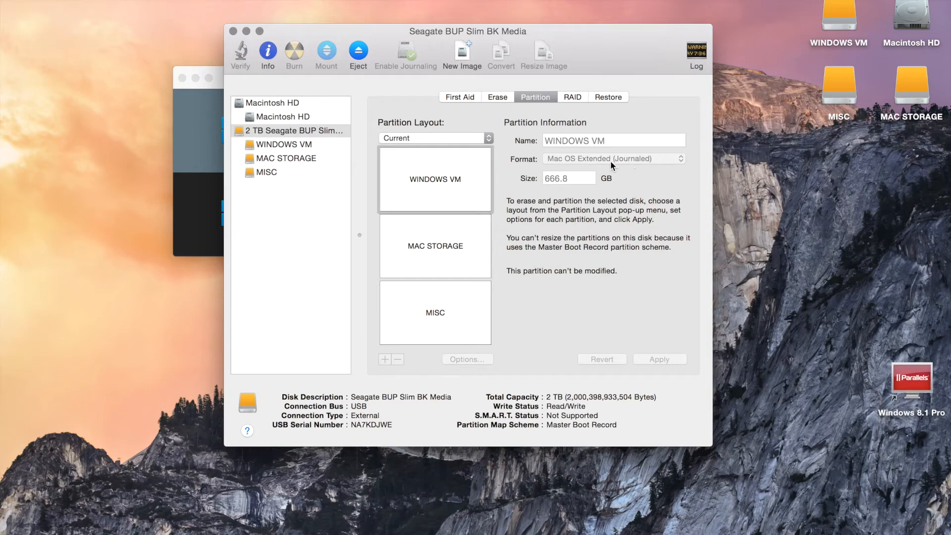
mouse_move(581, 159)
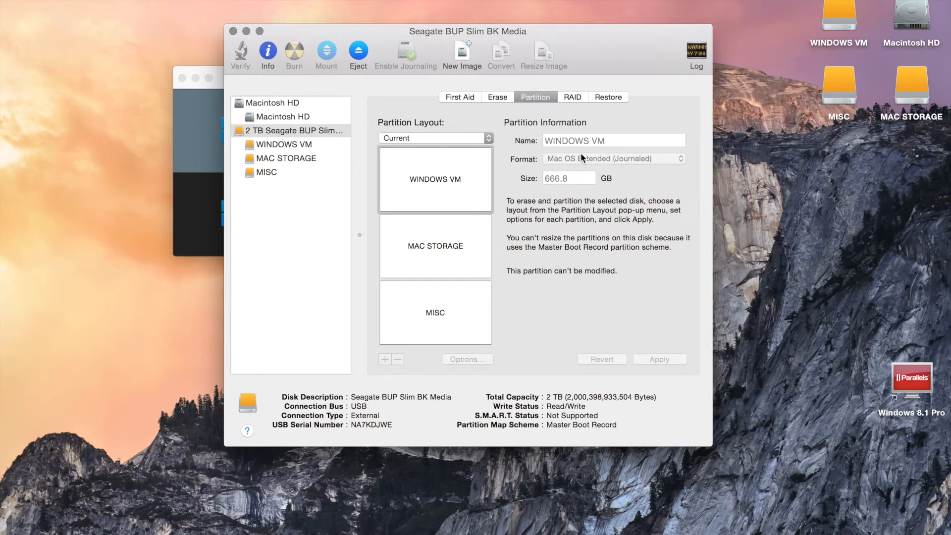
mouse_move(295, 58)
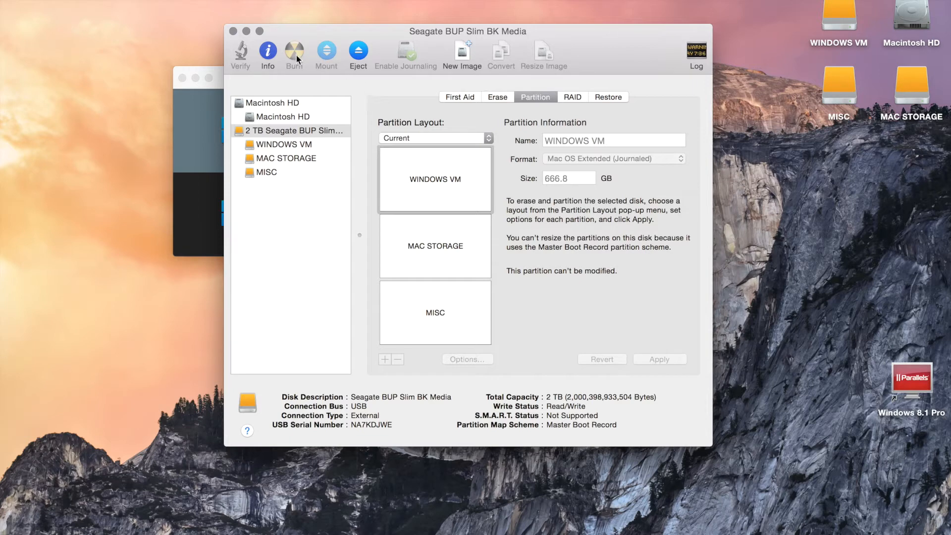
mouse_move(237, 36)
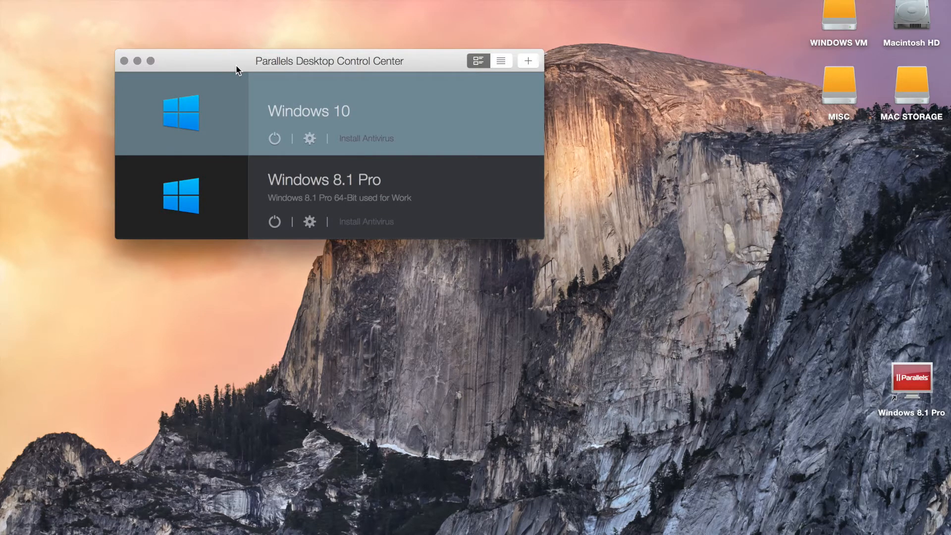
- Reposition the Control Center window and start the New Virtual Machine wizard
drag(237, 60, 226, 87)
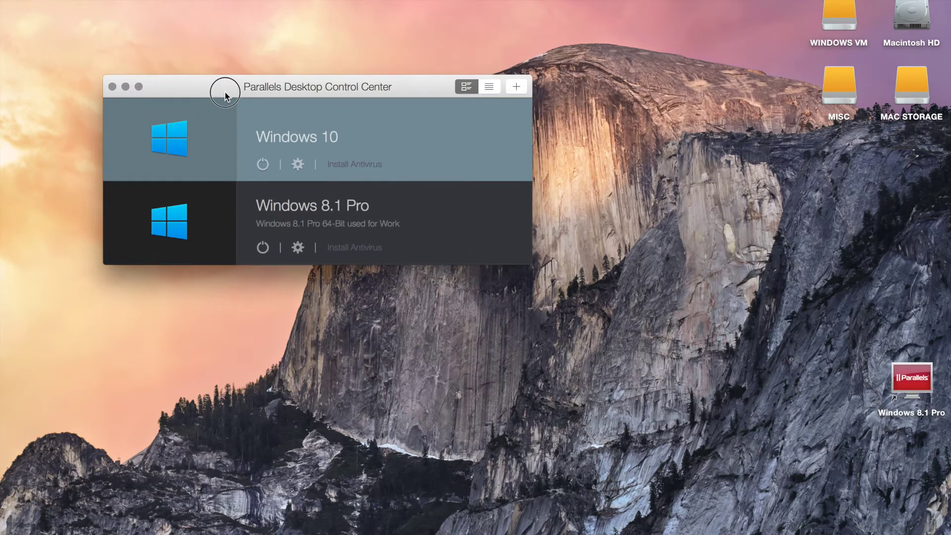
mouse_move(218, 89)
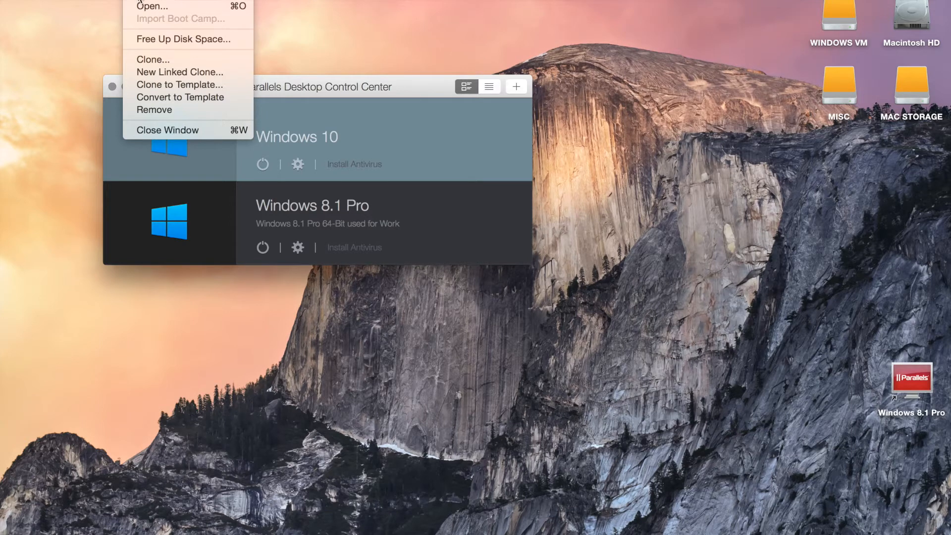
click(515, 86)
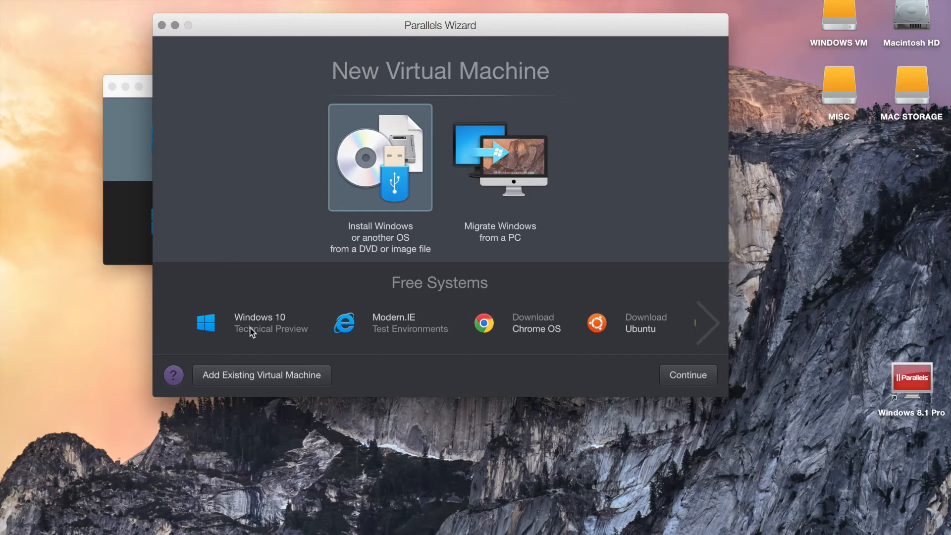
mouse_move(307, 184)
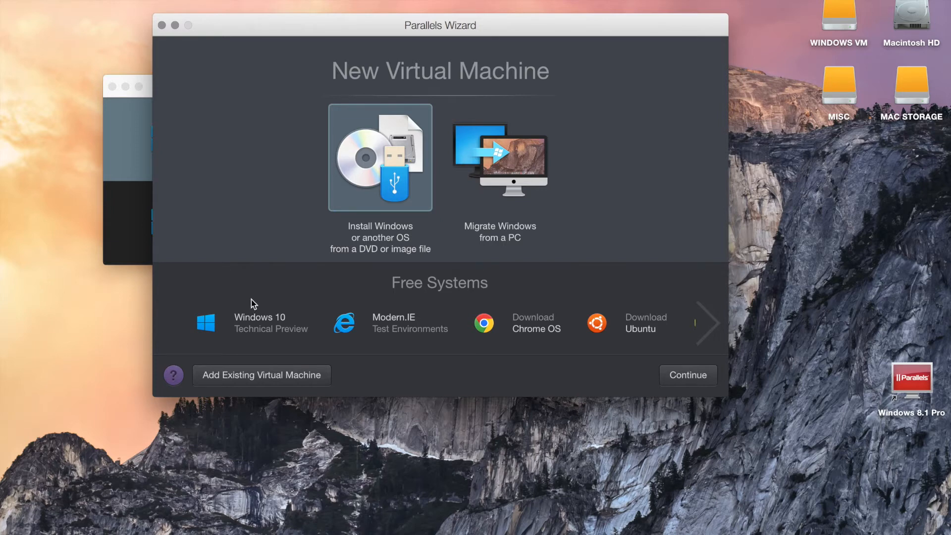
mouse_move(262, 349)
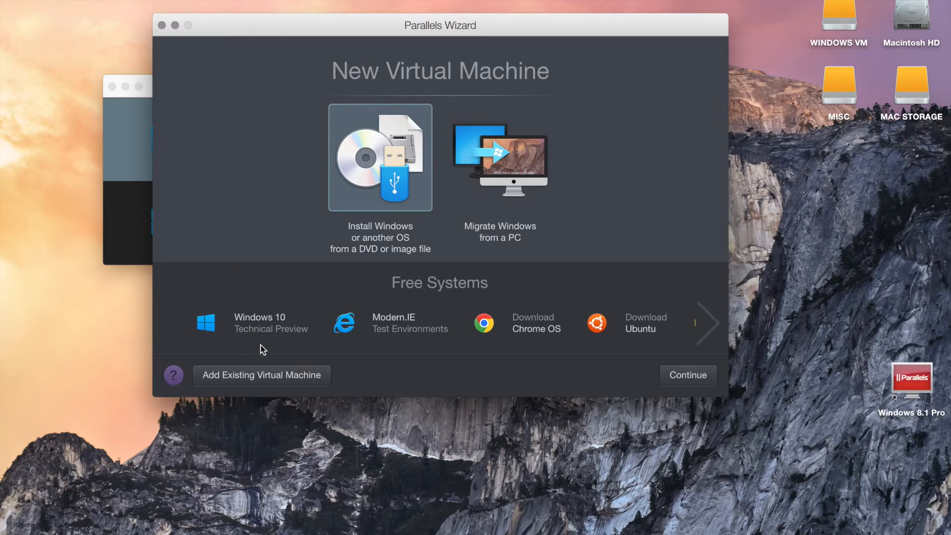
mouse_move(434, 342)
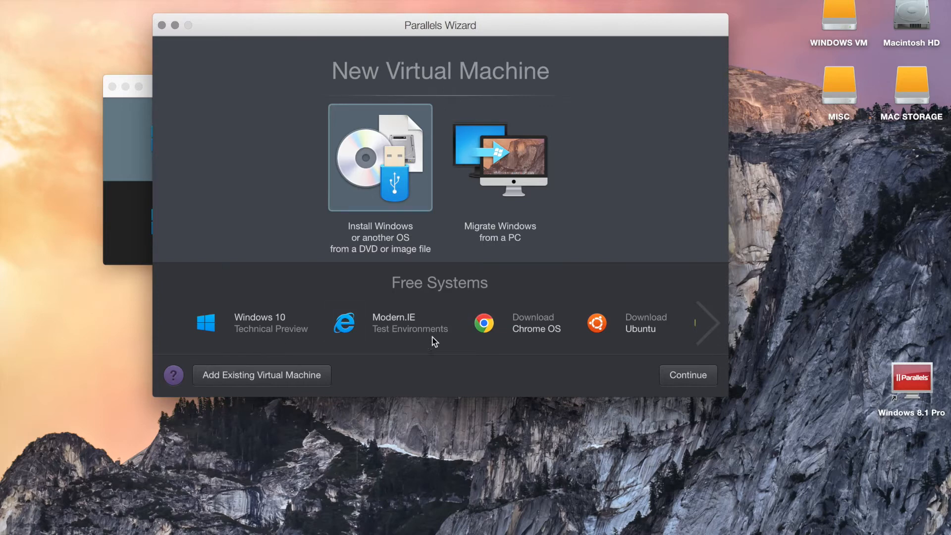
mouse_move(666, 341)
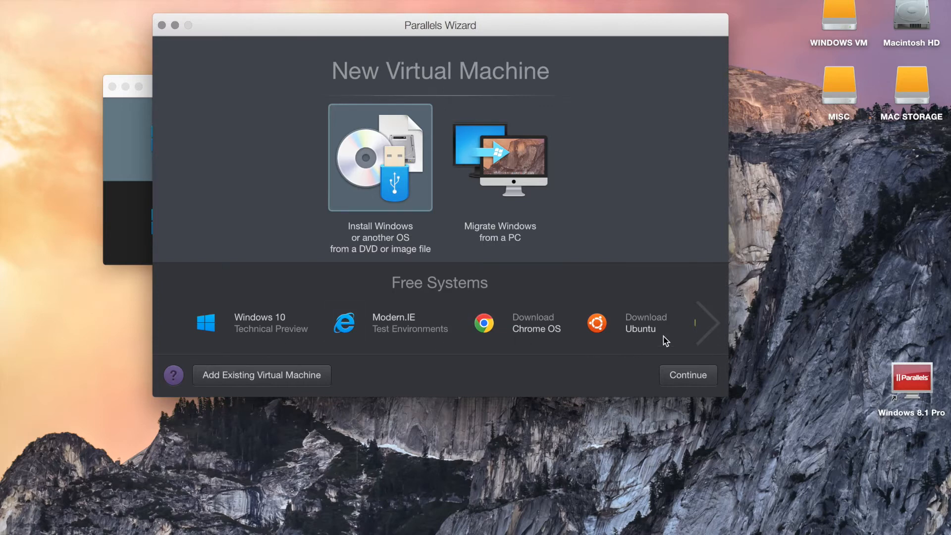
click(706, 322)
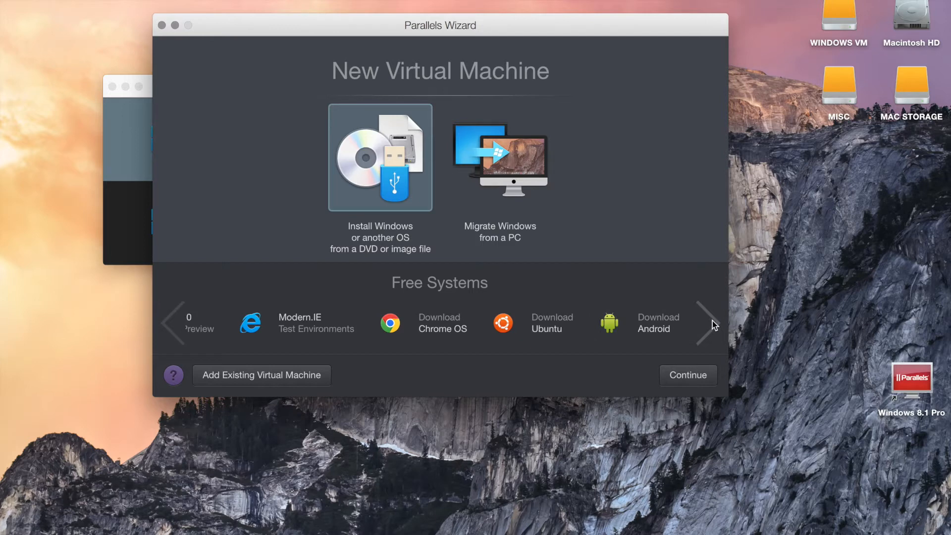
click(704, 323)
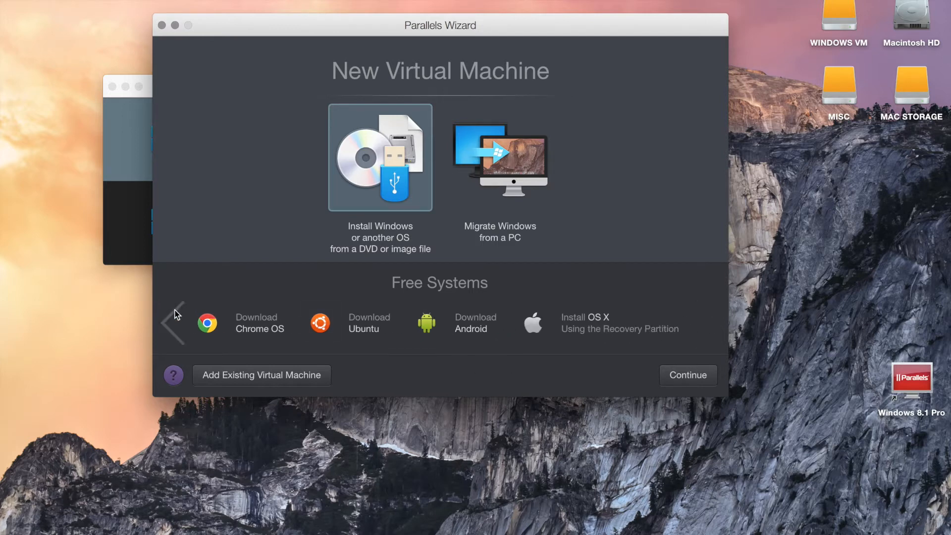
click(173, 322)
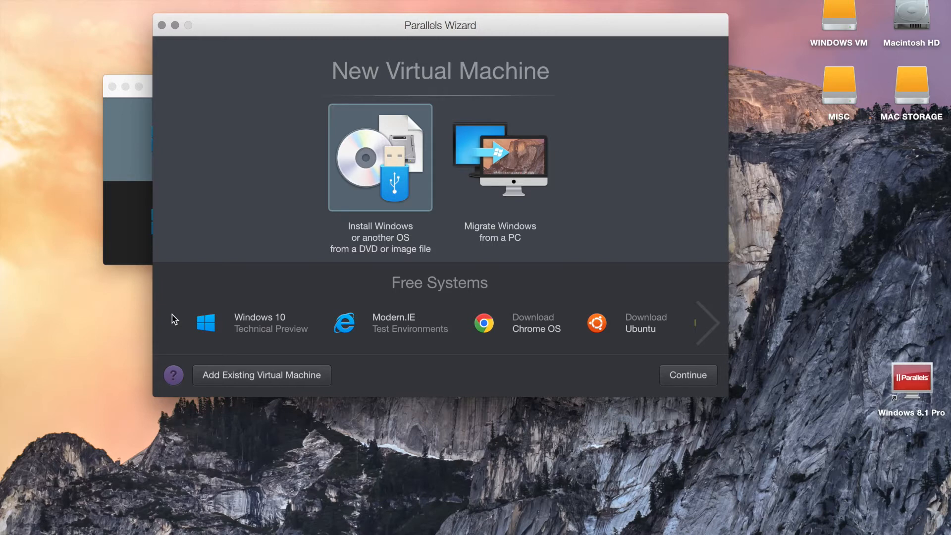
mouse_move(366, 178)
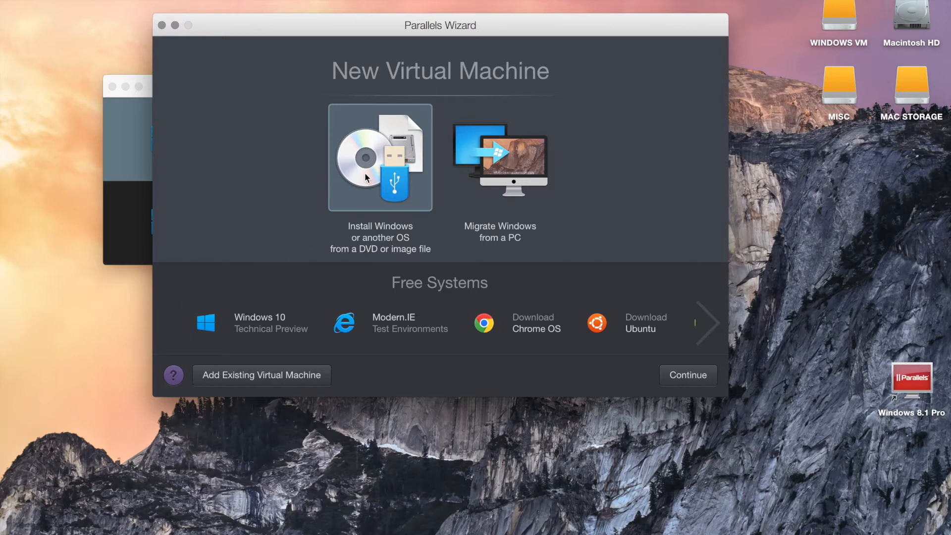
mouse_move(464, 183)
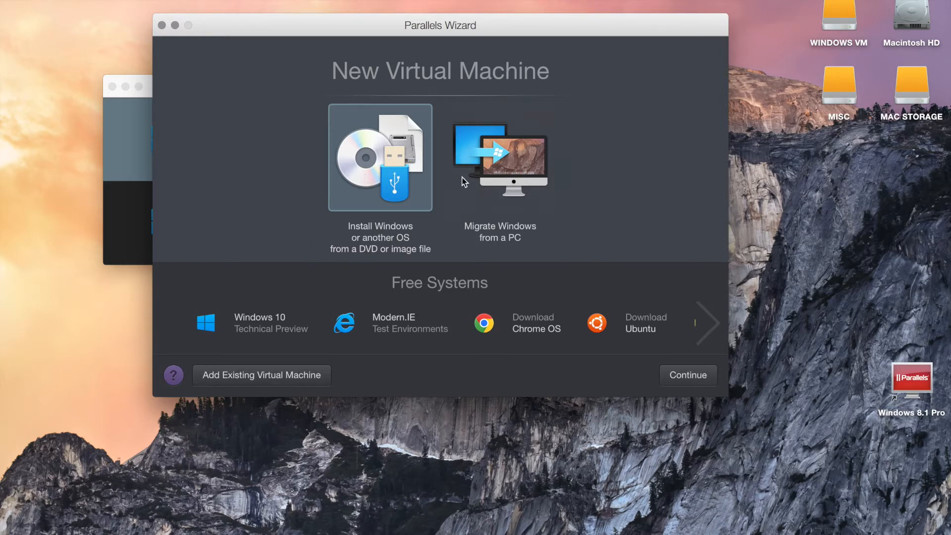
mouse_move(522, 170)
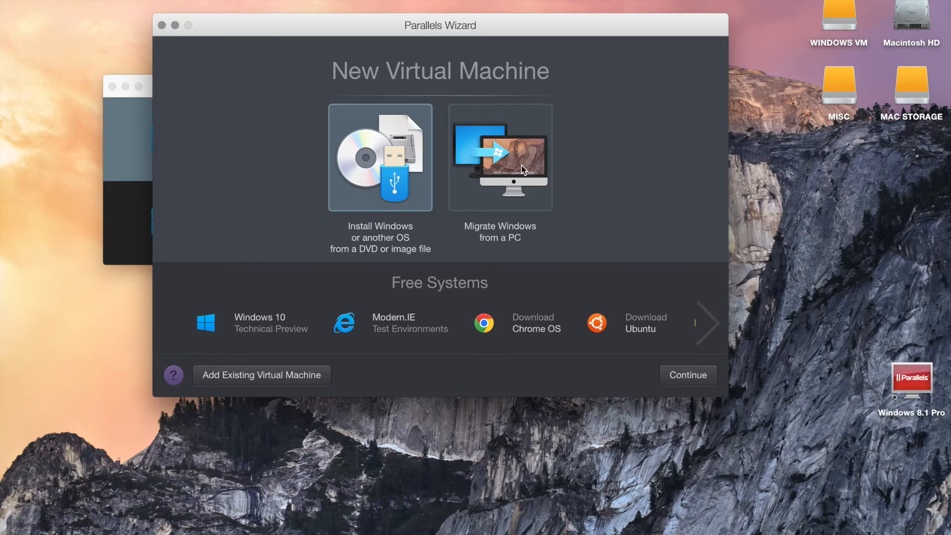
mouse_move(380, 185)
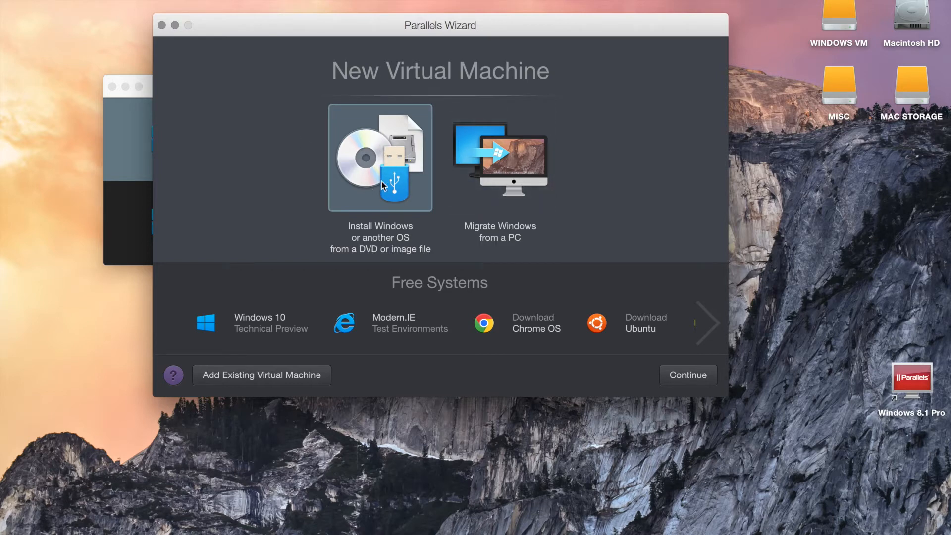
mouse_move(392, 168)
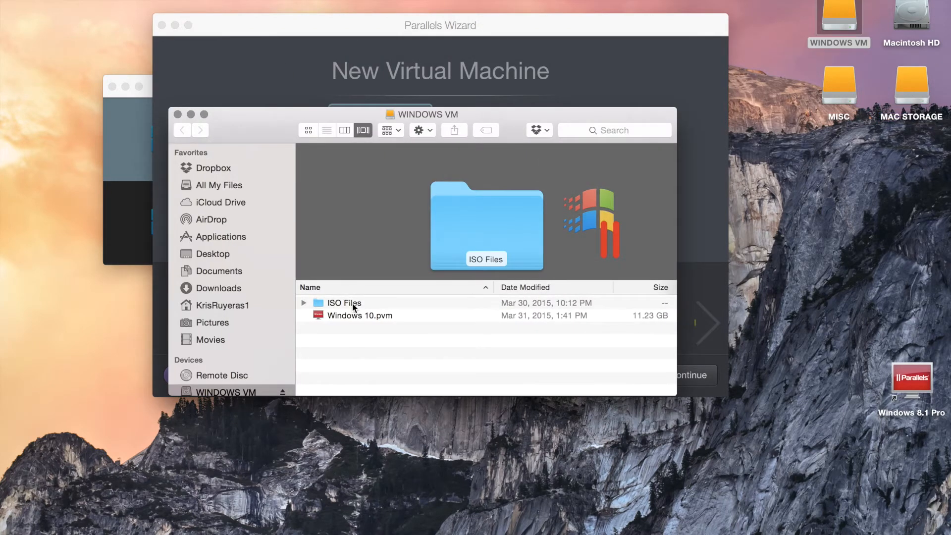
- Browse the ISO Files folder on the WINDOWS VM drive, then close the Finder window
double_click(344, 304)
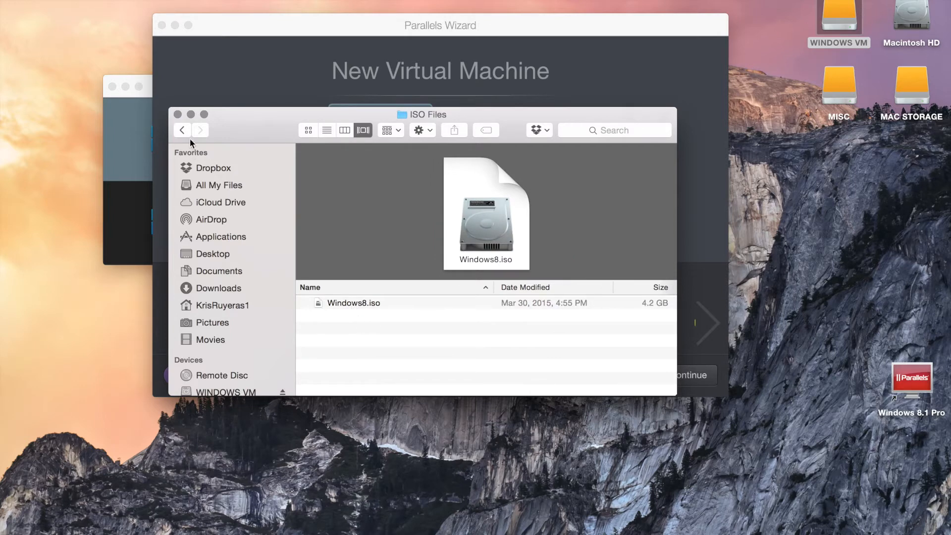
click(182, 130)
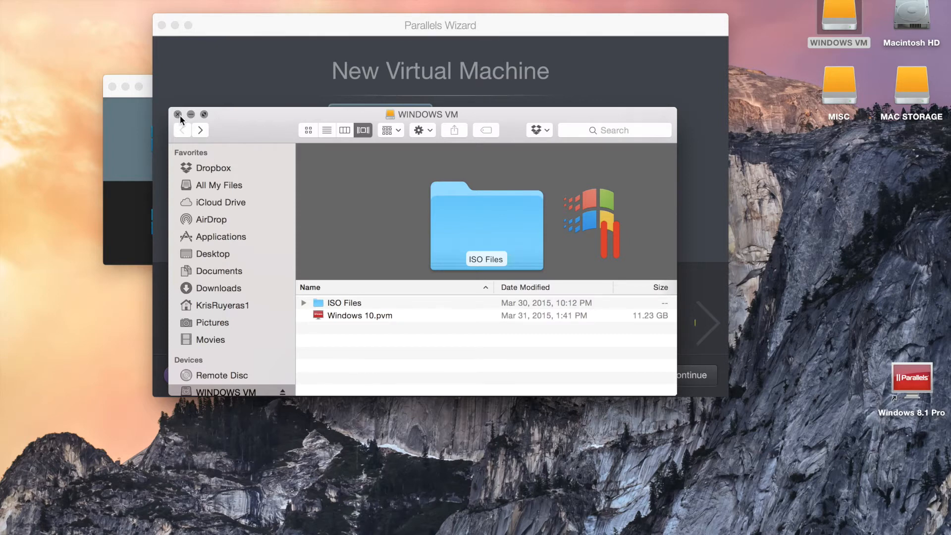
click(178, 114)
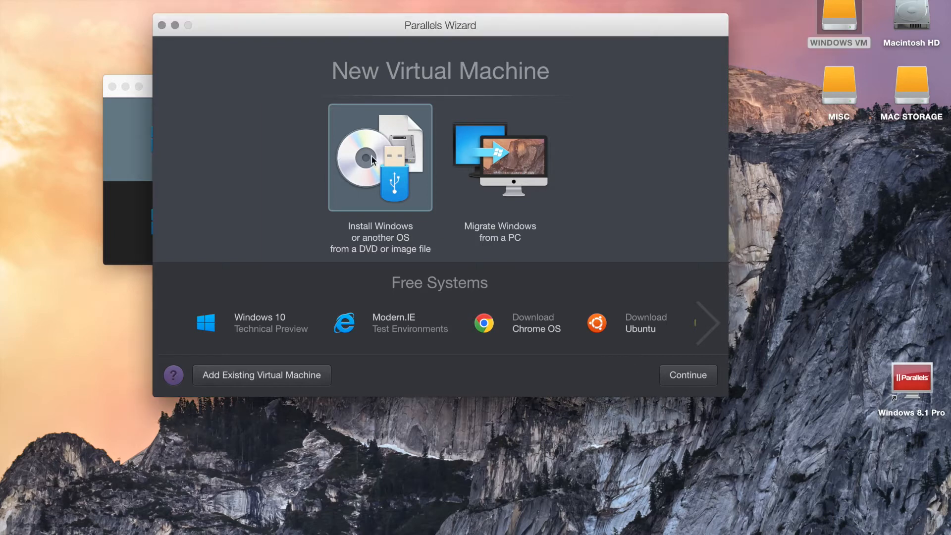
- Choose to install Windows from a DVD or image file and continue
click(687, 375)
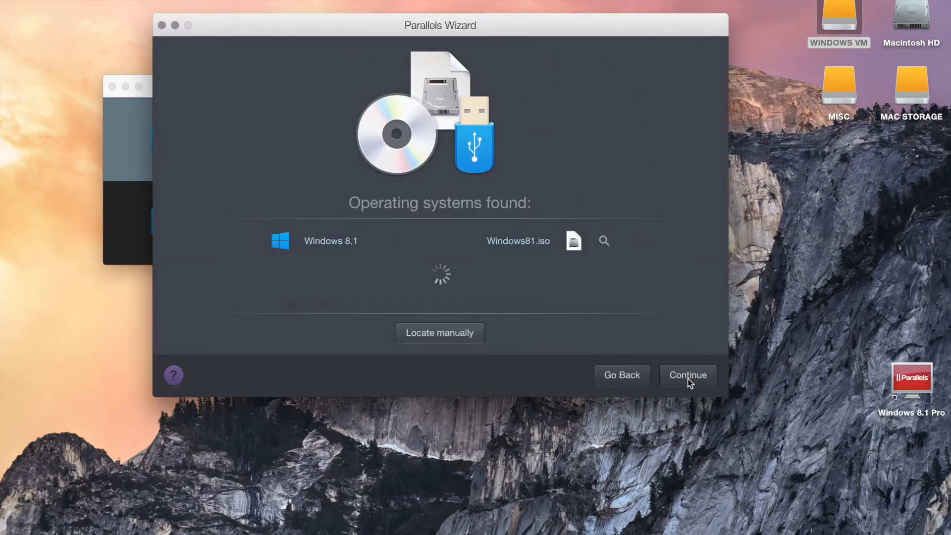
mouse_move(400, 256)
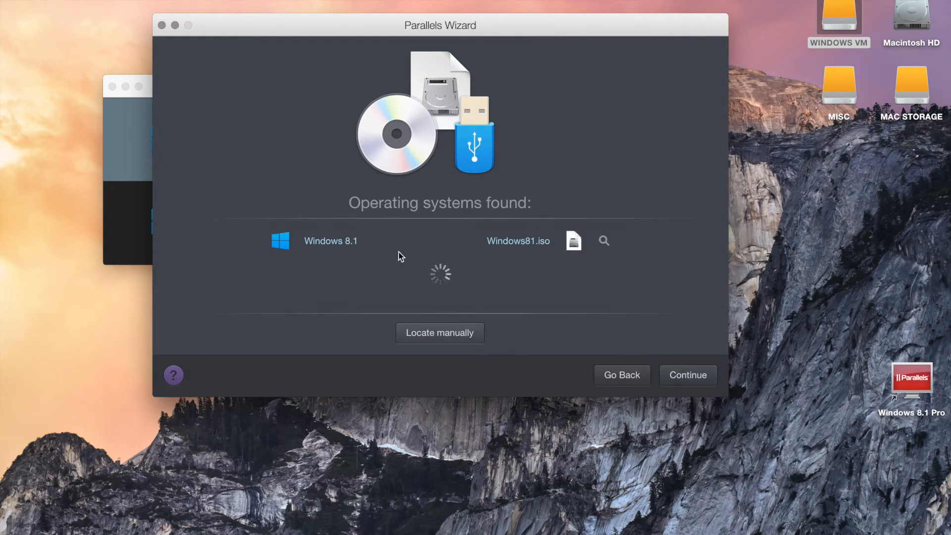
mouse_move(376, 281)
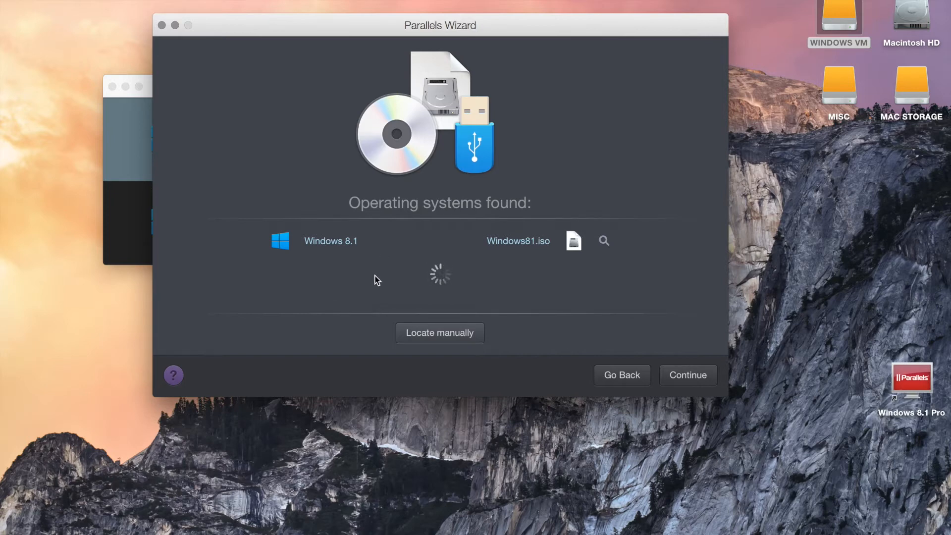
mouse_move(524, 250)
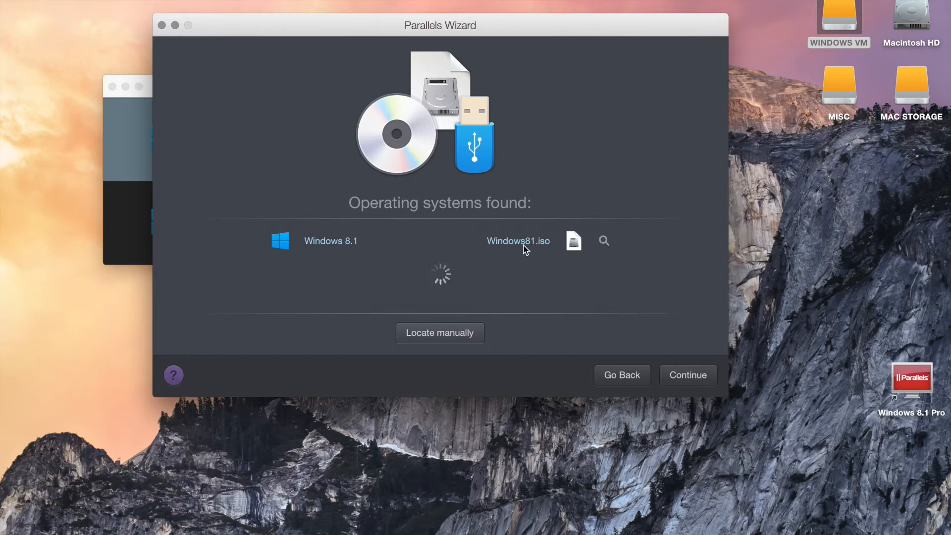
mouse_move(539, 254)
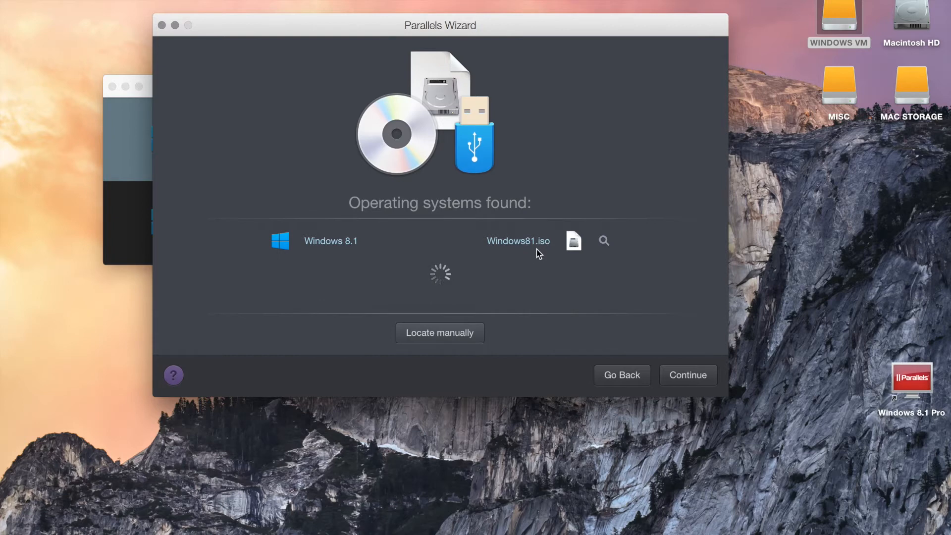
mouse_move(574, 245)
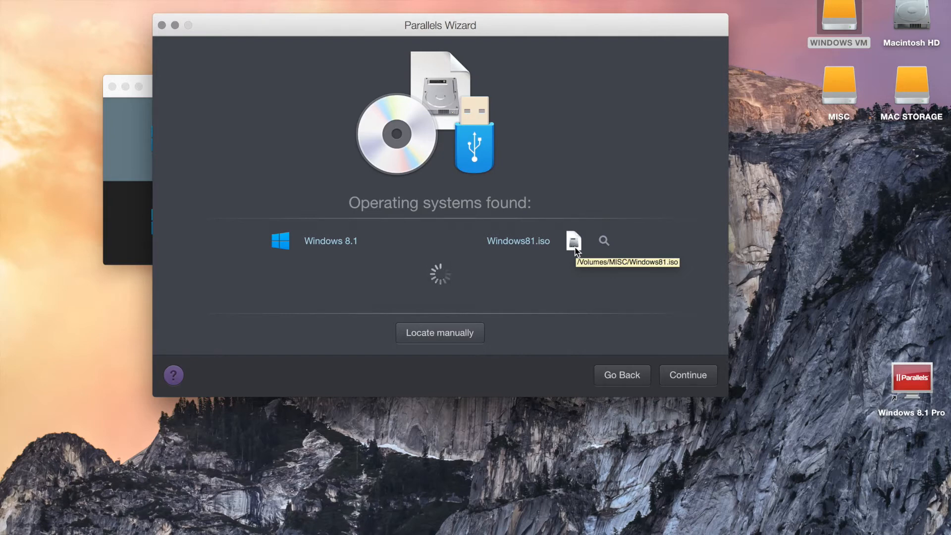
mouse_move(501, 244)
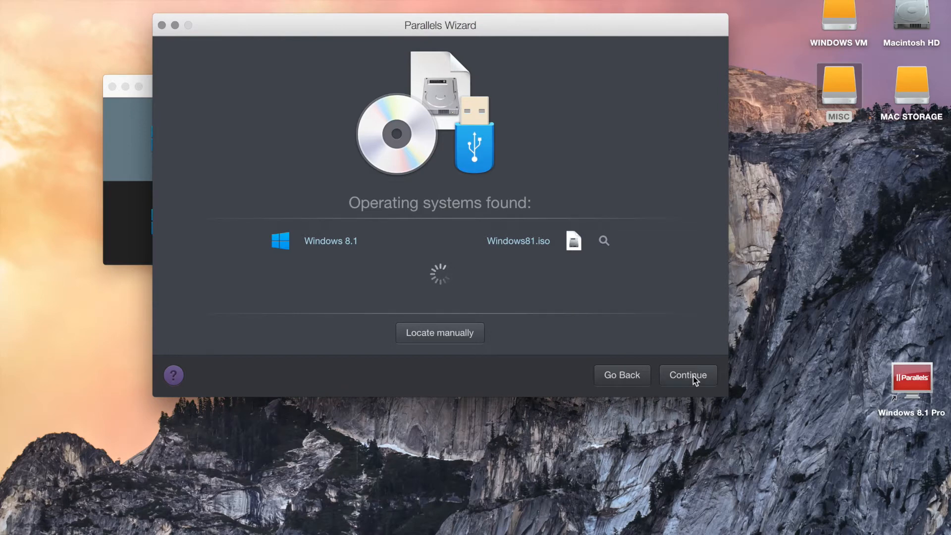
- Accept the detected Windows 8.1 image and turn off the product key requirement, keeping Express installation
click(687, 375)
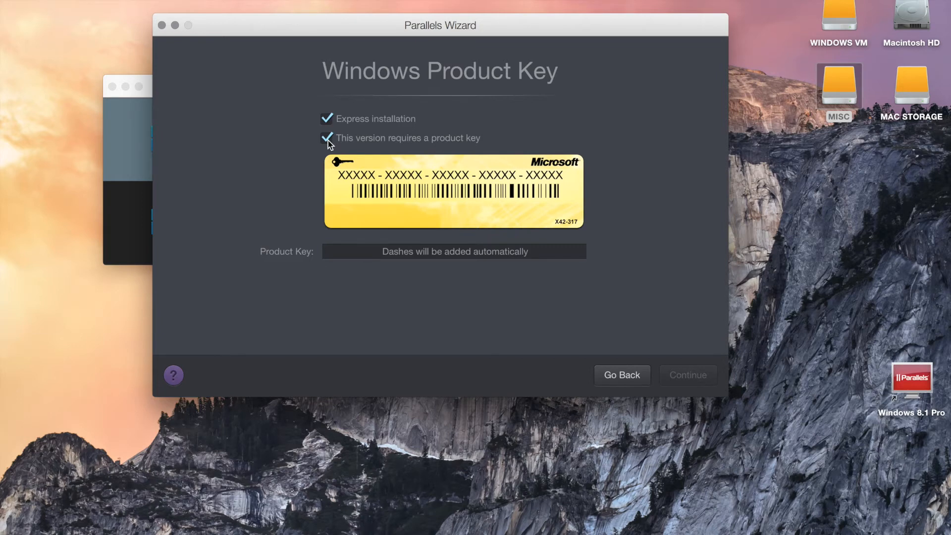
click(327, 138)
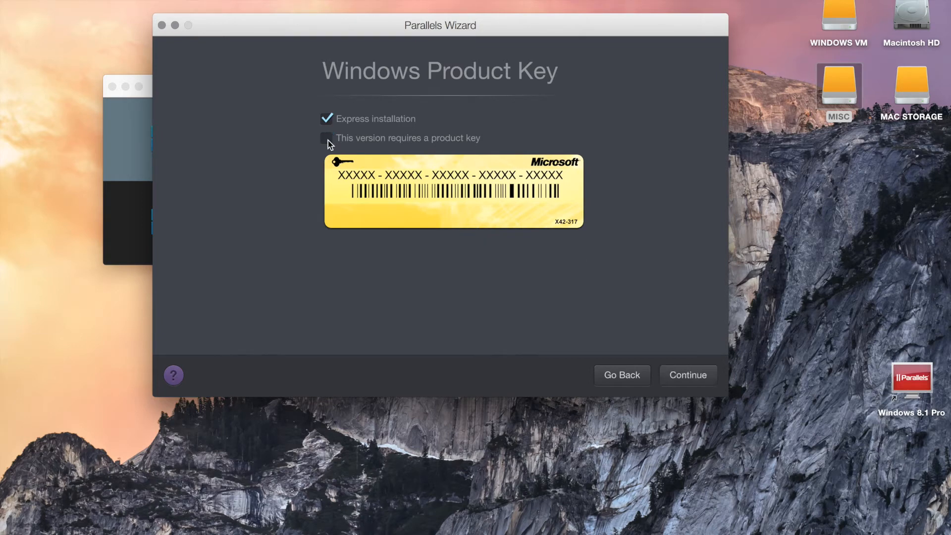
mouse_move(369, 120)
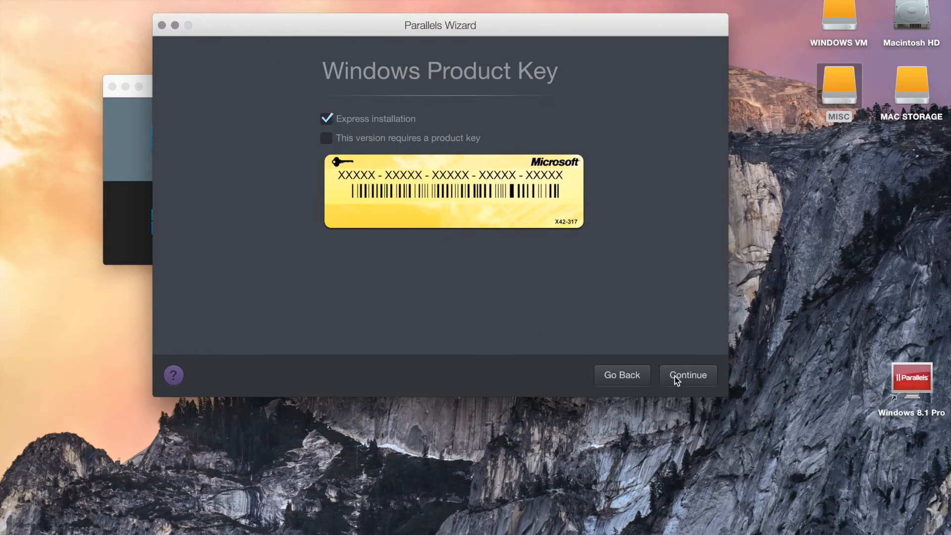
mouse_move(682, 380)
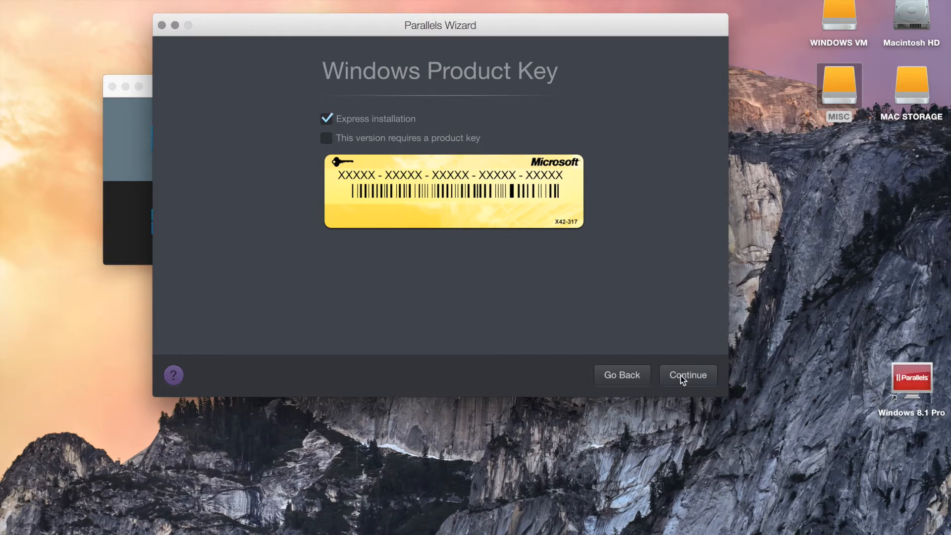
click(688, 374)
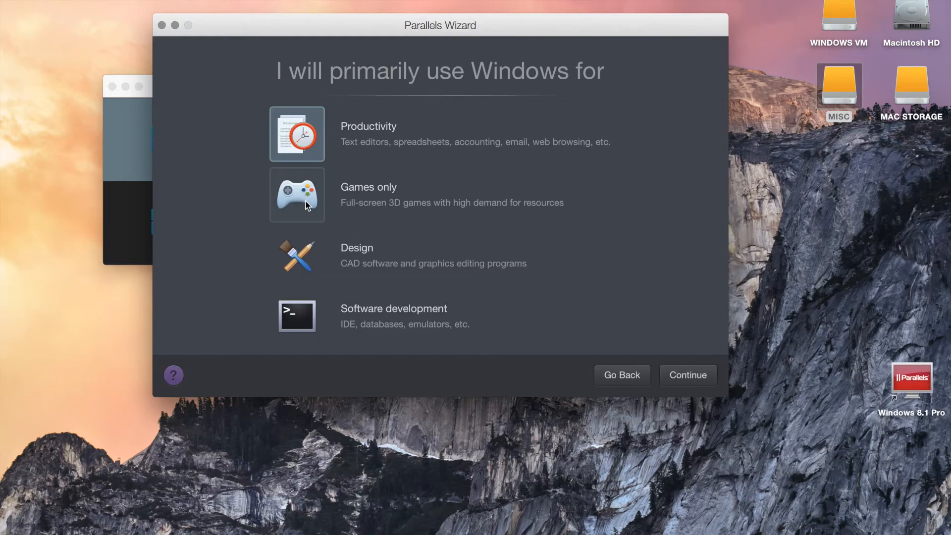
mouse_move(342, 357)
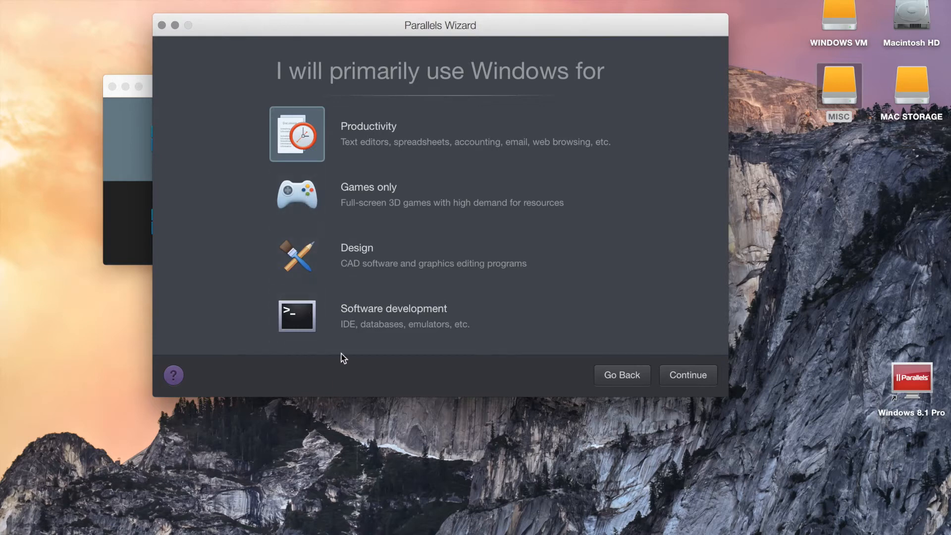
mouse_move(362, 125)
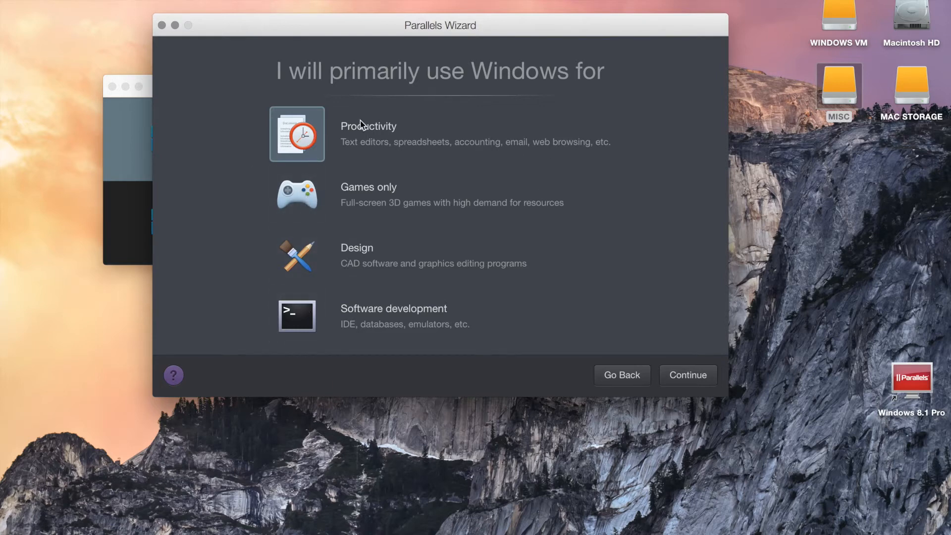
mouse_move(563, 190)
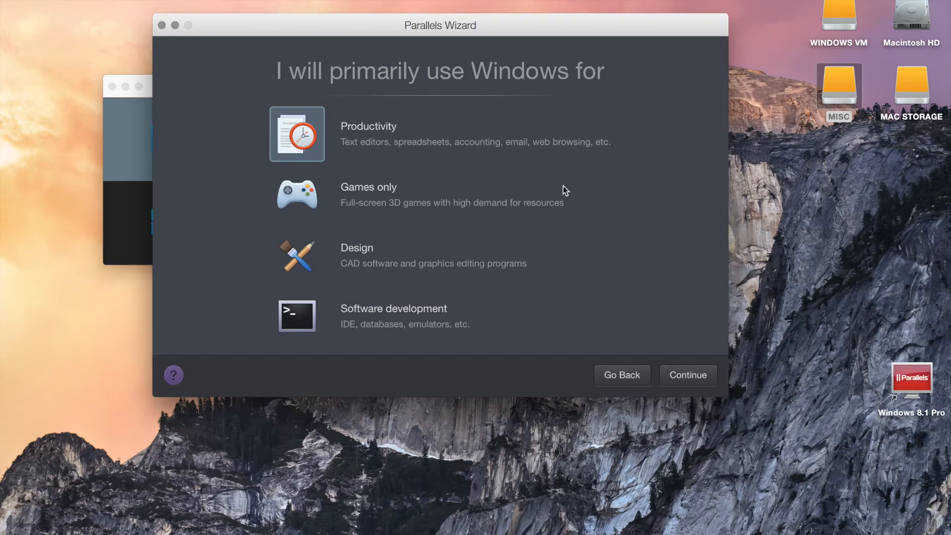
- Keep Productivity as the main use and choose the 'Like Windows 7' experience
click(688, 375)
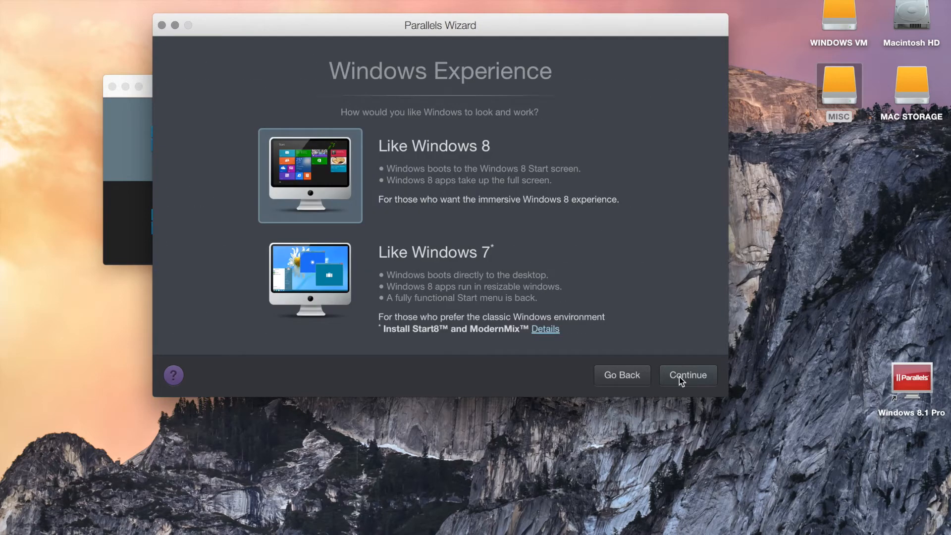
mouse_move(345, 231)
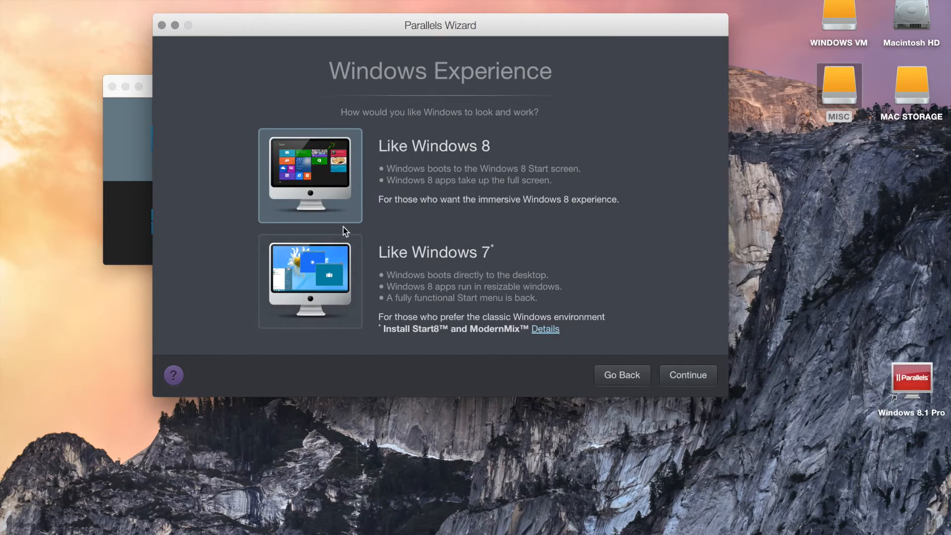
mouse_move(448, 188)
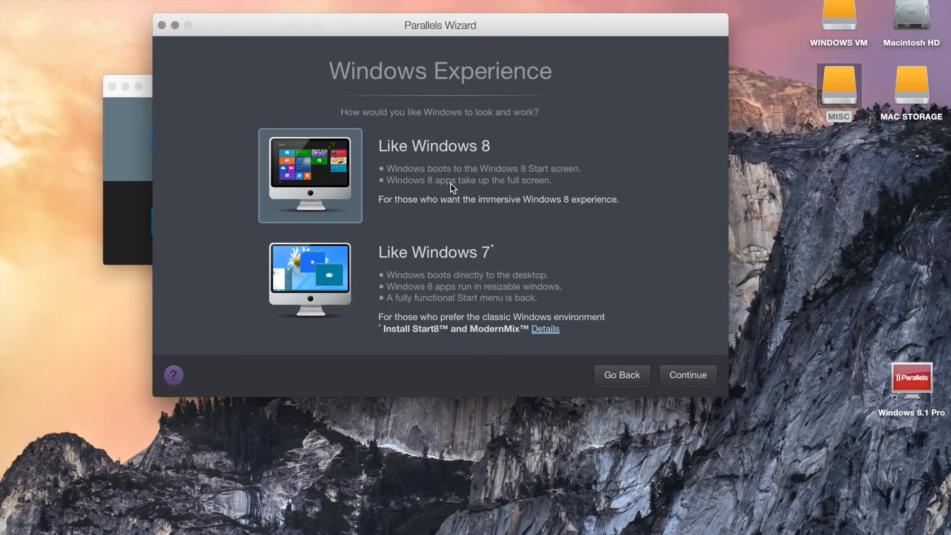
click(309, 280)
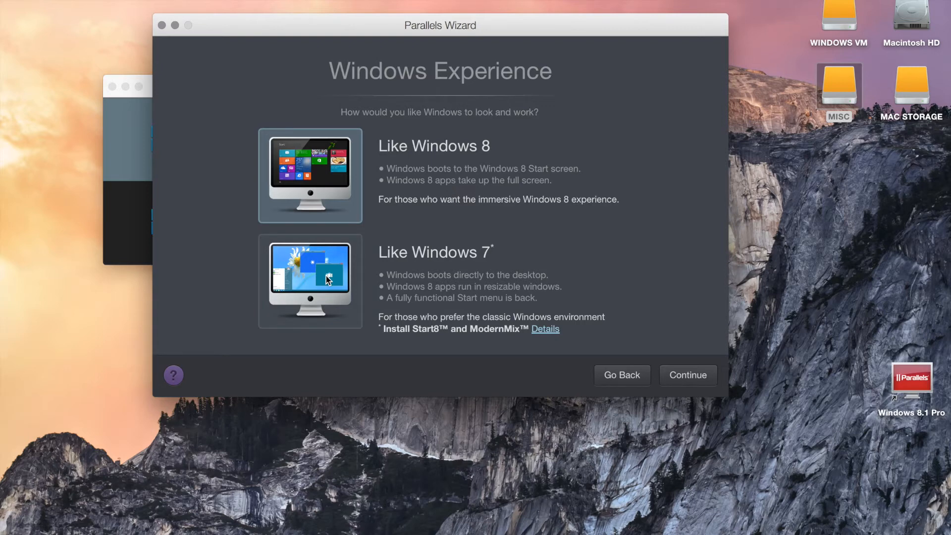
mouse_move(415, 336)
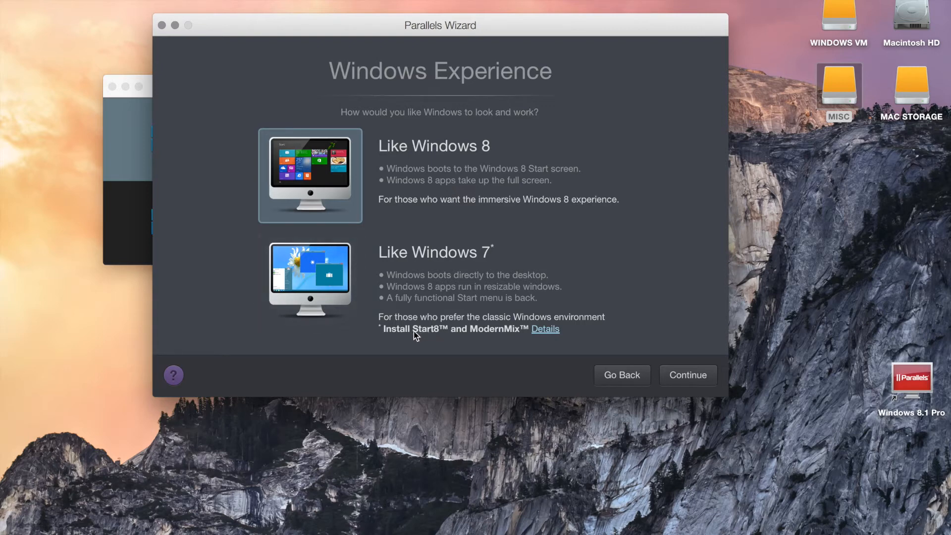
mouse_move(410, 340)
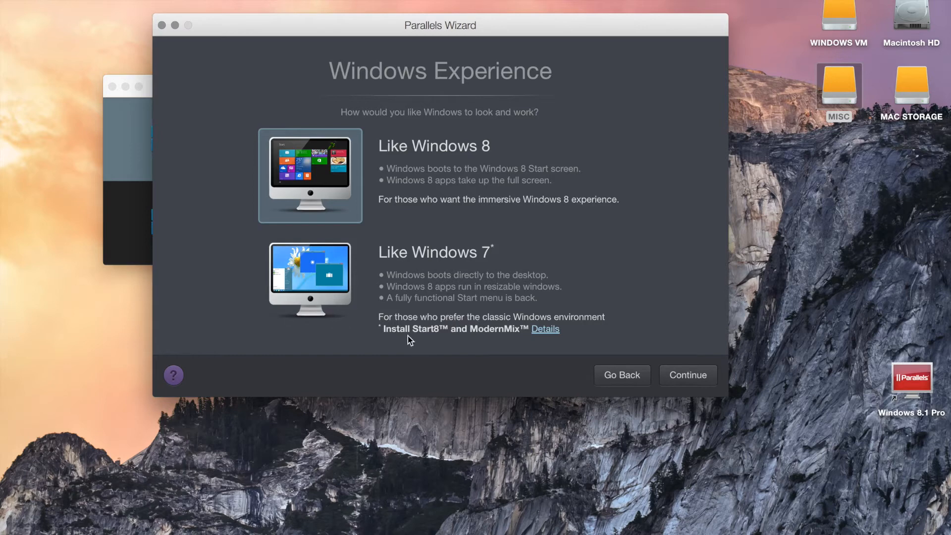
mouse_move(333, 310)
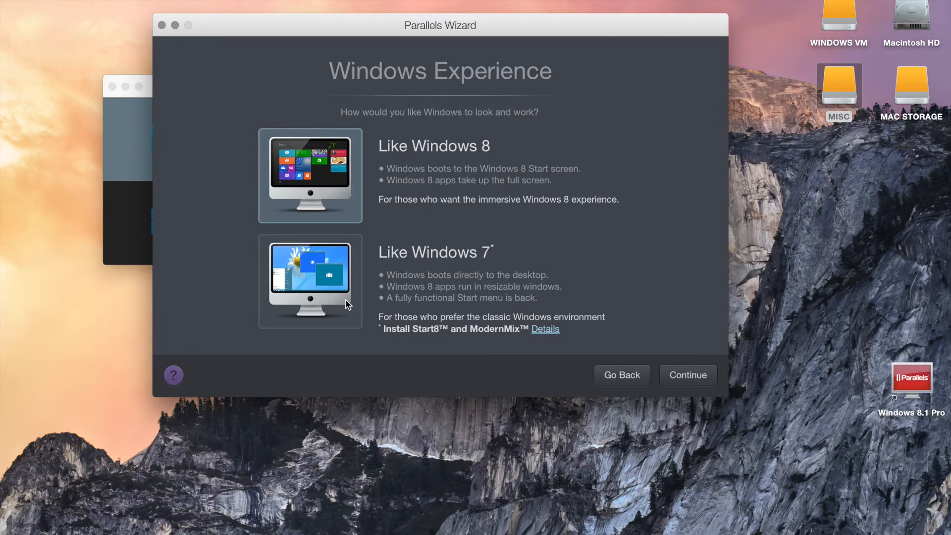
mouse_move(299, 276)
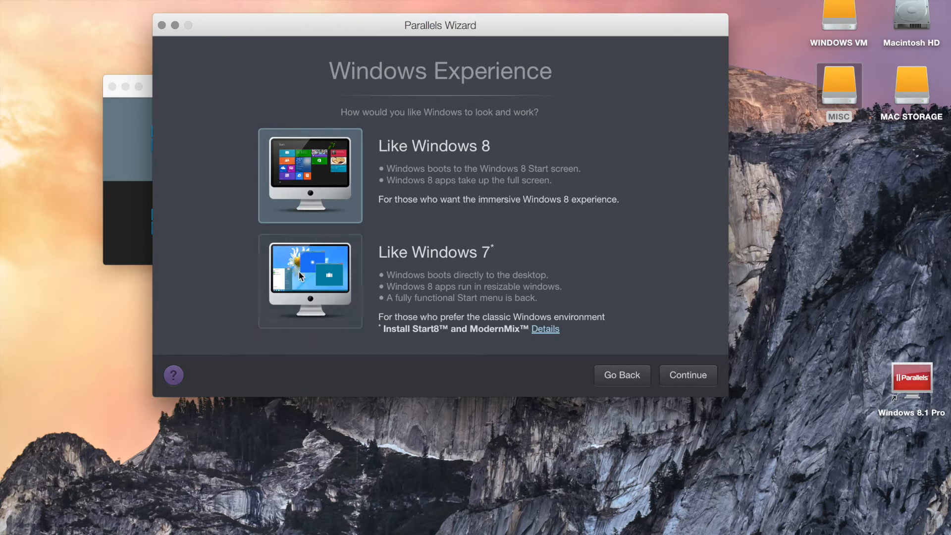
click(309, 280)
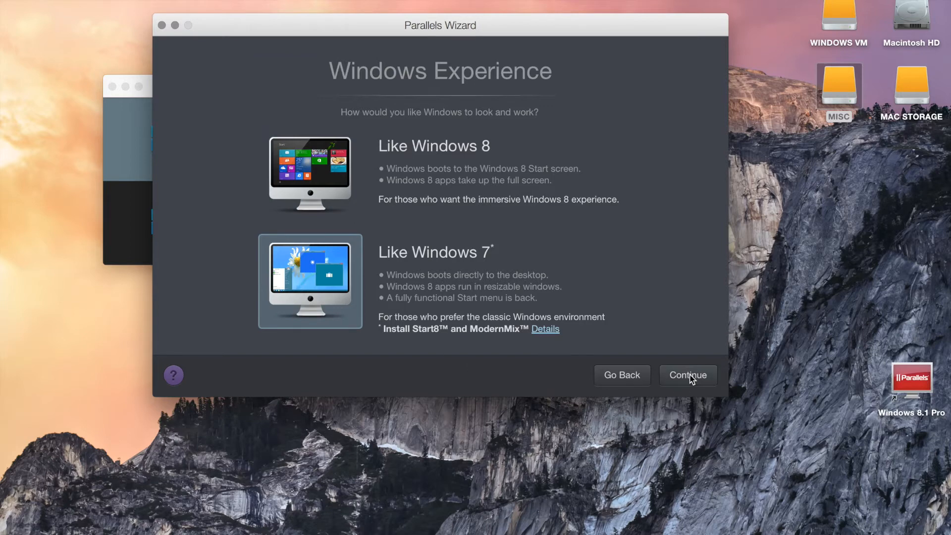
- Continue to Name and Location and rename the machine to 'Windows 8.1 Test'
click(687, 374)
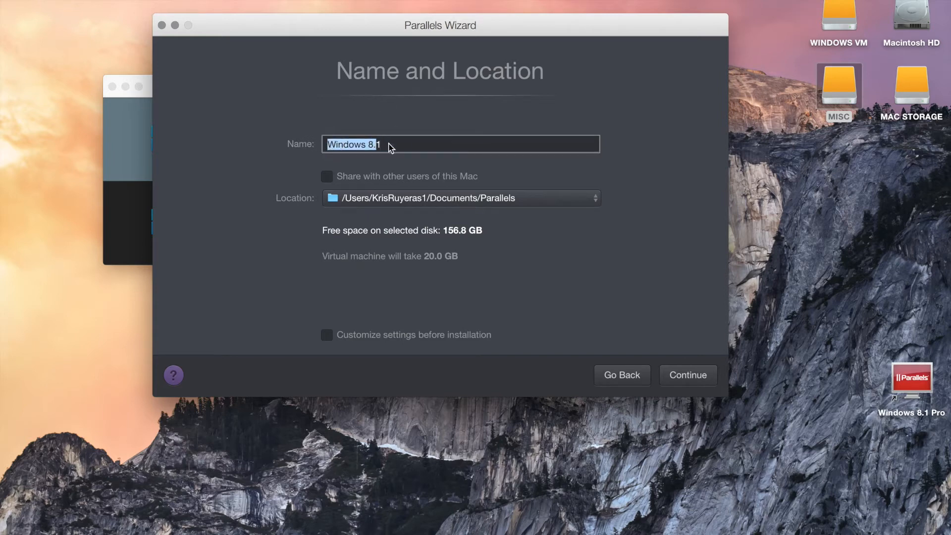
key(Backspace)
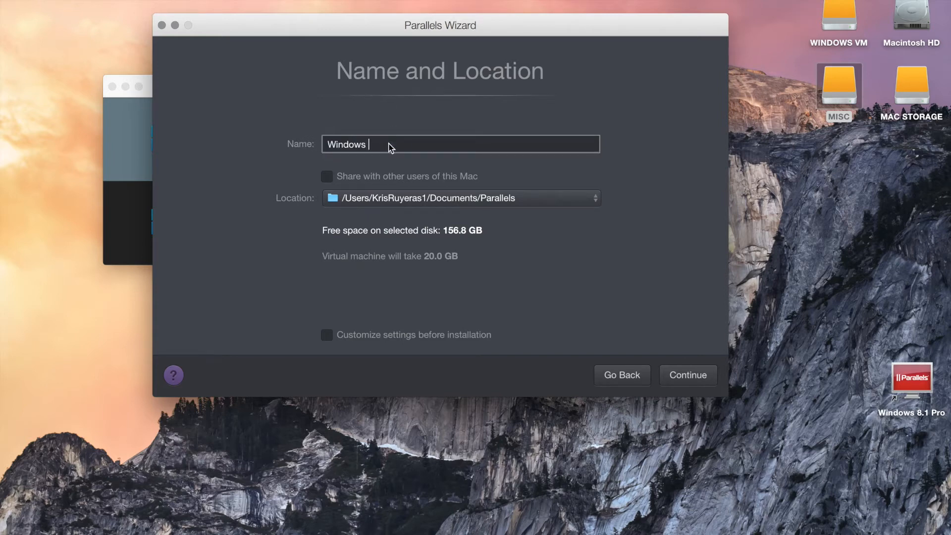
text(8.1 Test)
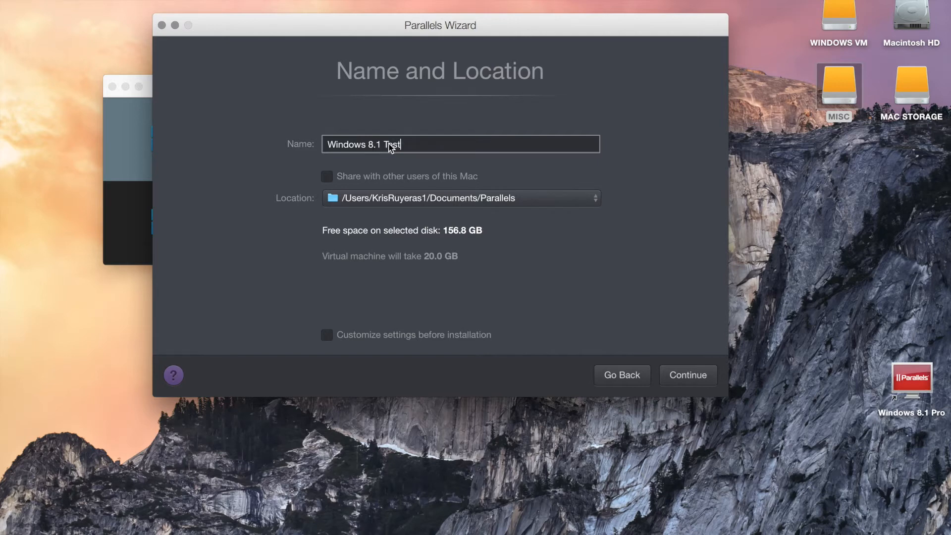
mouse_move(342, 190)
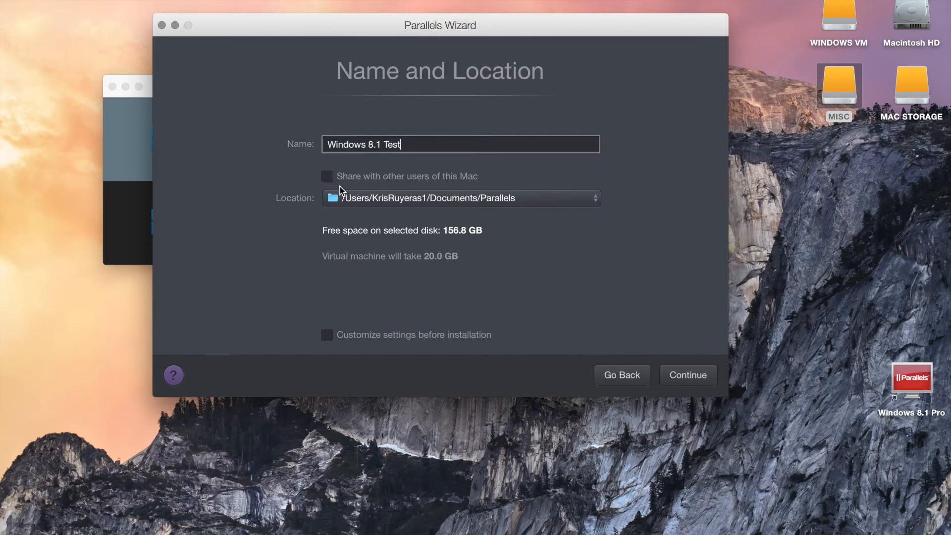
mouse_move(308, 180)
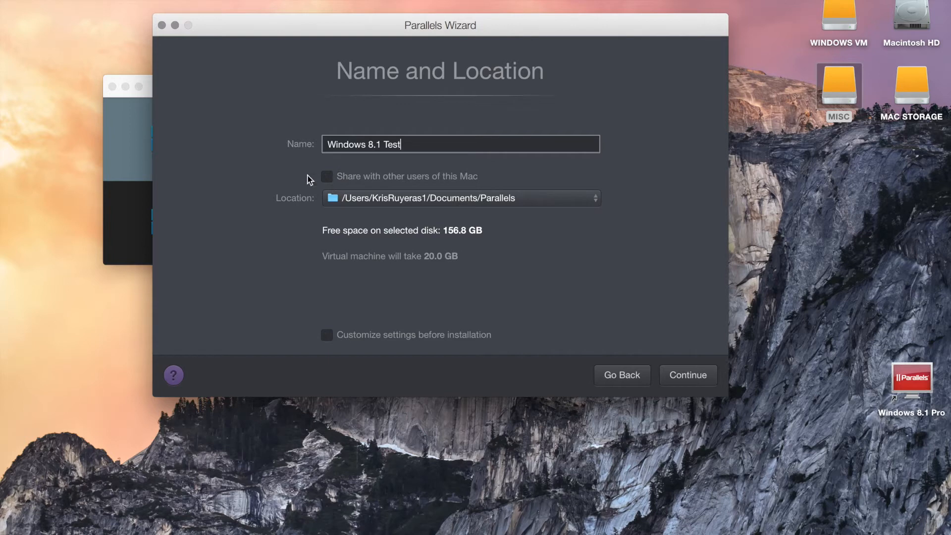
mouse_move(446, 248)
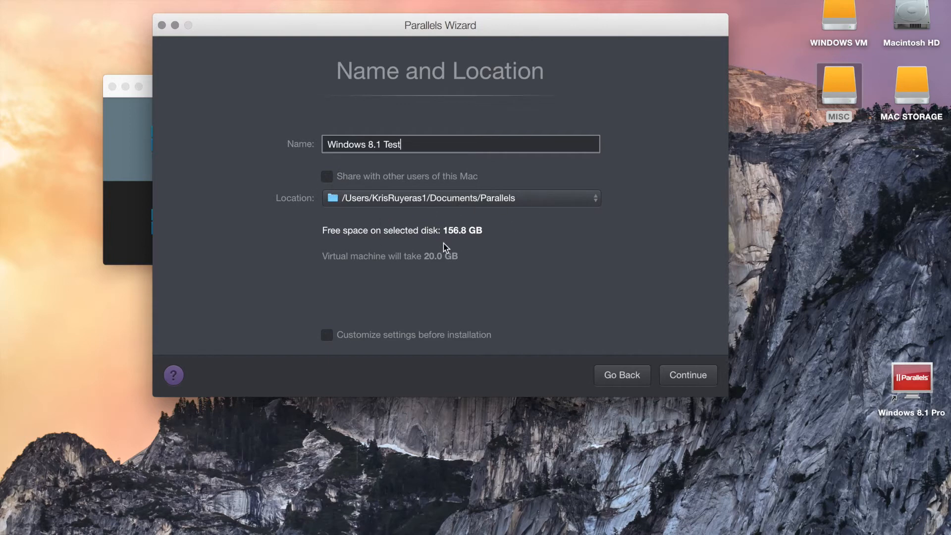
mouse_move(412, 212)
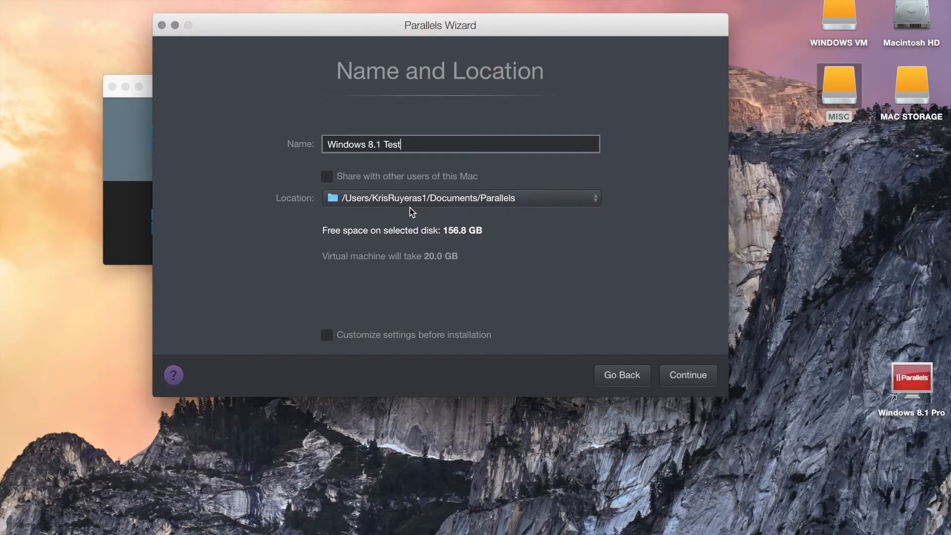
mouse_move(582, 206)
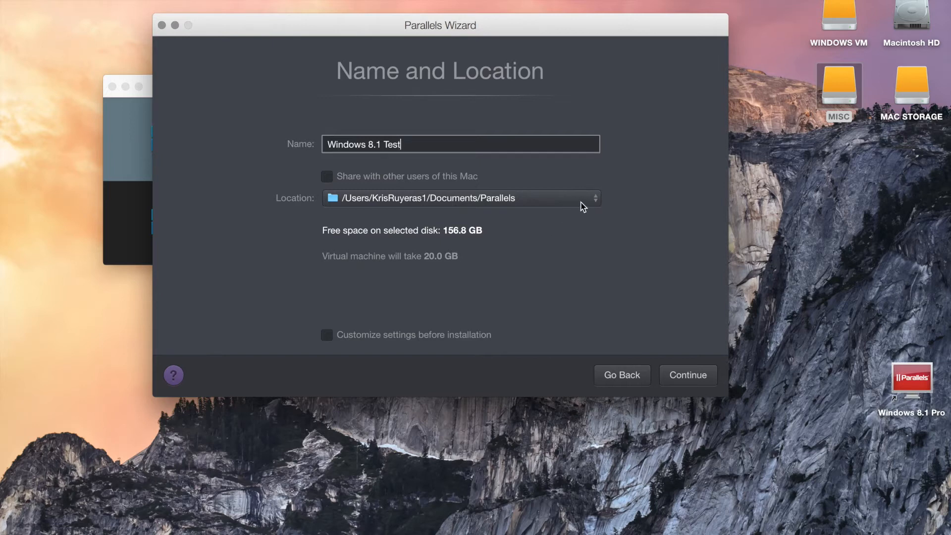
mouse_move(593, 203)
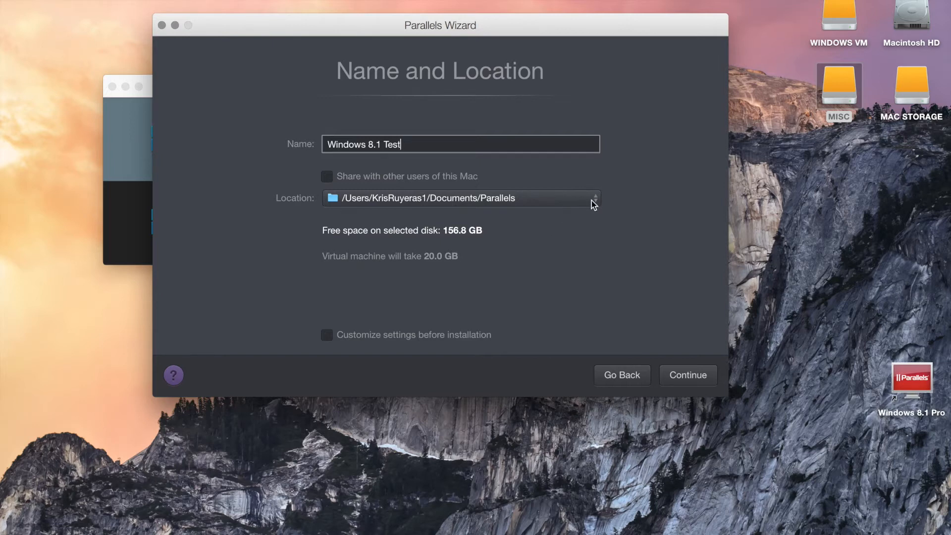
mouse_move(315, 264)
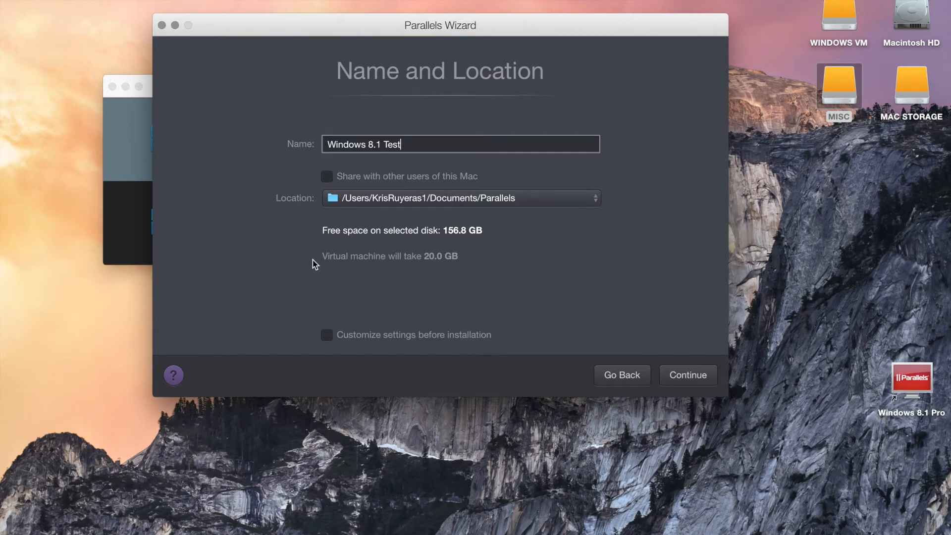
mouse_move(469, 263)
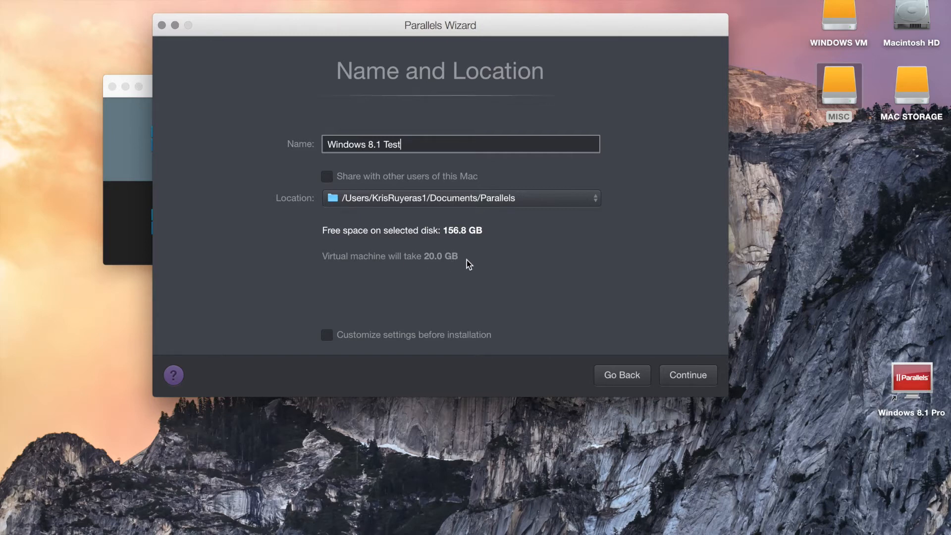
mouse_move(592, 208)
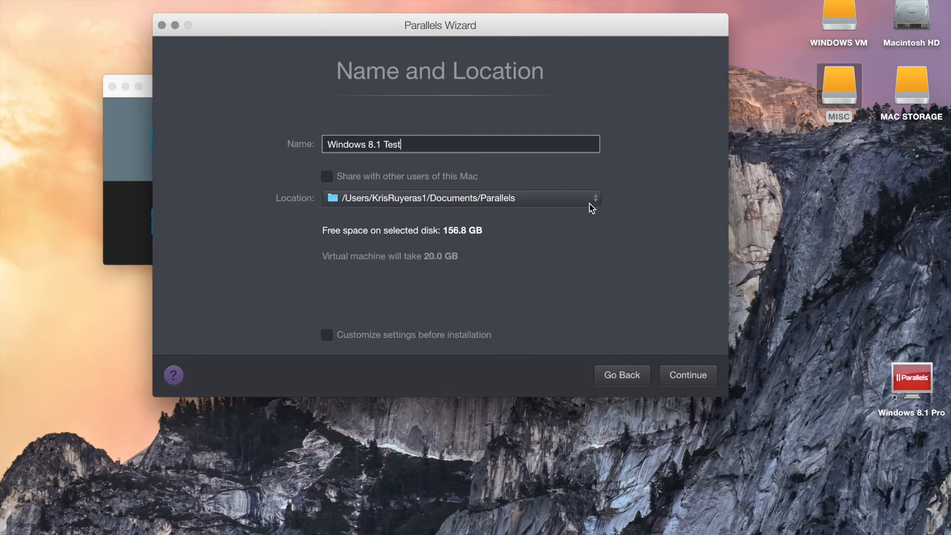
mouse_move(622, 224)
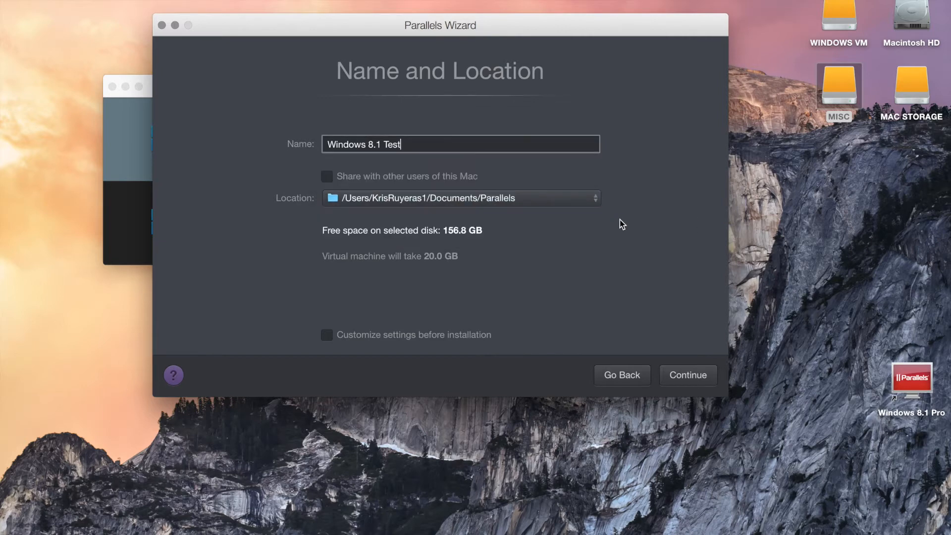
mouse_move(600, 206)
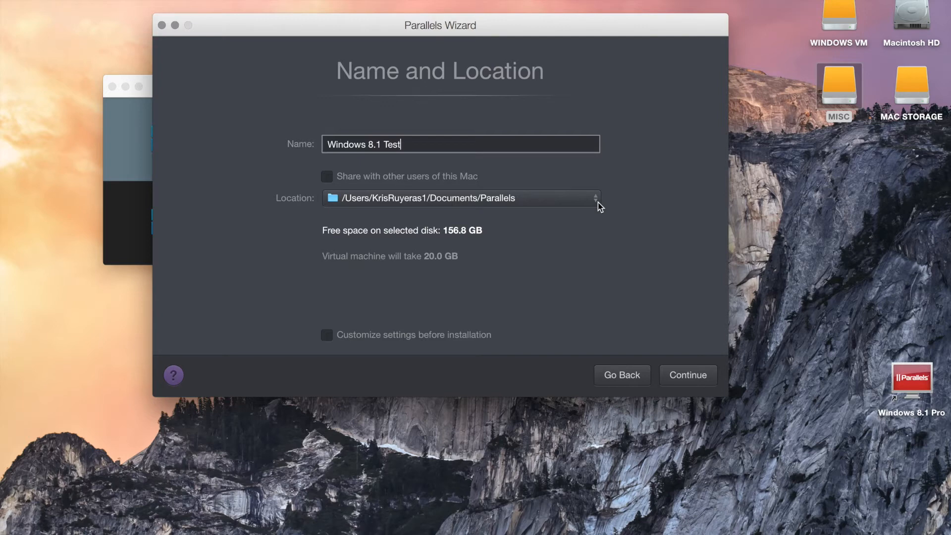
- From the Location menu, choose a folder and browse to the WINDOWS VM drive
click(596, 198)
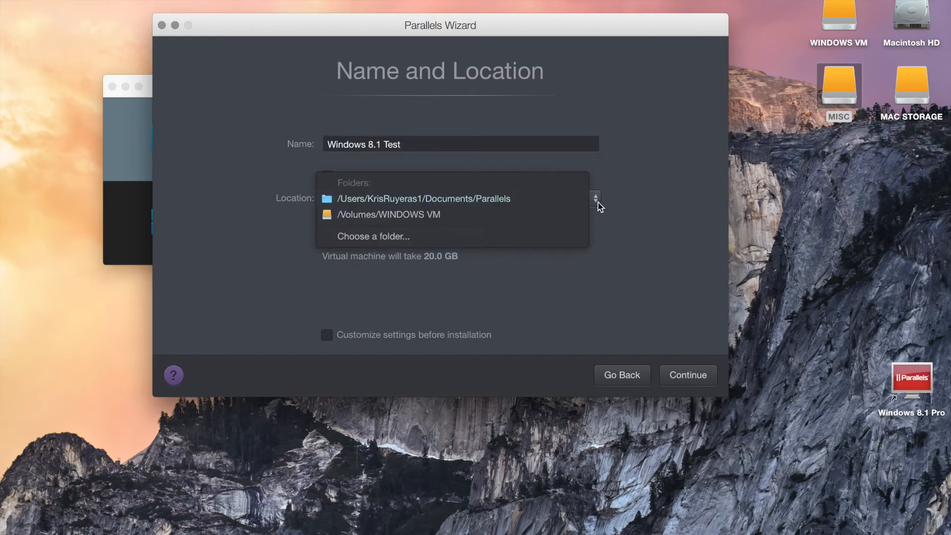
mouse_move(420, 222)
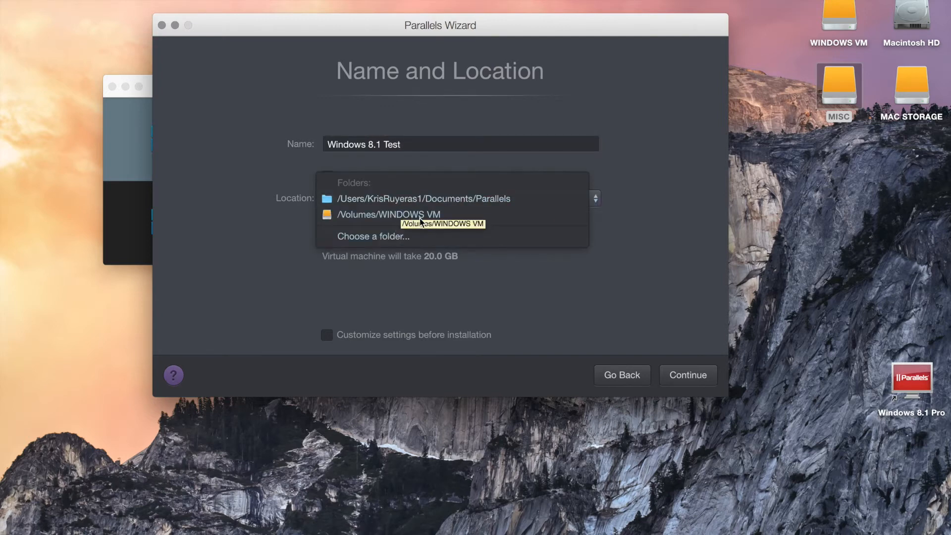
mouse_move(423, 214)
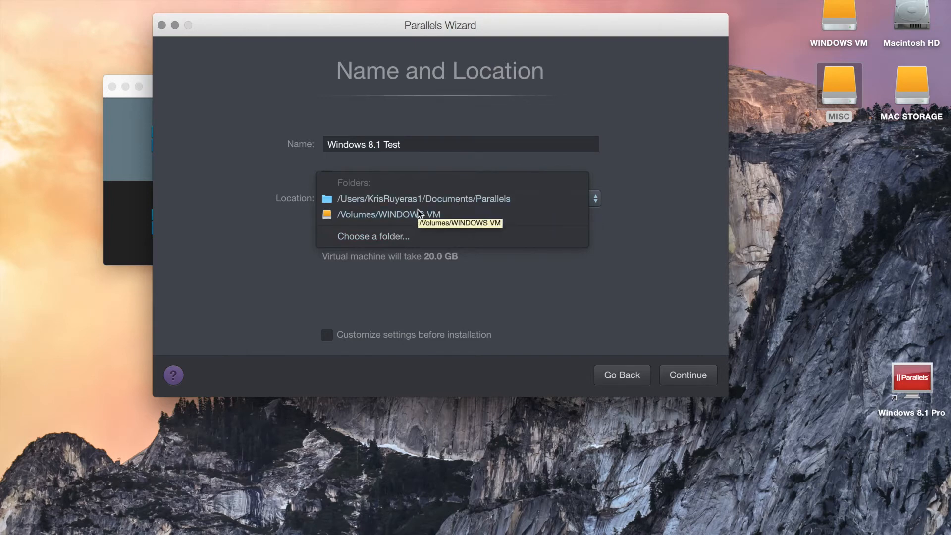
mouse_move(412, 200)
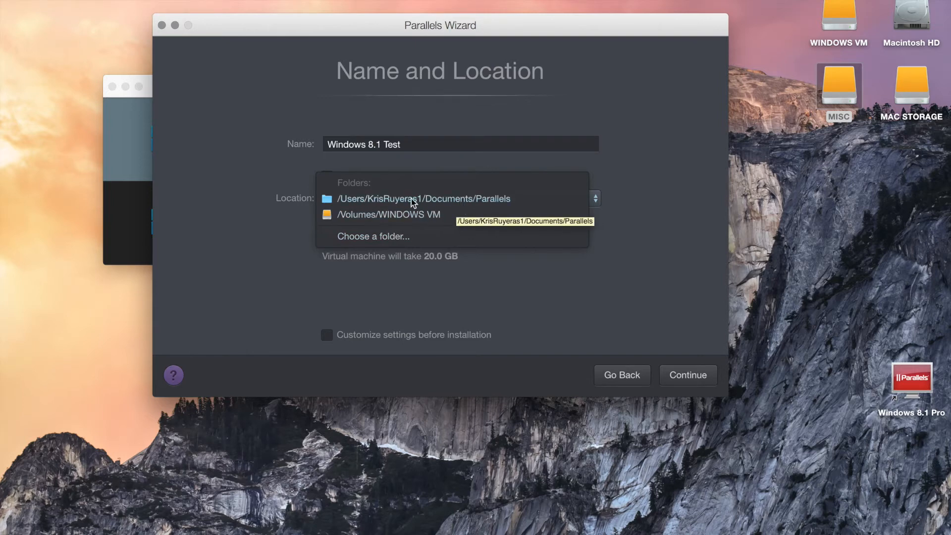
mouse_move(440, 203)
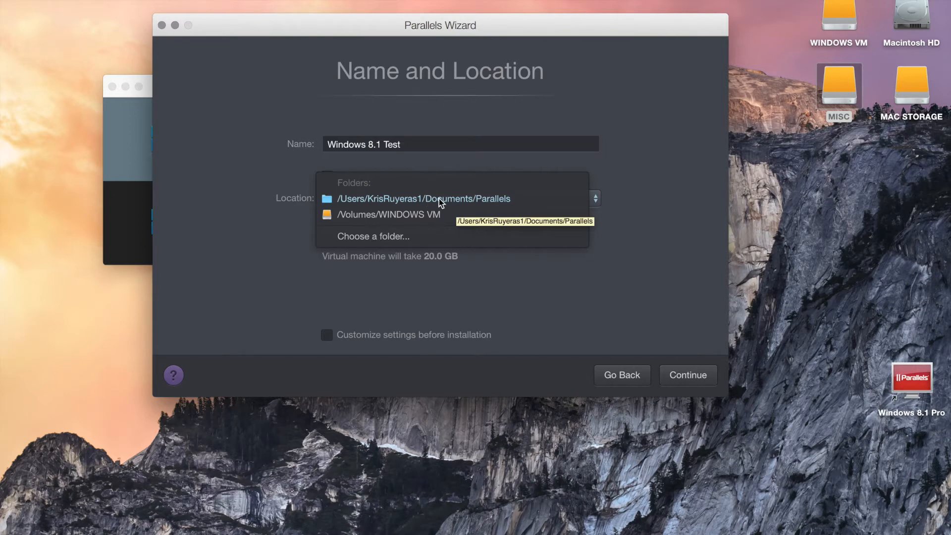
mouse_move(492, 205)
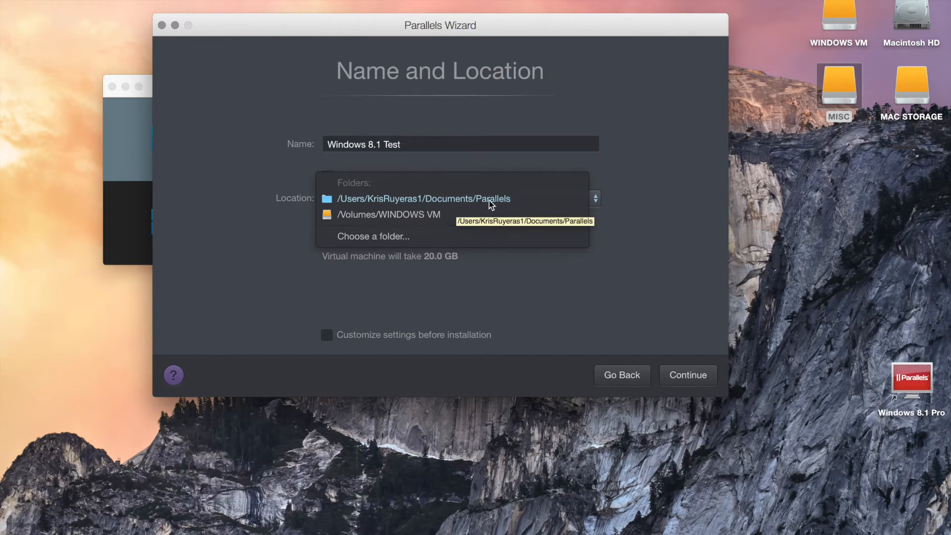
mouse_move(410, 242)
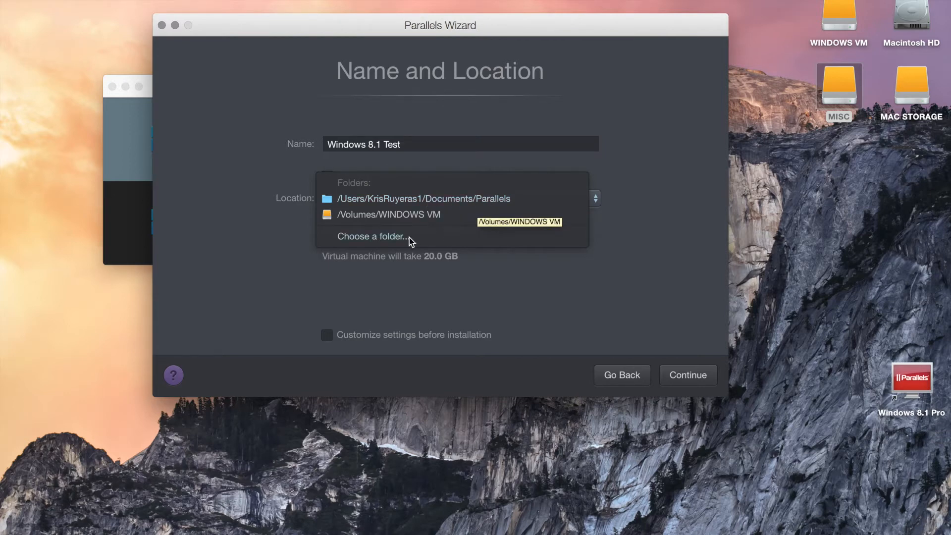
mouse_move(422, 215)
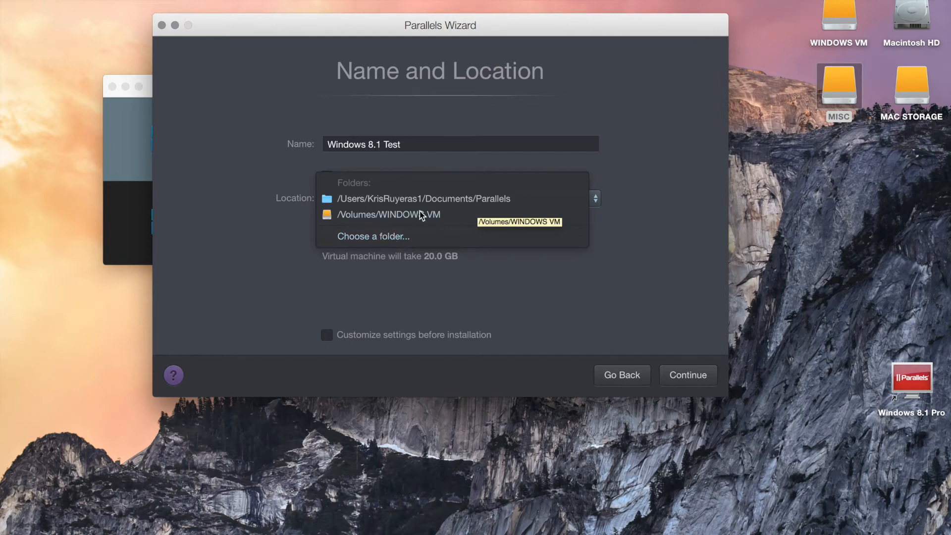
click(423, 198)
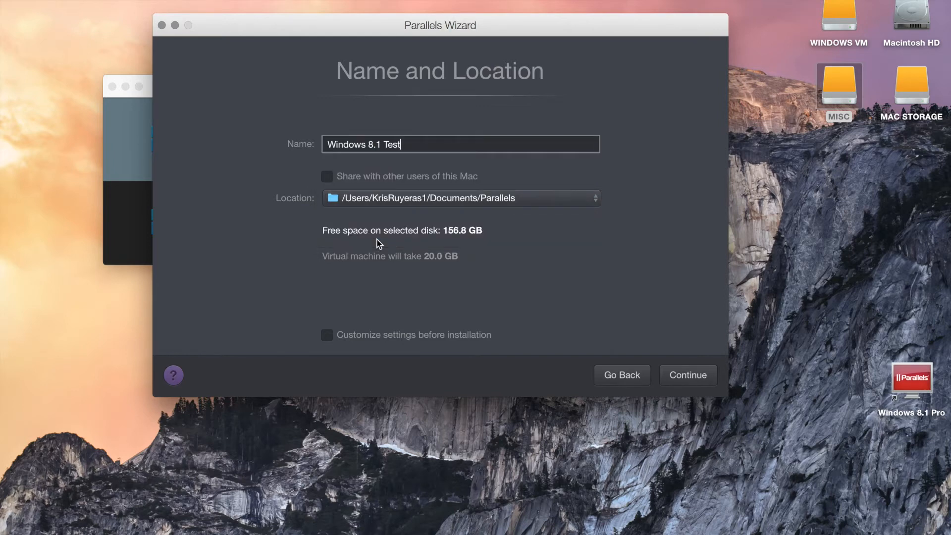
click(461, 198)
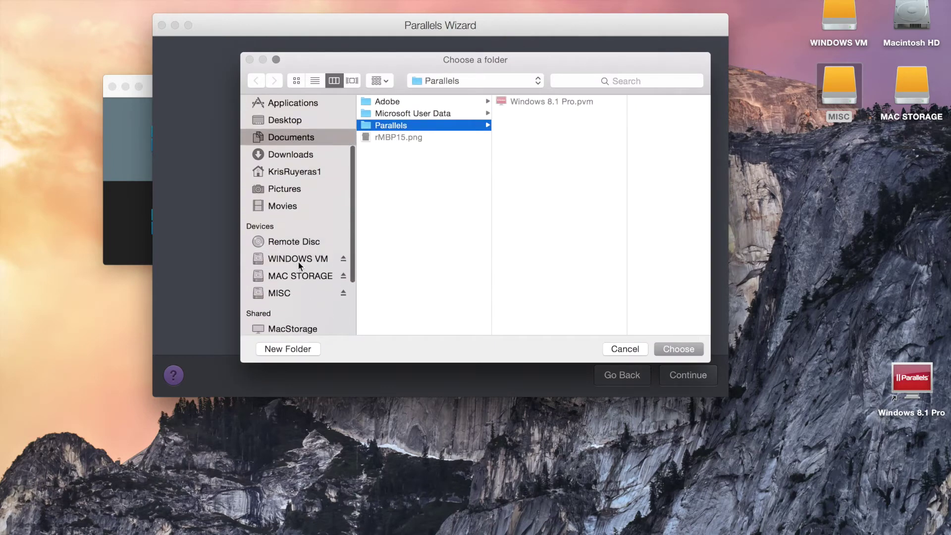
scroll(down, 3)
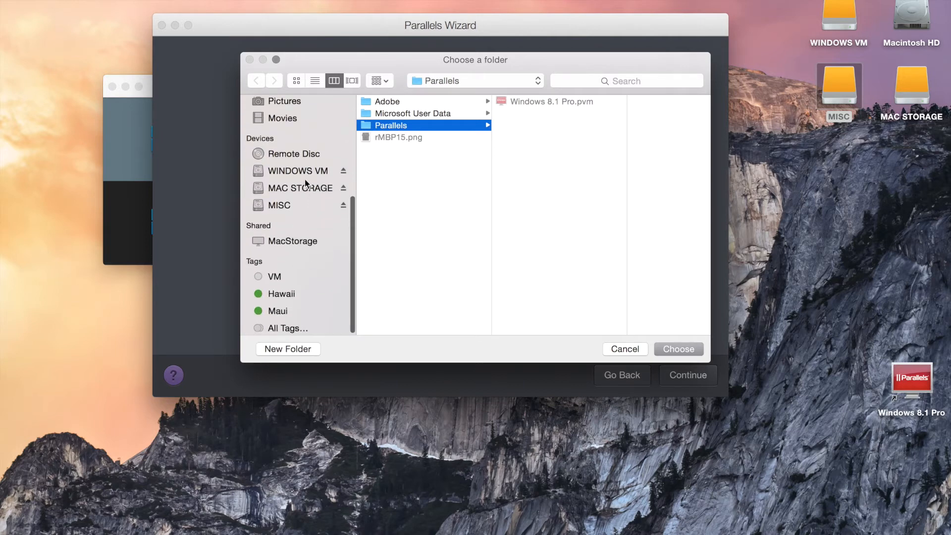
scroll(up, 3)
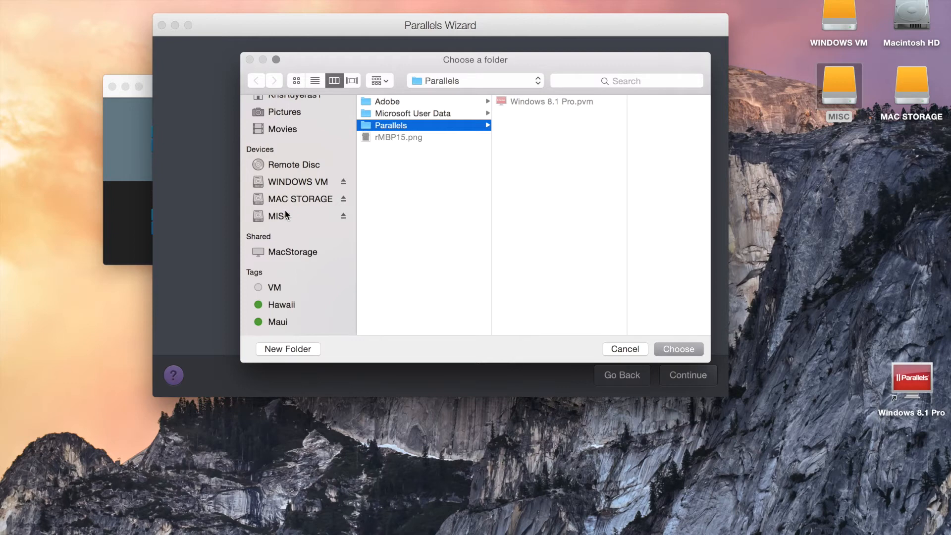
mouse_move(285, 184)
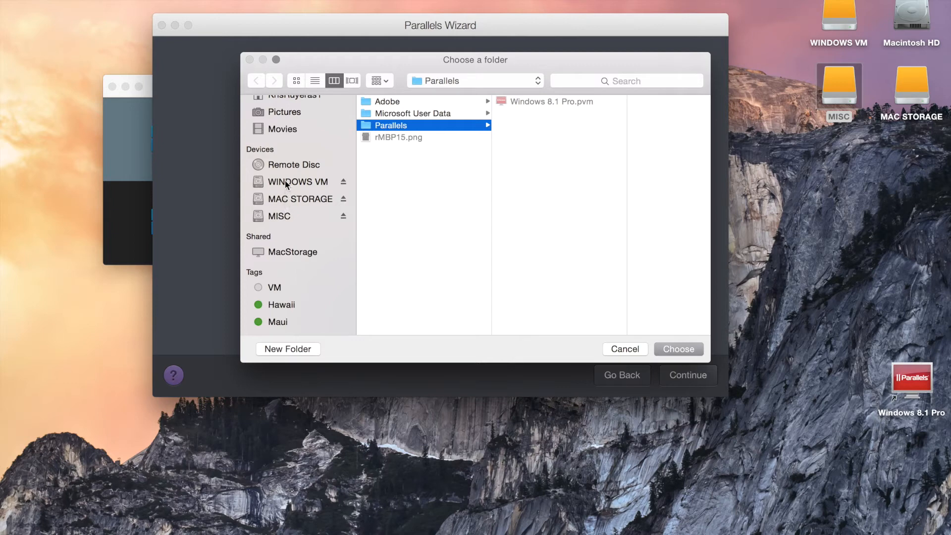
click(296, 181)
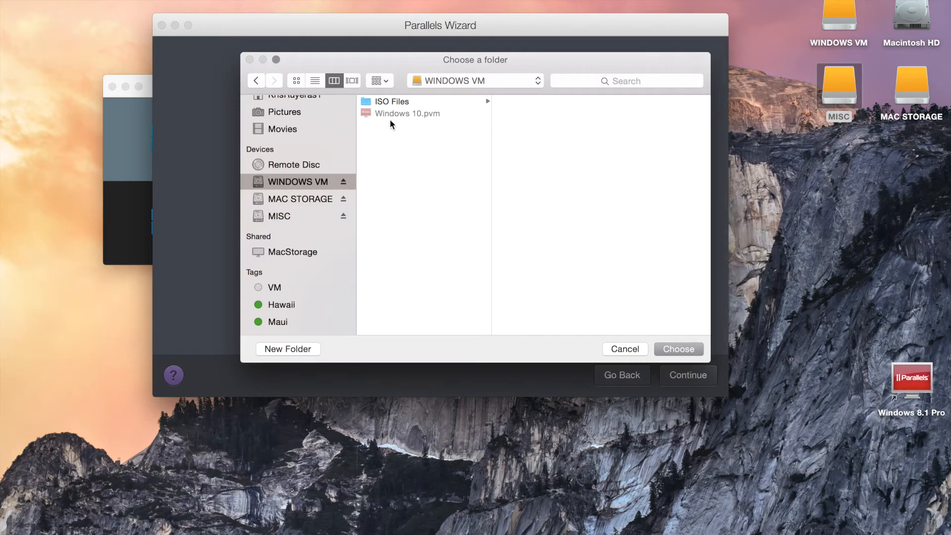
mouse_move(309, 357)
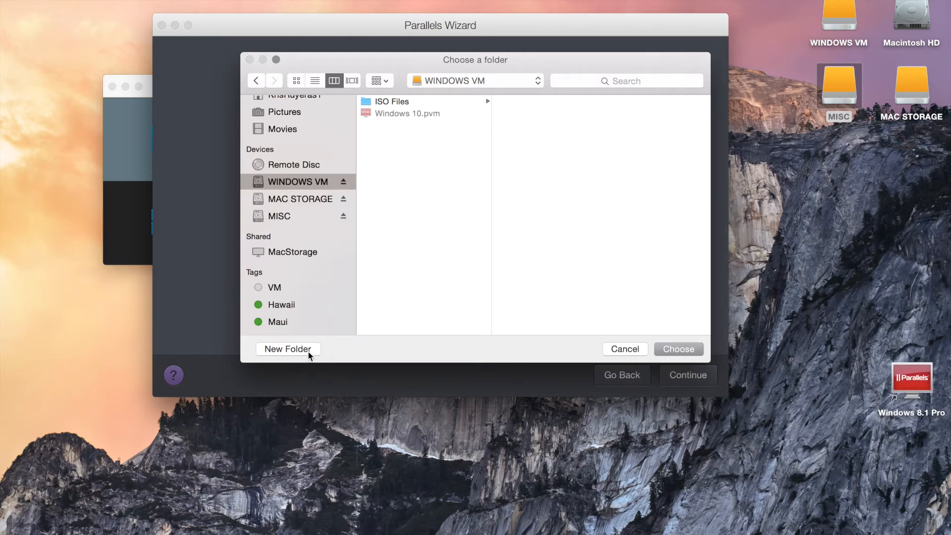
- Create a new VMs folder on the WINDOWS VM drive
click(287, 349)
text(VMs)
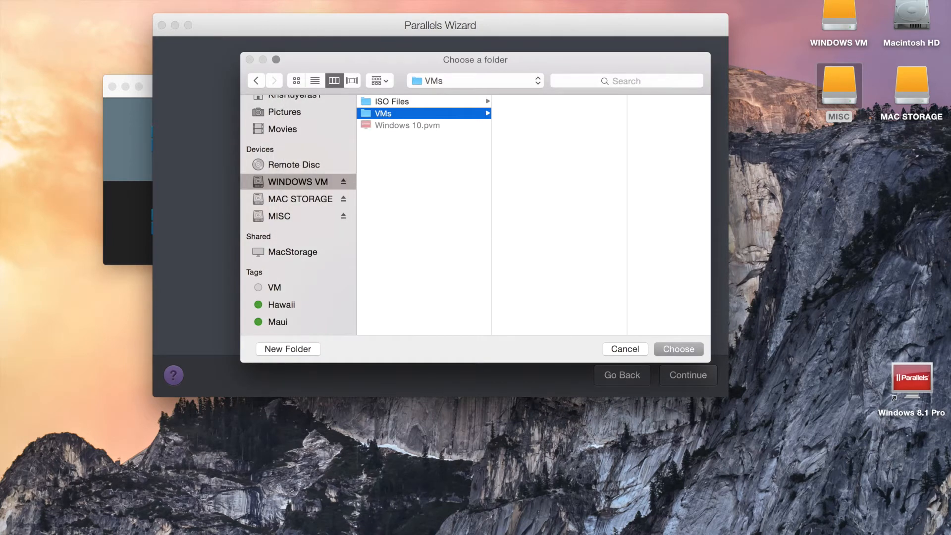
mouse_move(612, 320)
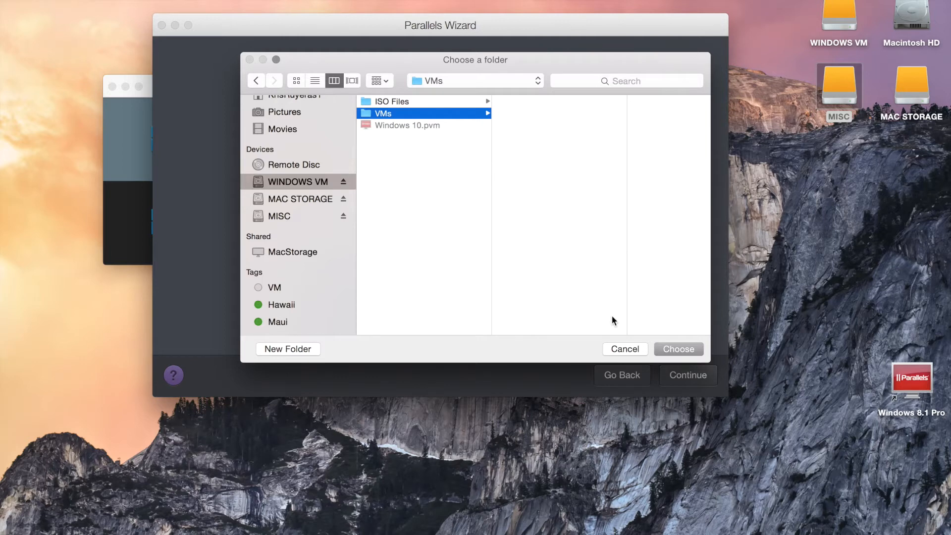
- Confirm /Volumes/WINDOWS VM/VMs as the storage location for Windows 8.1 Test
click(678, 349)
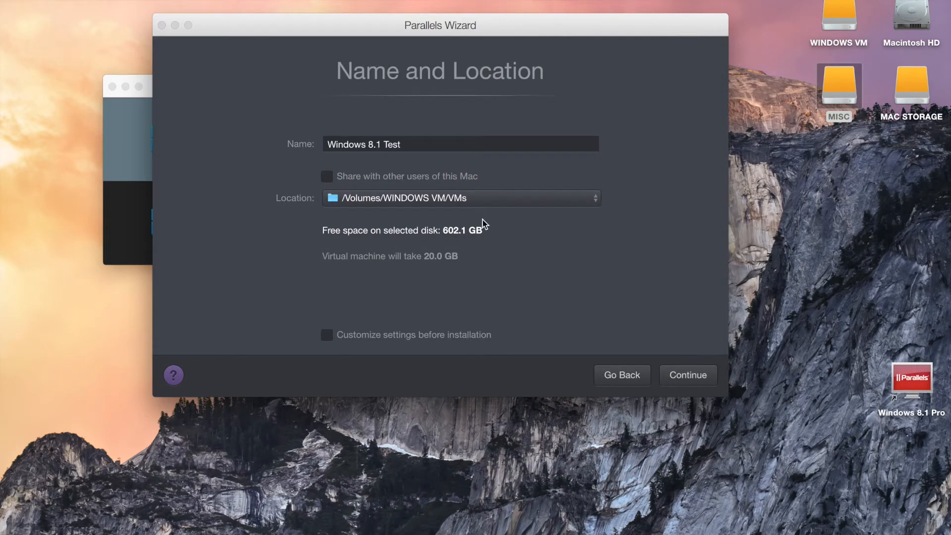
mouse_move(370, 204)
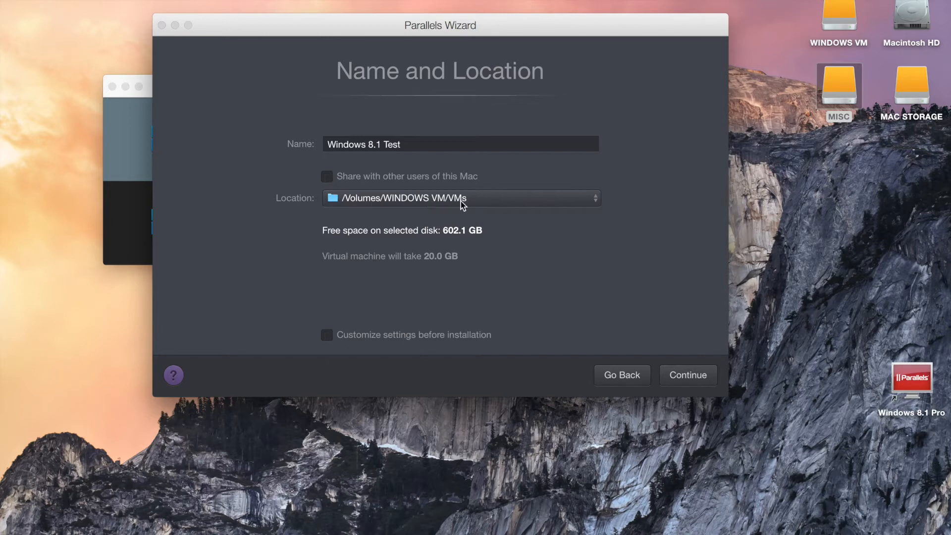
click(460, 198)
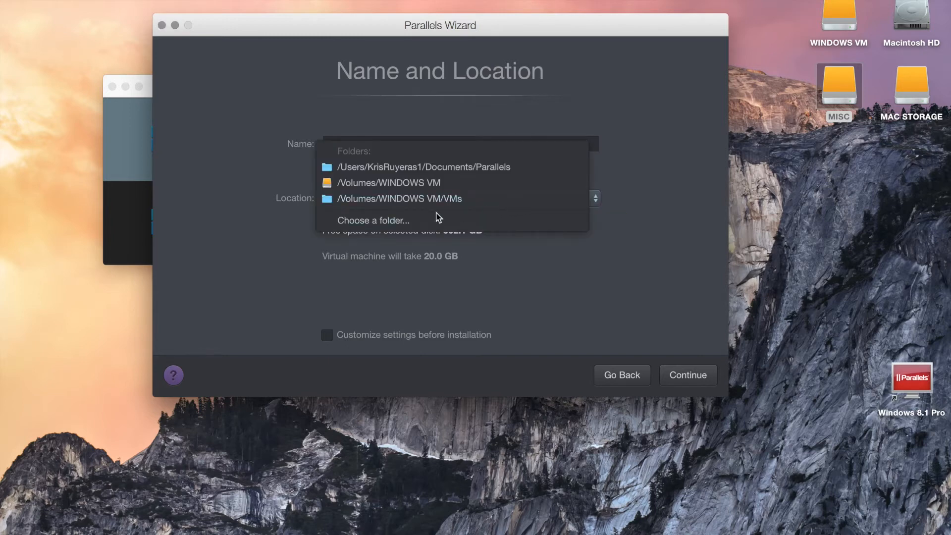
mouse_move(394, 189)
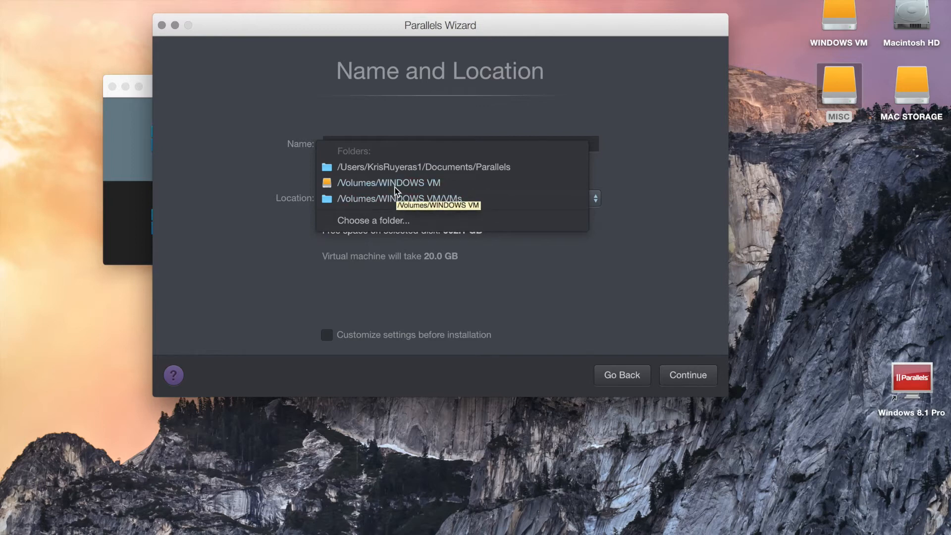
click(398, 198)
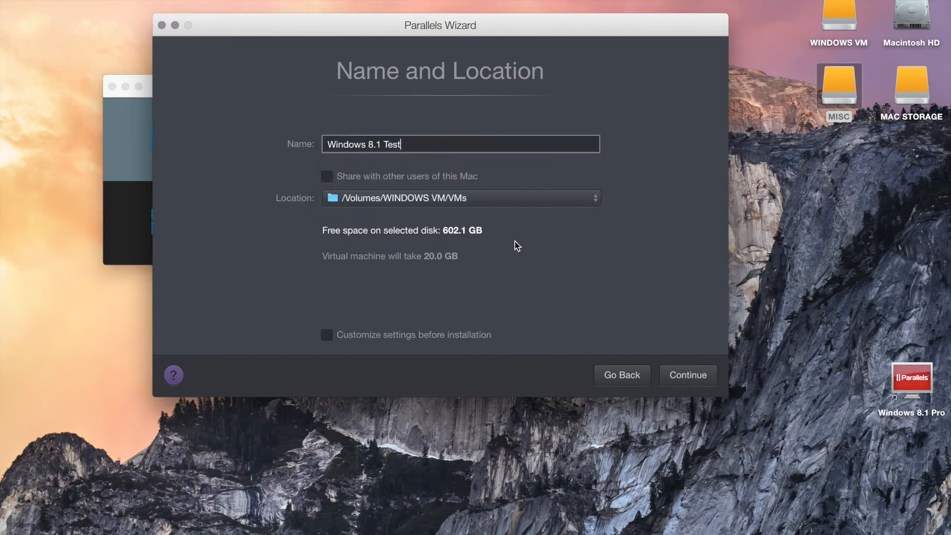
mouse_move(455, 245)
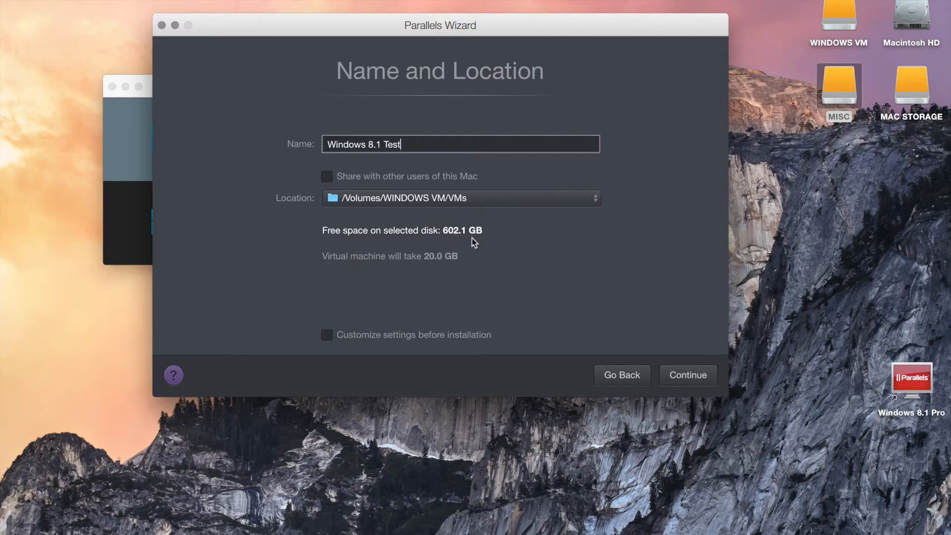
mouse_move(475, 206)
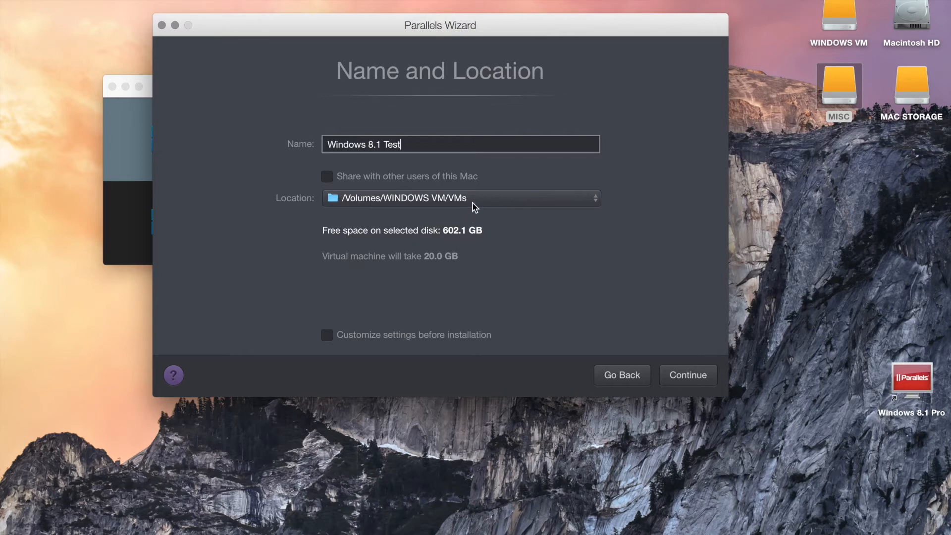
click(593, 198)
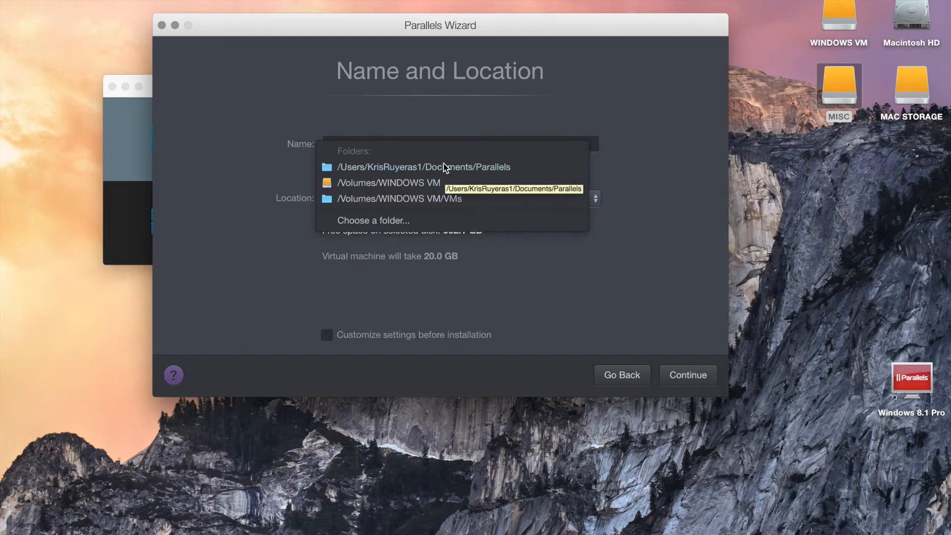
click(423, 167)
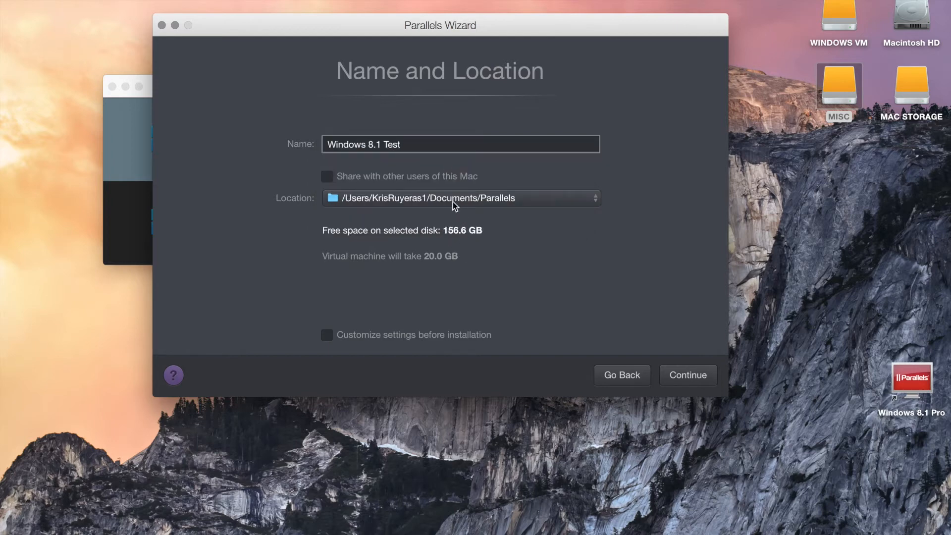
click(460, 199)
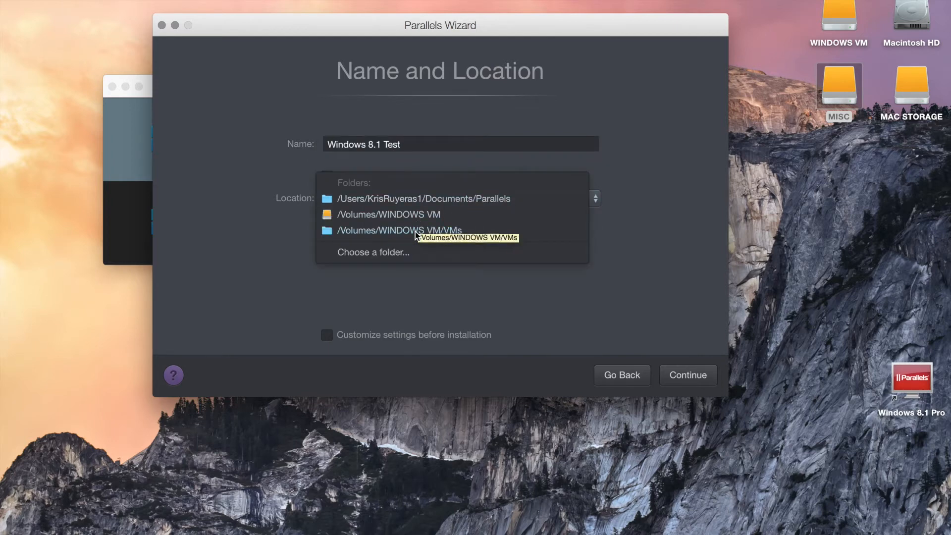
click(398, 230)
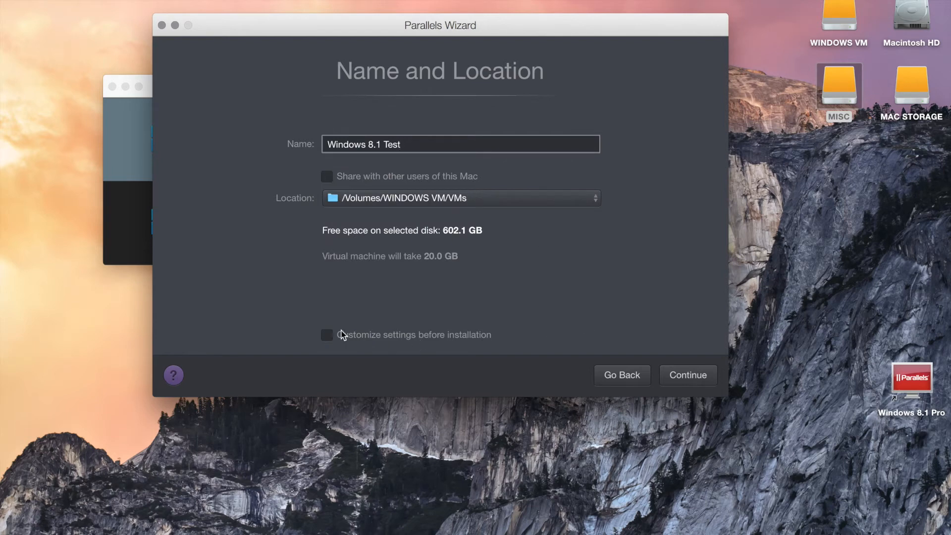
mouse_move(325, 343)
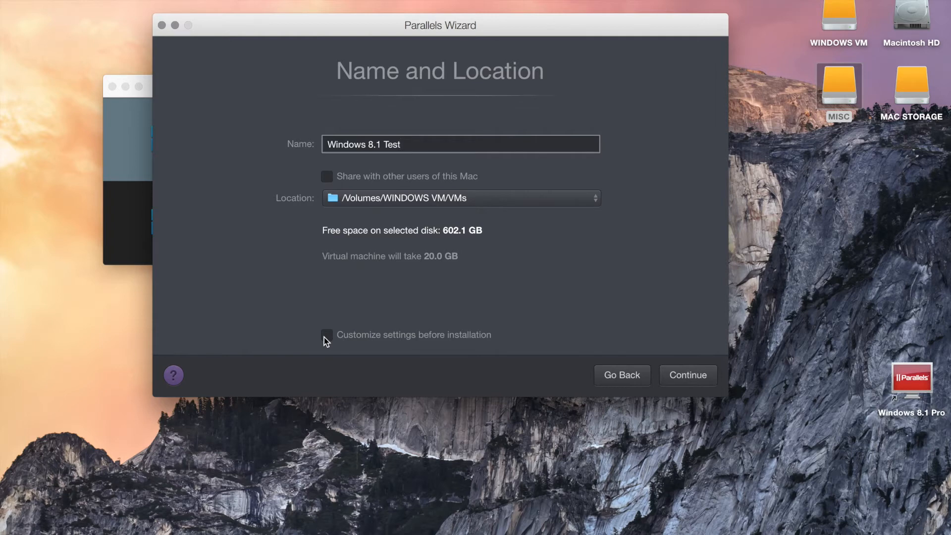
- Turn on 'Customize settings before installation'
click(327, 334)
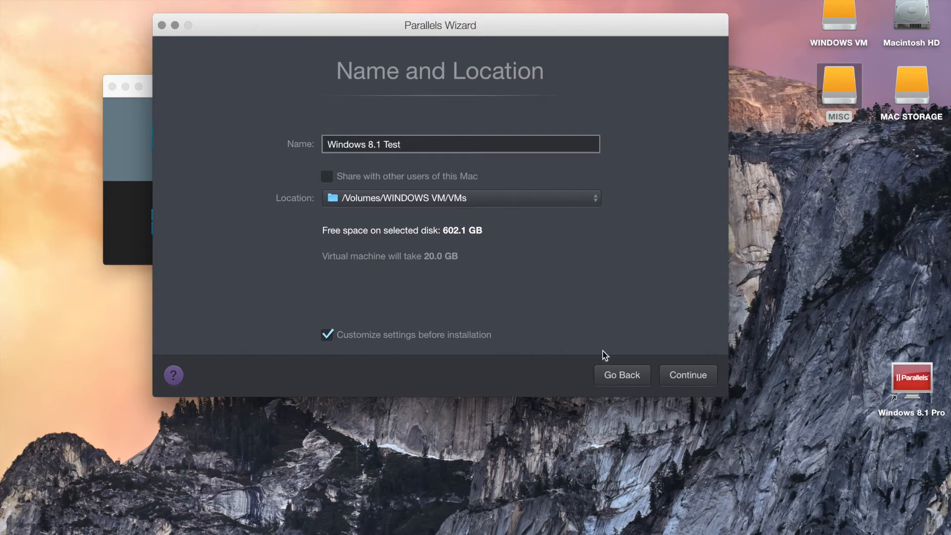
- Continue to Virtual Machine Configuration and bring up the Windows 8.1 Test General settings
click(687, 375)
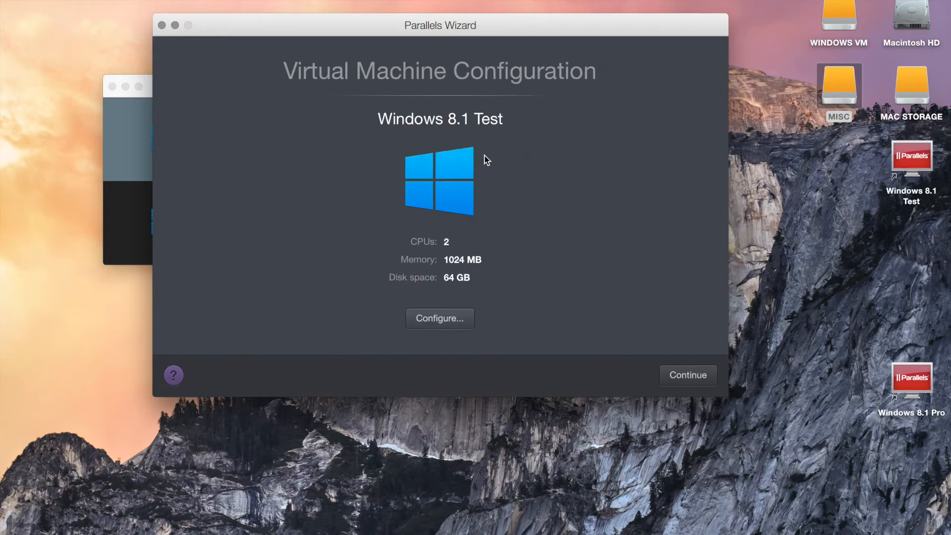
click(439, 318)
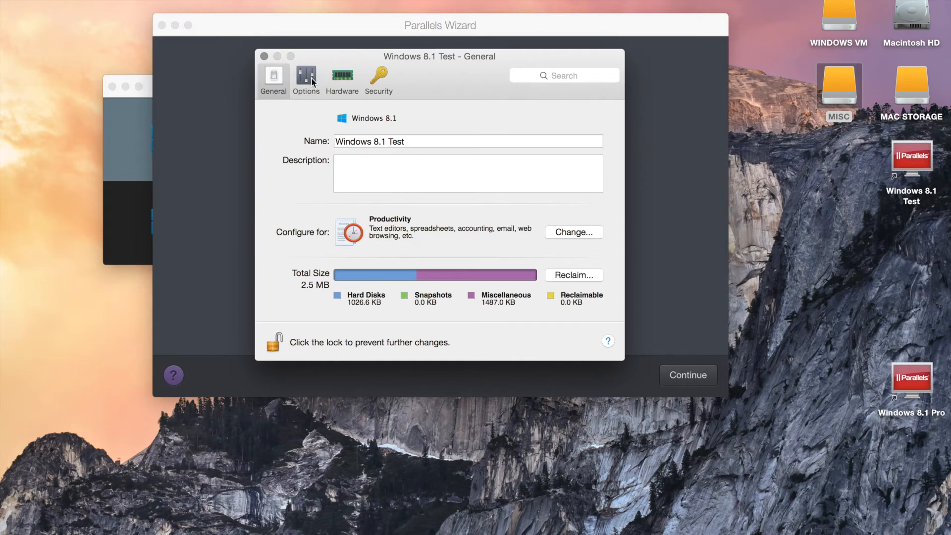
- Browse the Options pages — Startup and Shutdown, Optimization — and land on Sharing settings
click(306, 80)
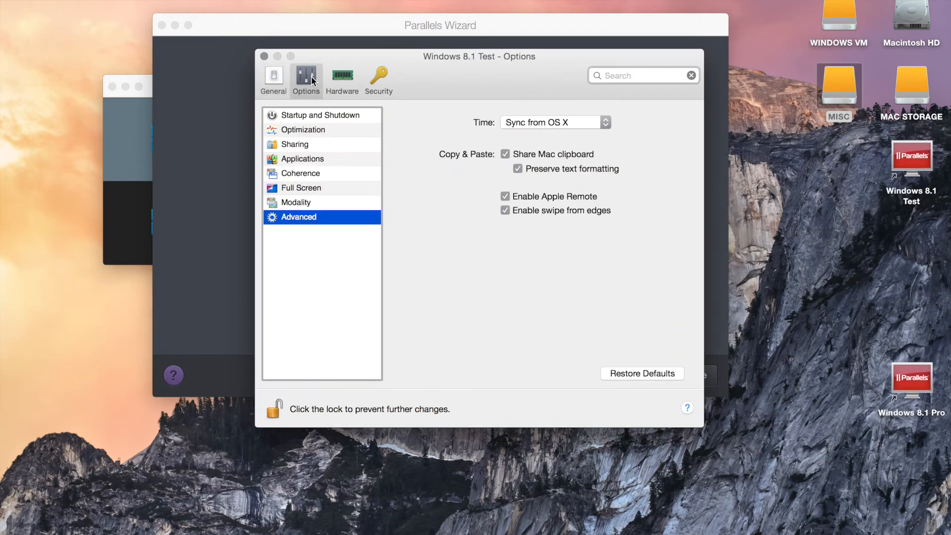
click(321, 115)
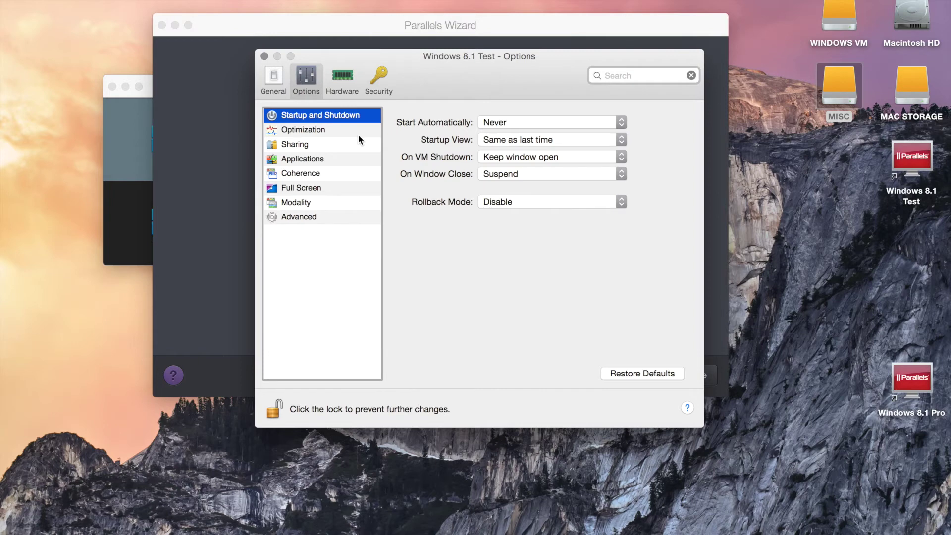
mouse_move(348, 136)
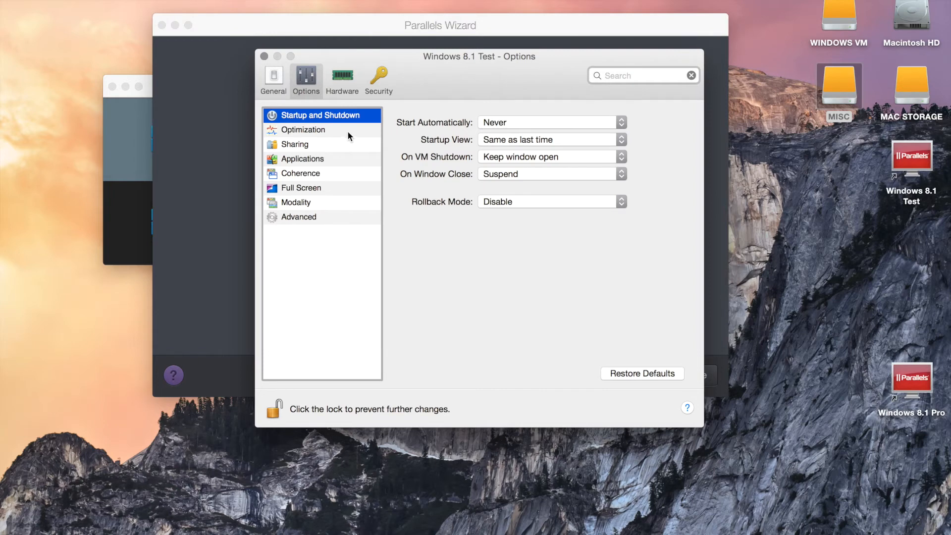
click(303, 128)
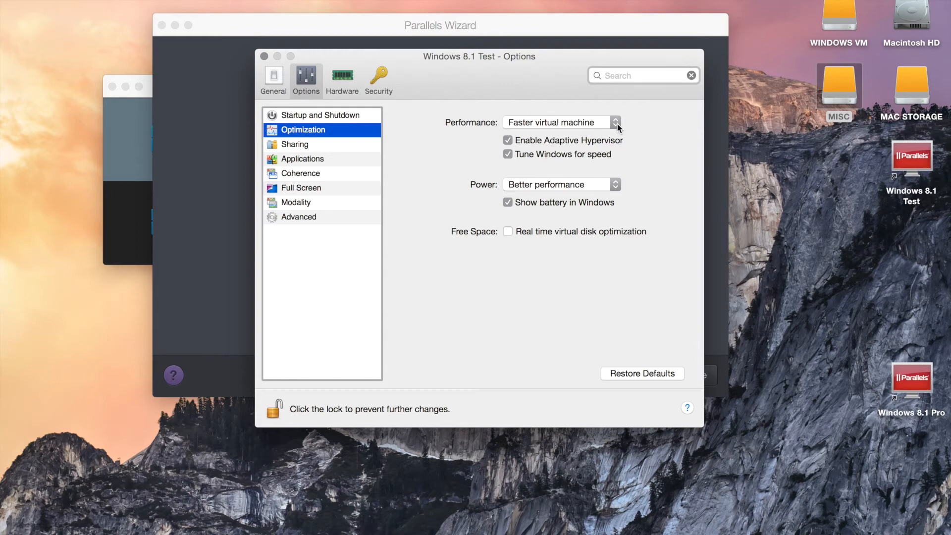
click(295, 144)
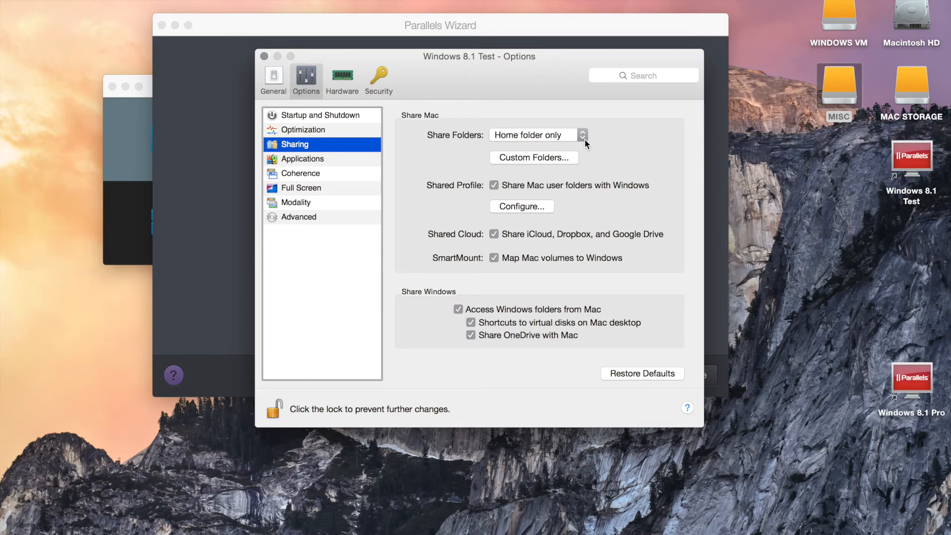
- Turn off sharing of Mac user folders, iCloud/Dropbox/Google Drive, and Mac volume mapping to Windows
click(493, 186)
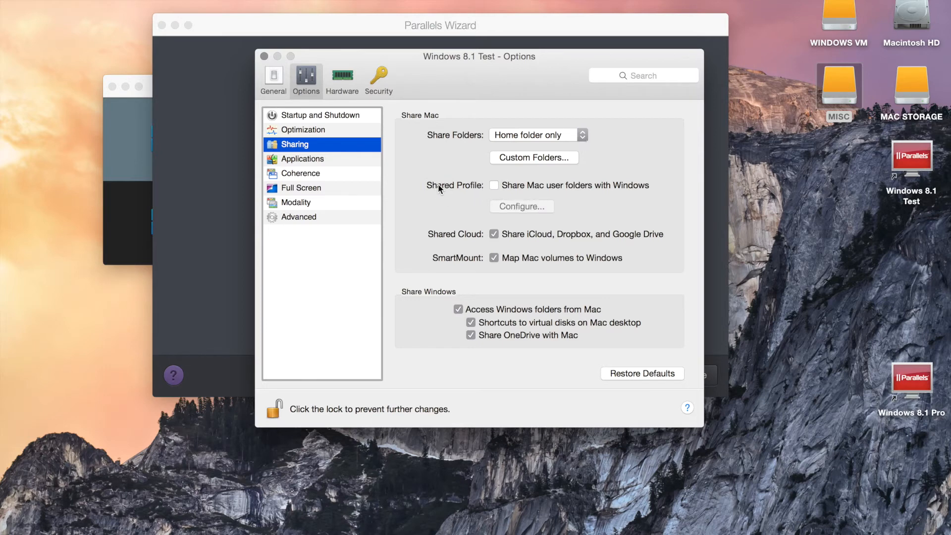
mouse_move(631, 200)
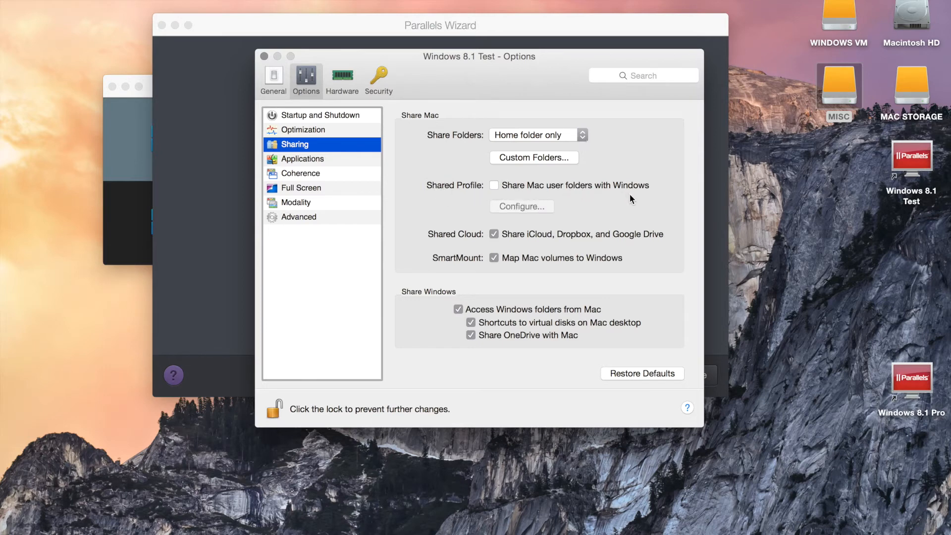
mouse_move(490, 241)
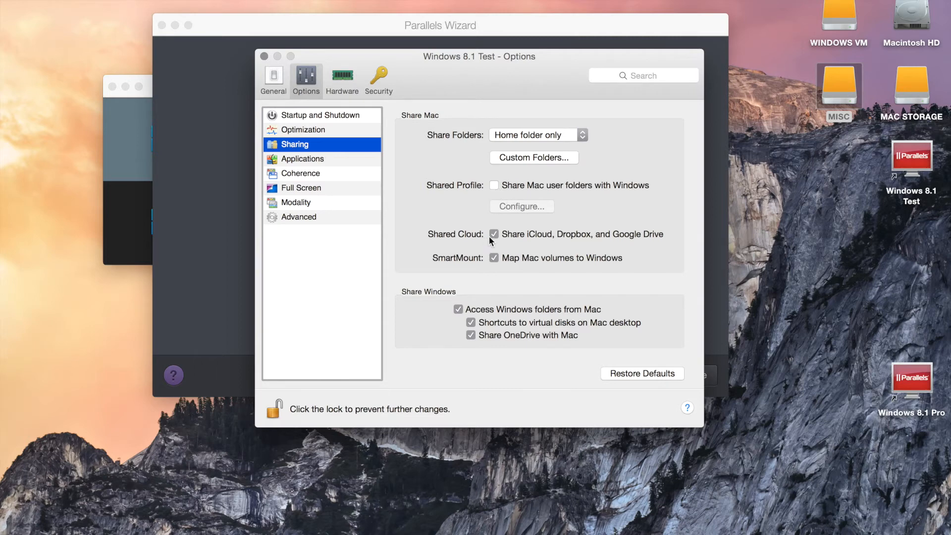
click(494, 234)
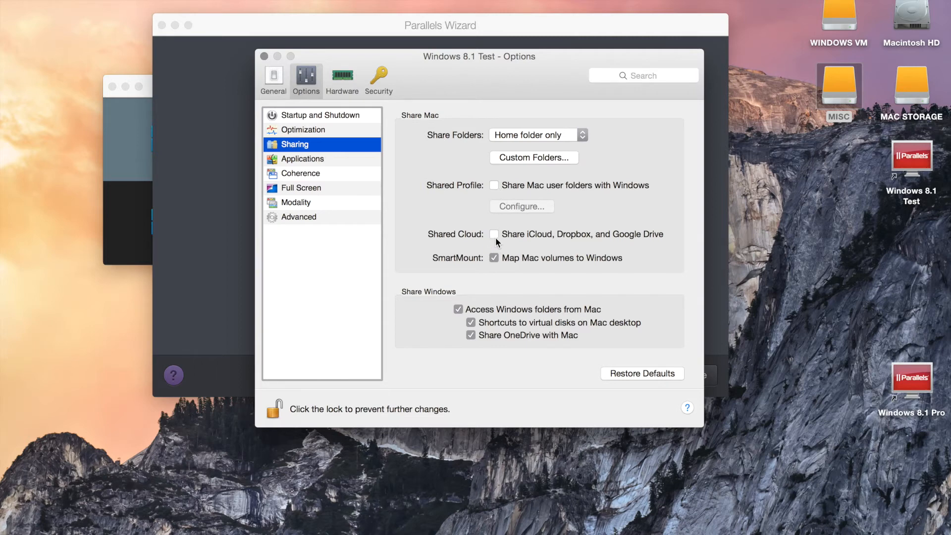
mouse_move(677, 243)
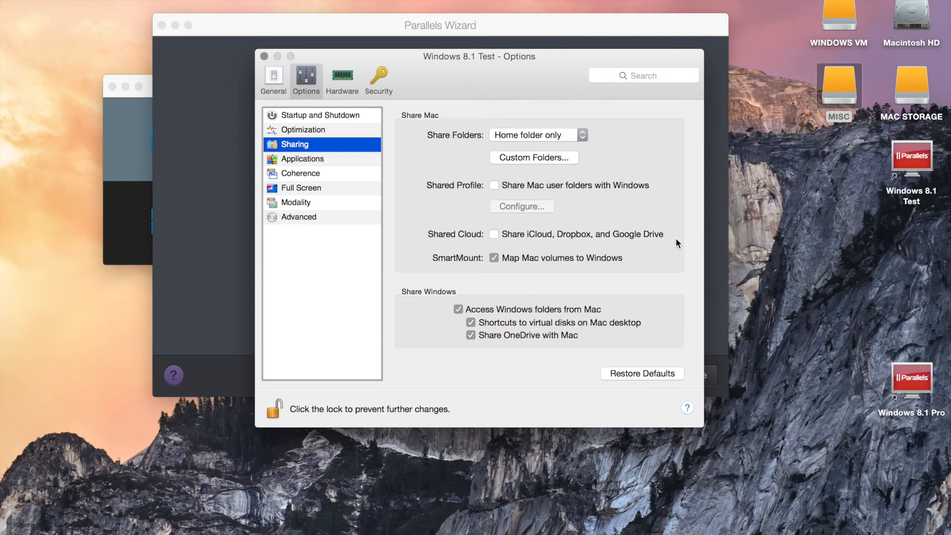
mouse_move(589, 253)
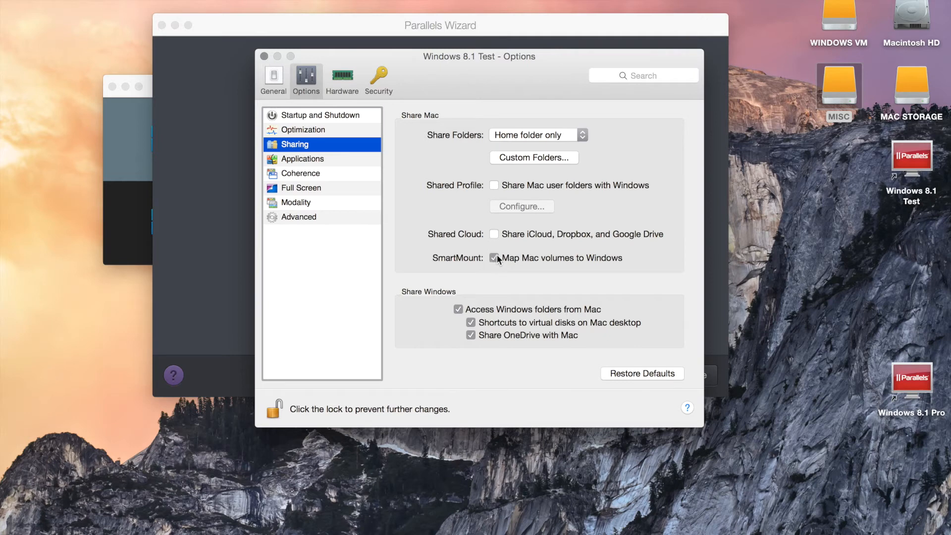
mouse_move(853, 82)
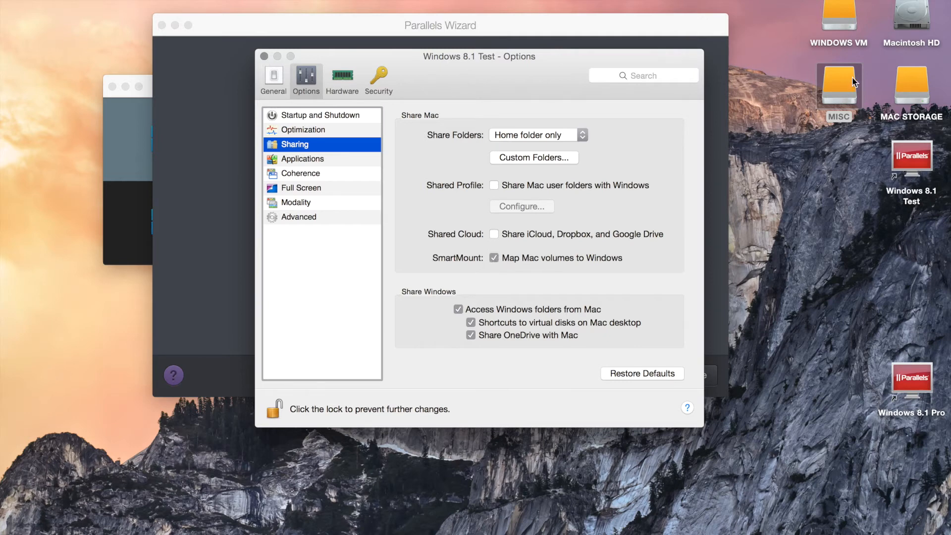
mouse_move(517, 279)
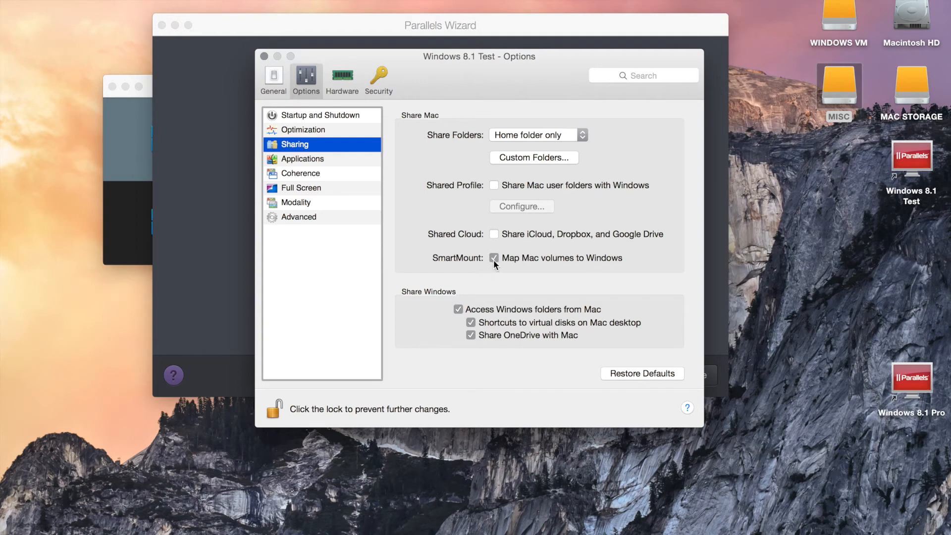
click(494, 258)
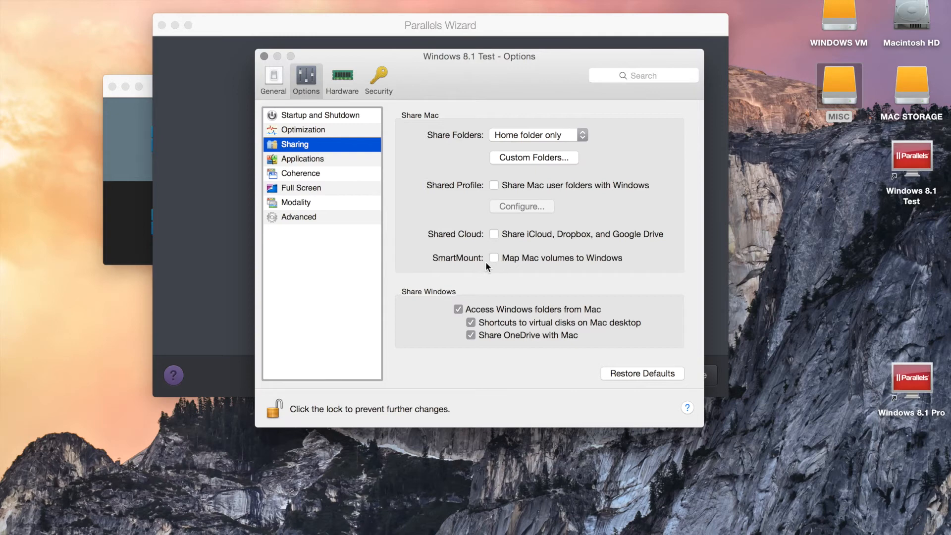
mouse_move(501, 257)
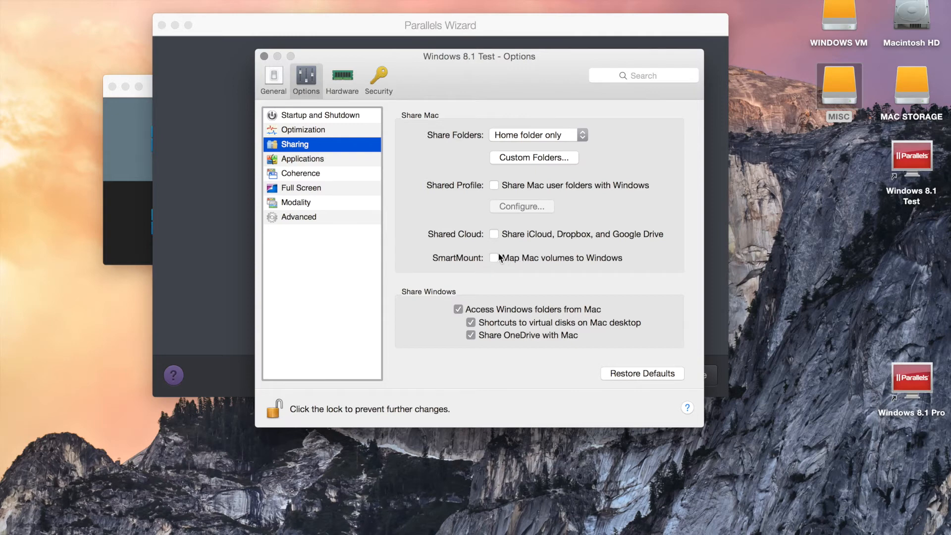
mouse_move(334, 169)
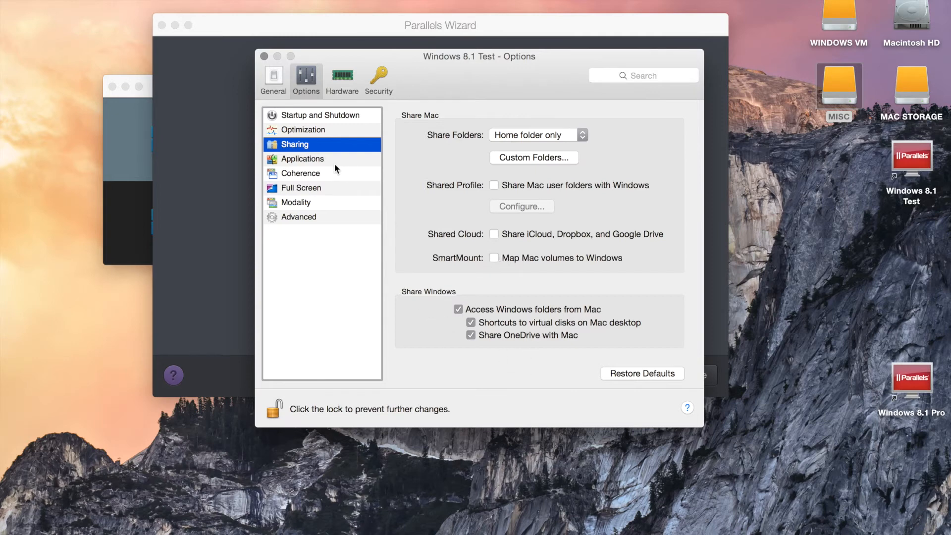
- In Applications settings, disable adding new Windows applications to Launchpad
click(302, 158)
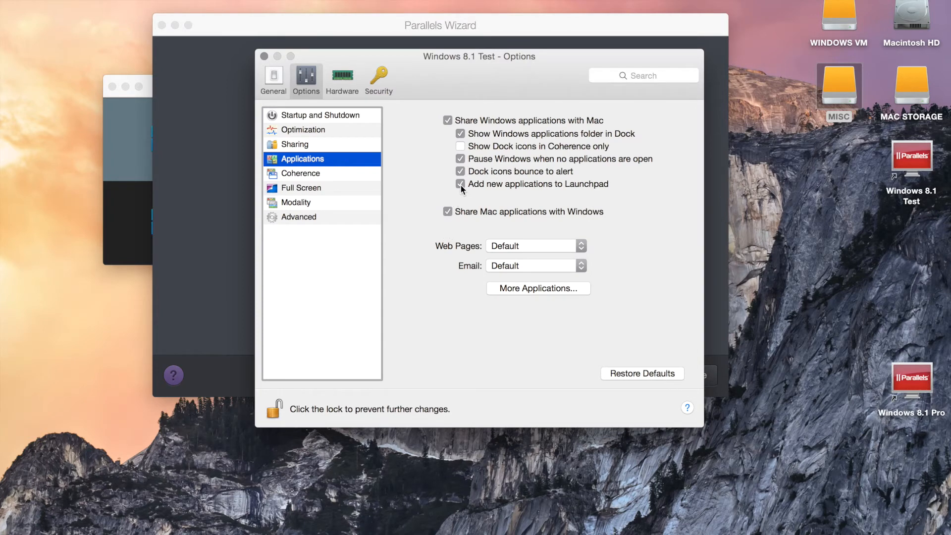
click(461, 185)
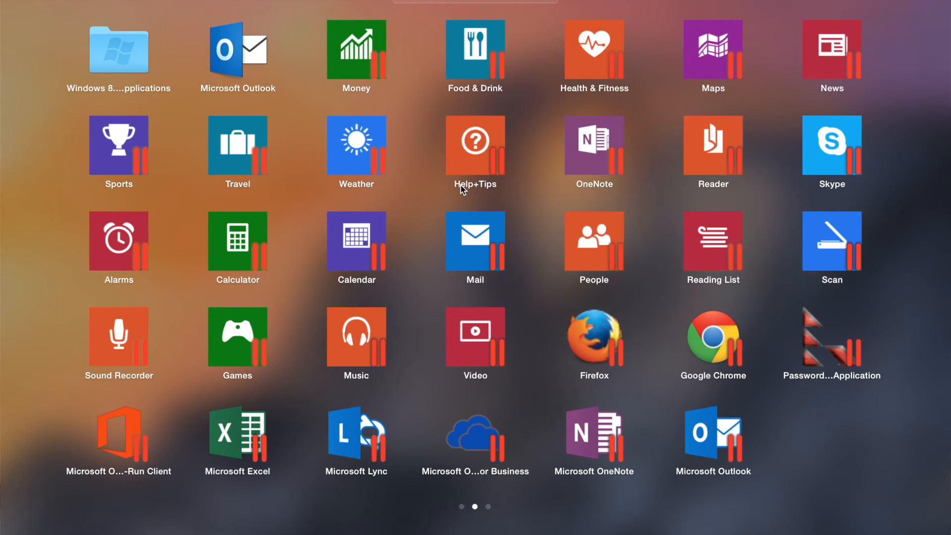
mouse_move(329, 374)
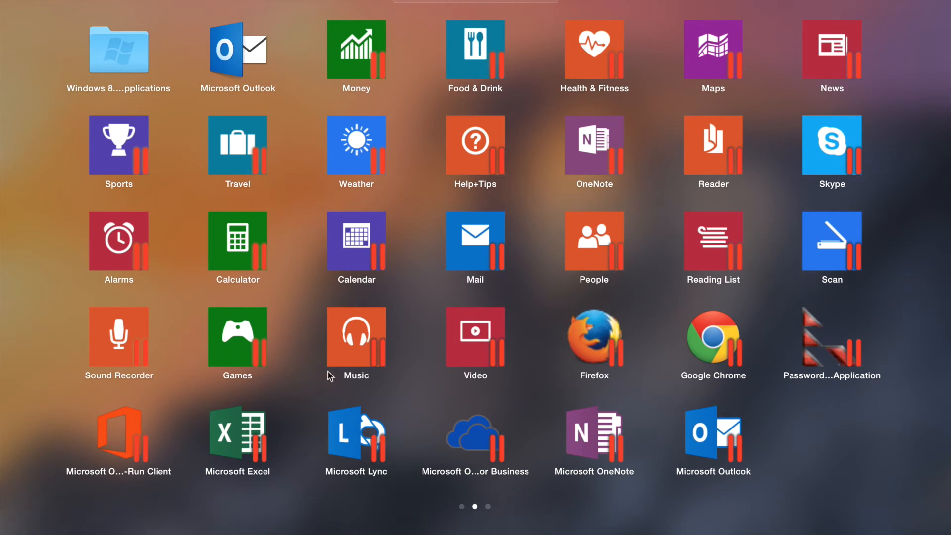
mouse_move(448, 354)
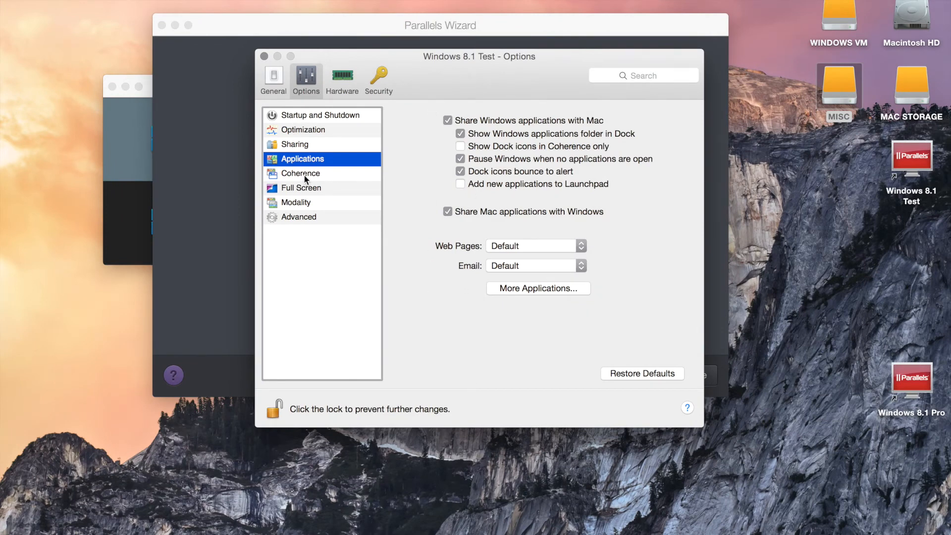
- Review Coherence, then set Full Screen scaling to Keep ratio instead of Auto
click(301, 173)
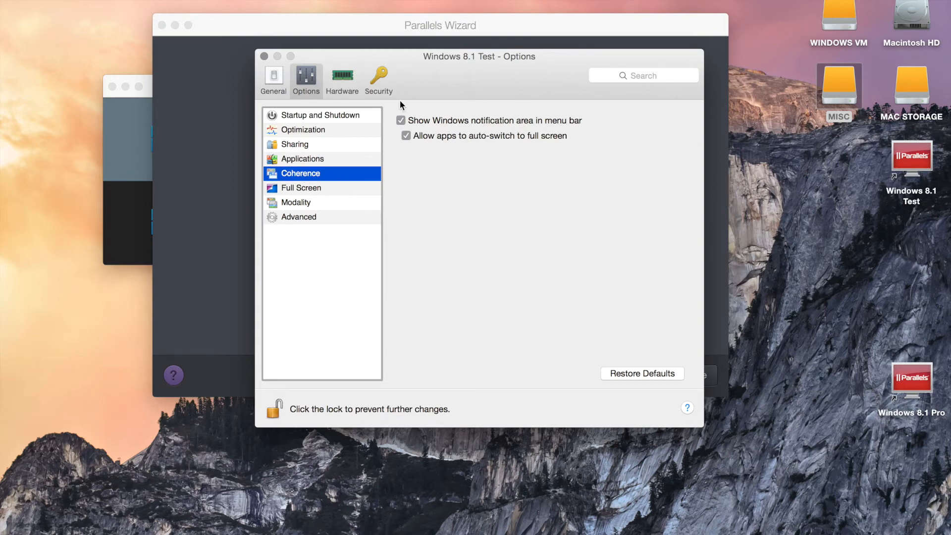
click(302, 187)
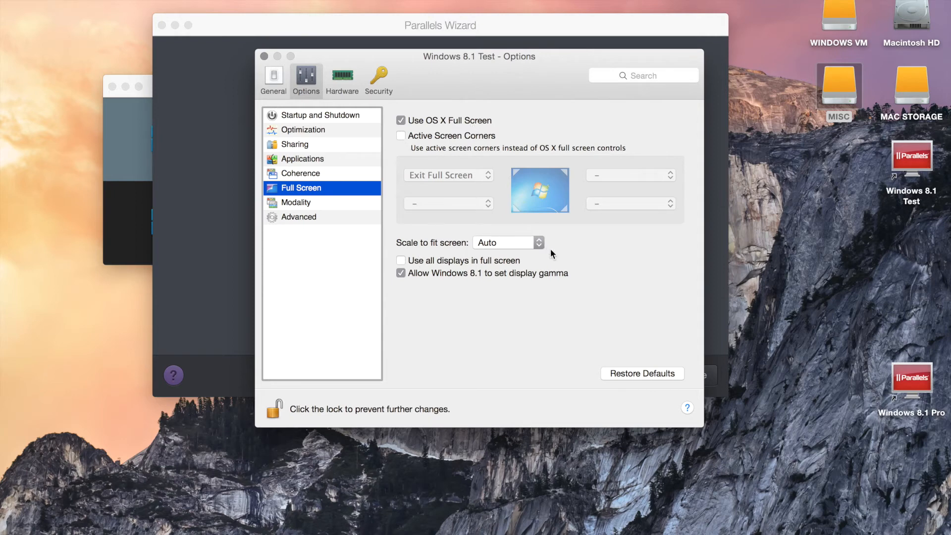
mouse_move(547, 252)
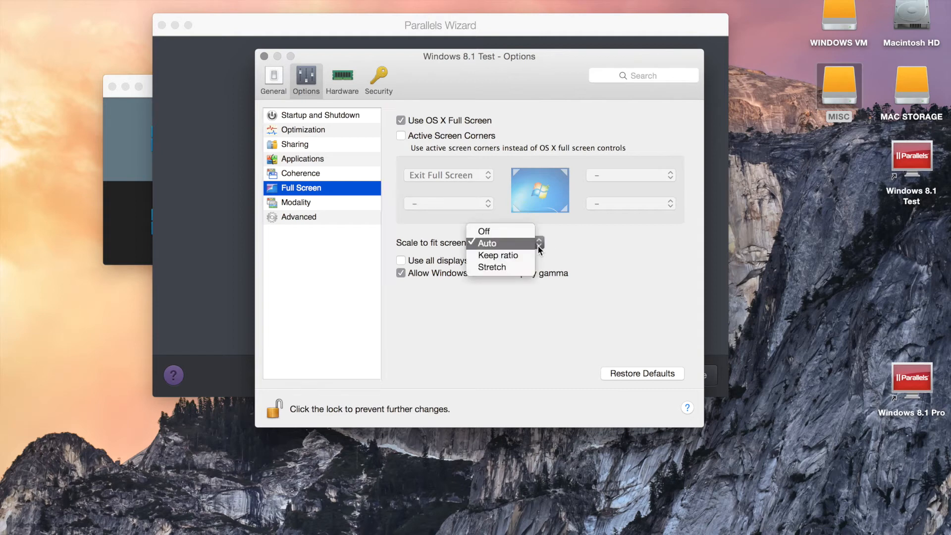
click(498, 255)
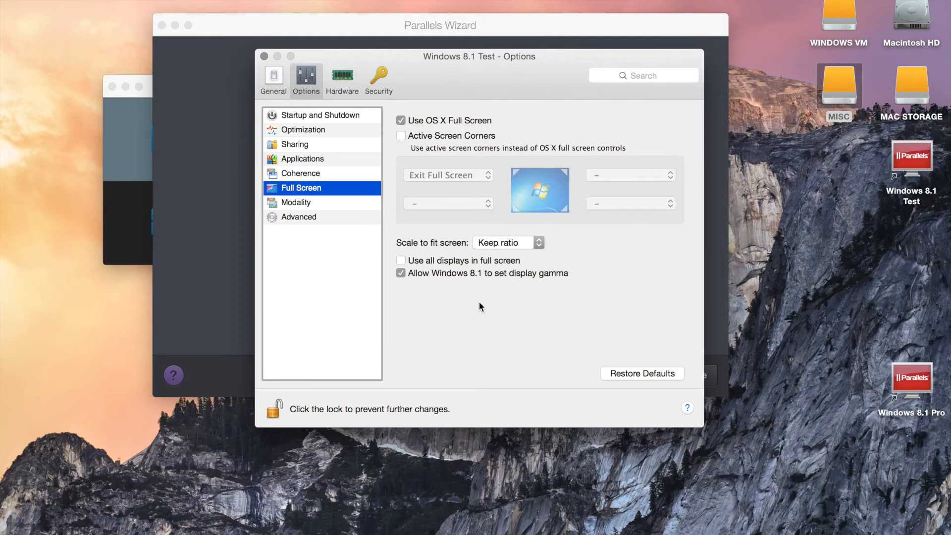
mouse_move(485, 266)
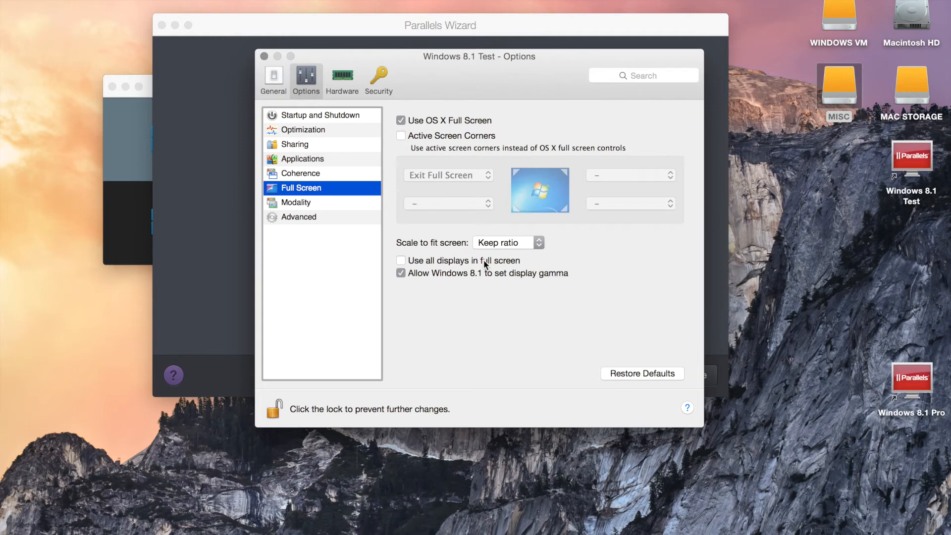
- Review Modality and Advanced (keeping time sync from OS X), then return to Startup and Shutdown
click(297, 203)
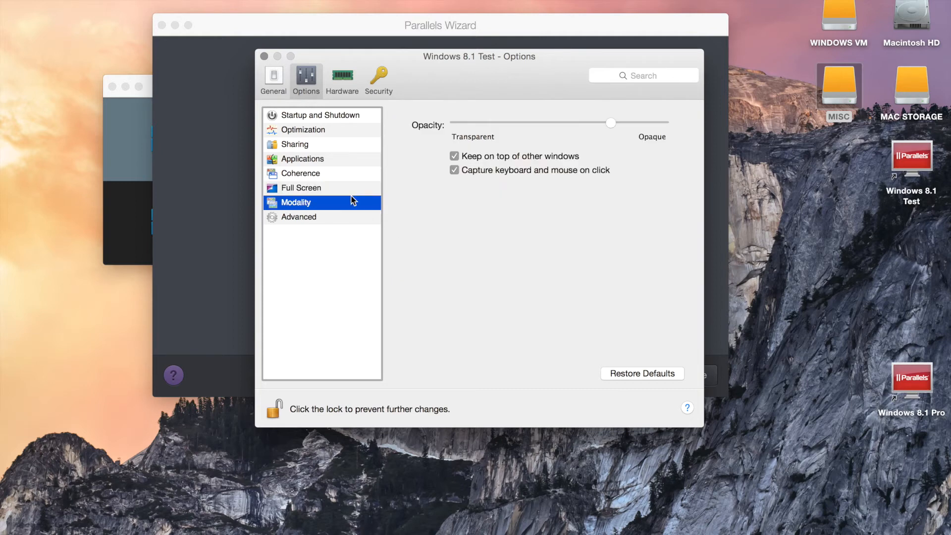
mouse_move(763, 136)
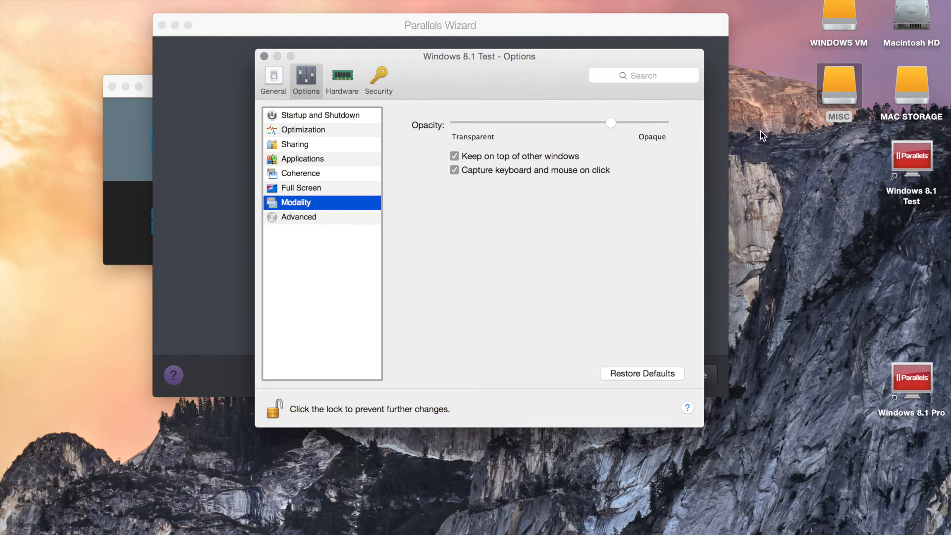
mouse_move(286, 231)
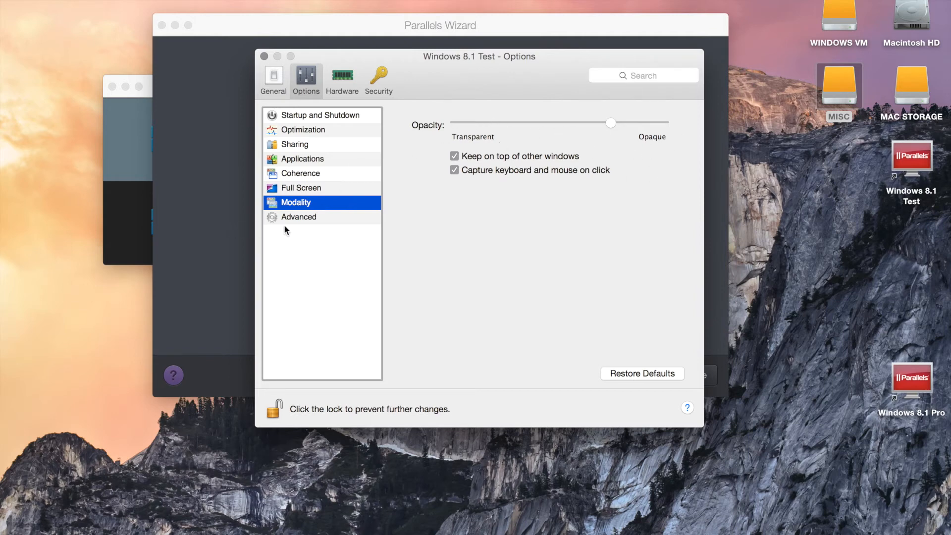
click(298, 217)
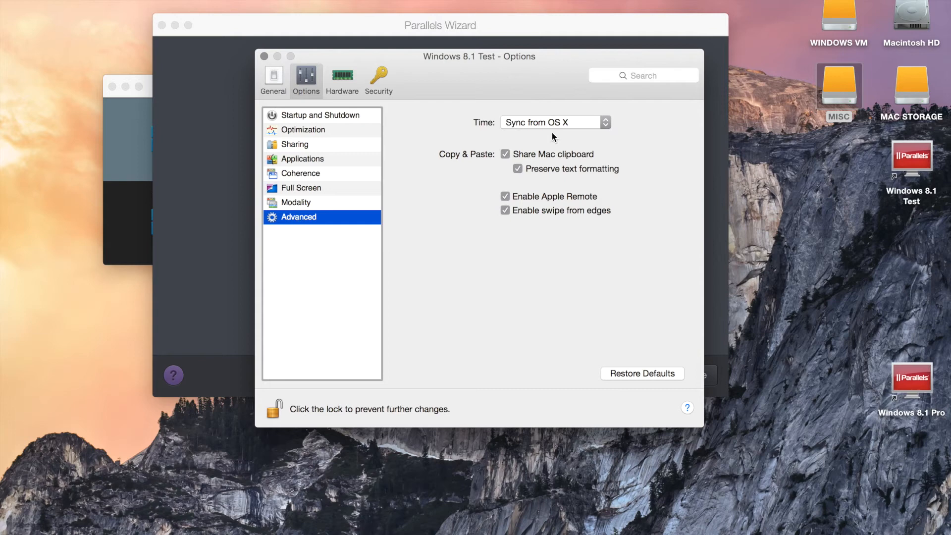
mouse_move(494, 128)
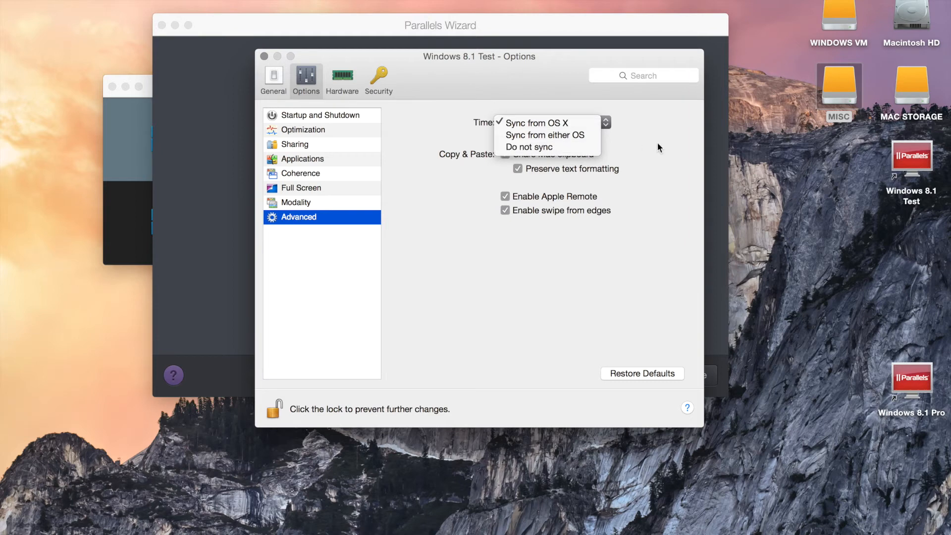
click(536, 122)
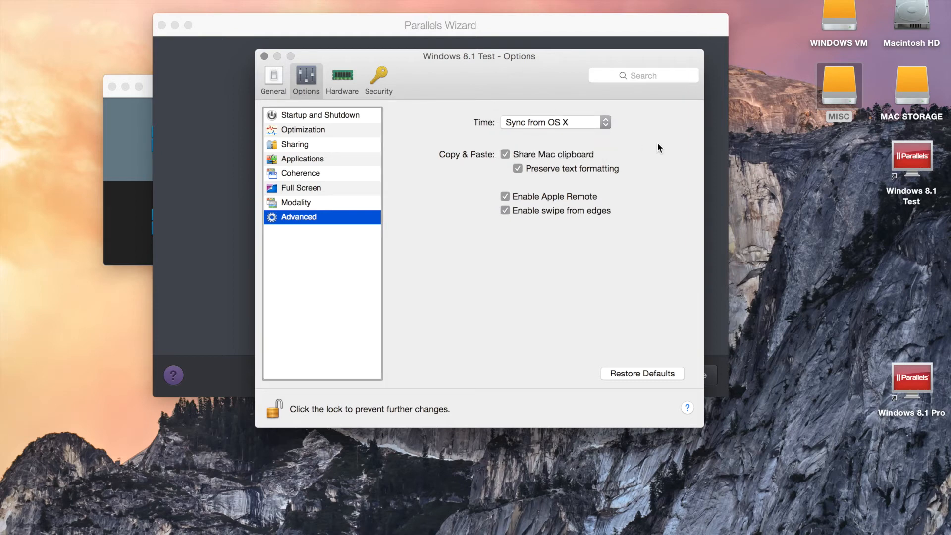
mouse_move(444, 201)
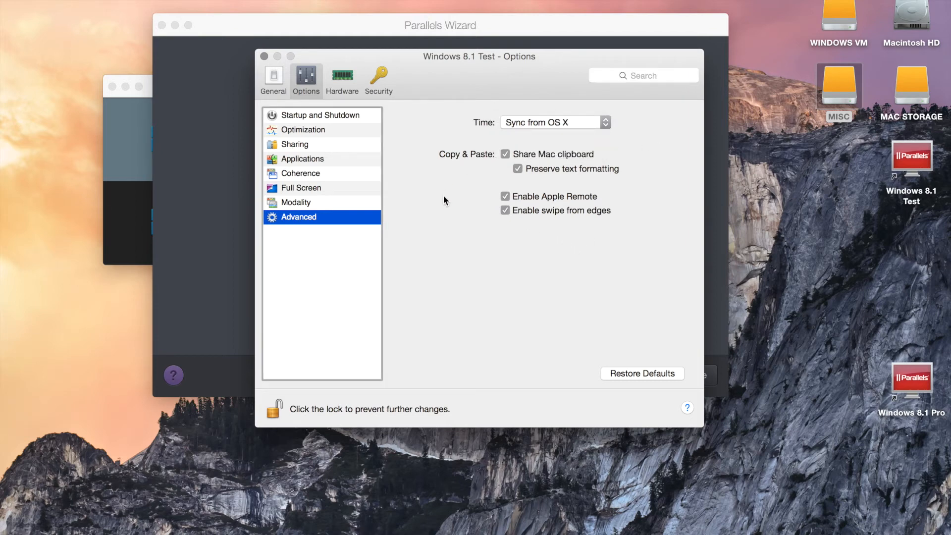
click(321, 115)
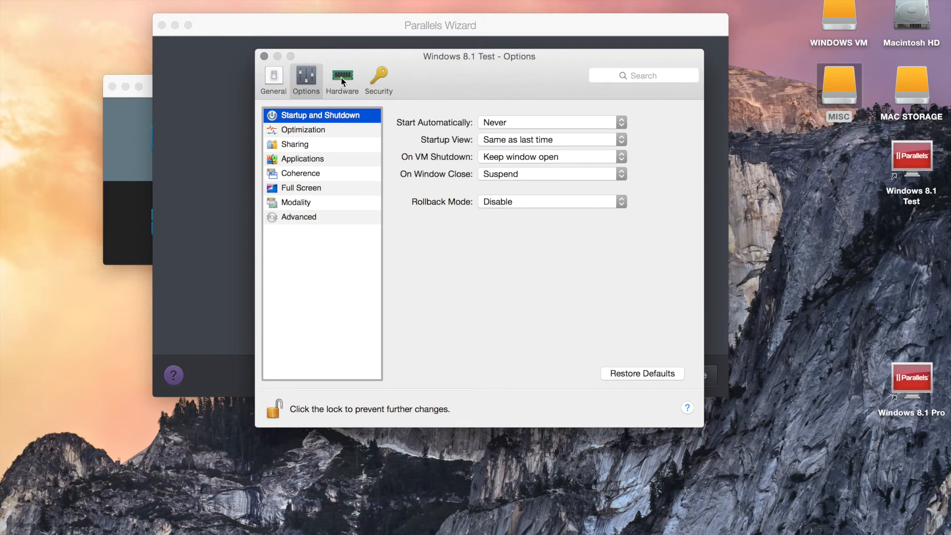
- Under Hardware, keep CPU & Memory at 2 CPUs with 2048 MB, then show Boot Order
click(342, 79)
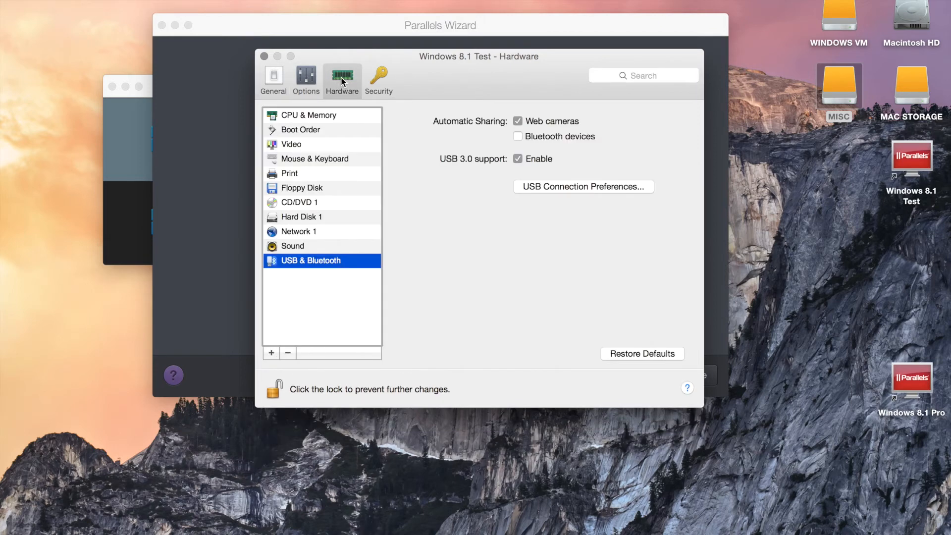
click(308, 115)
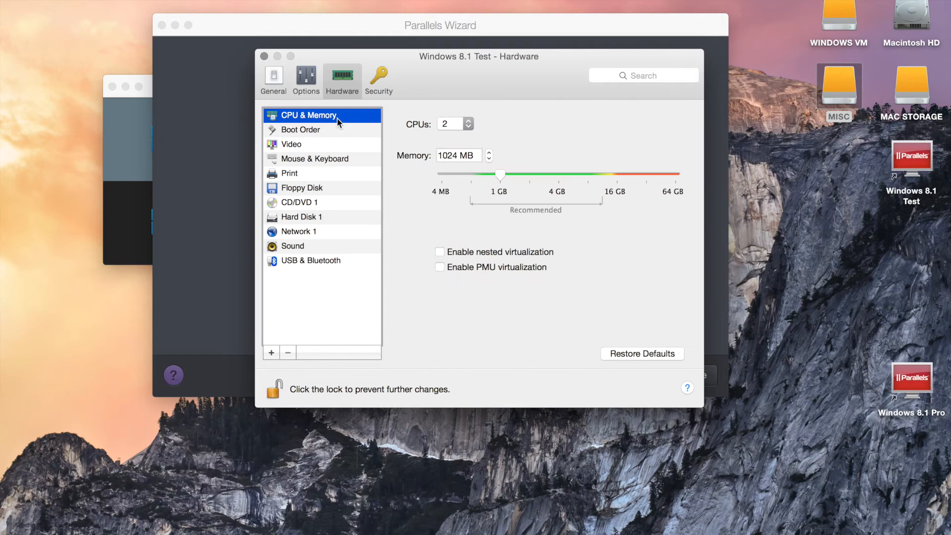
mouse_move(486, 131)
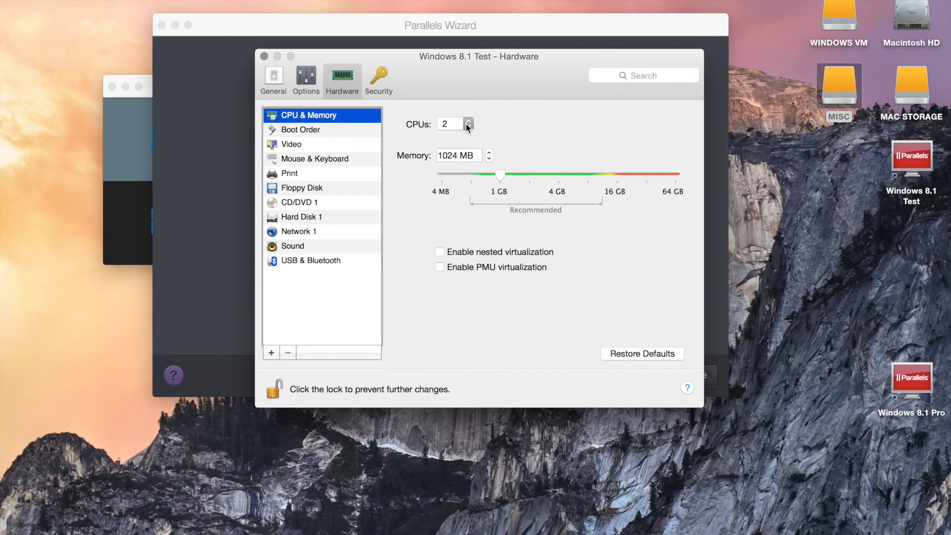
click(454, 124)
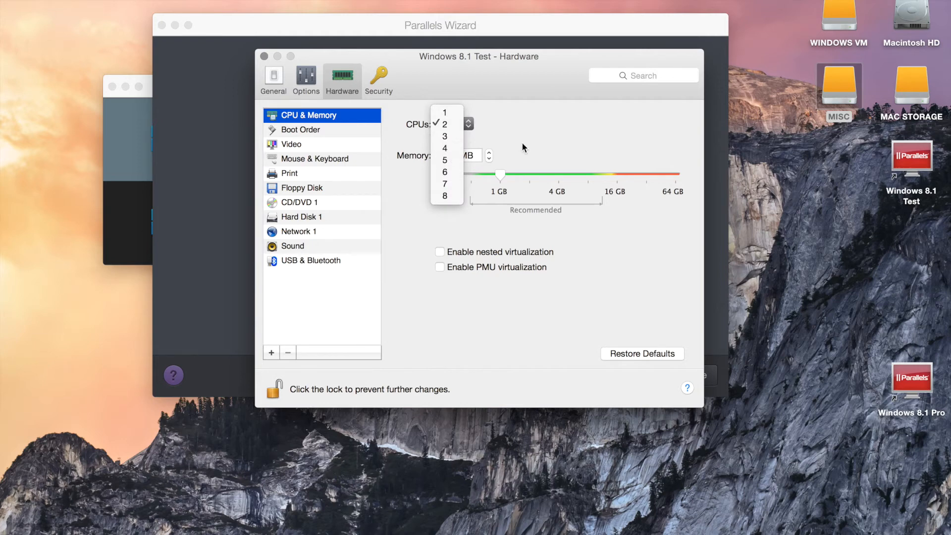
click(445, 124)
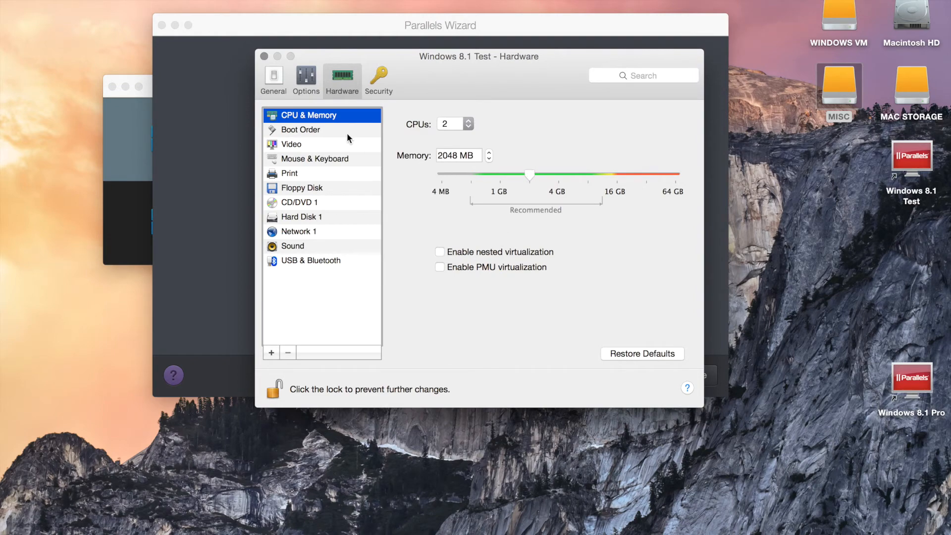
click(301, 129)
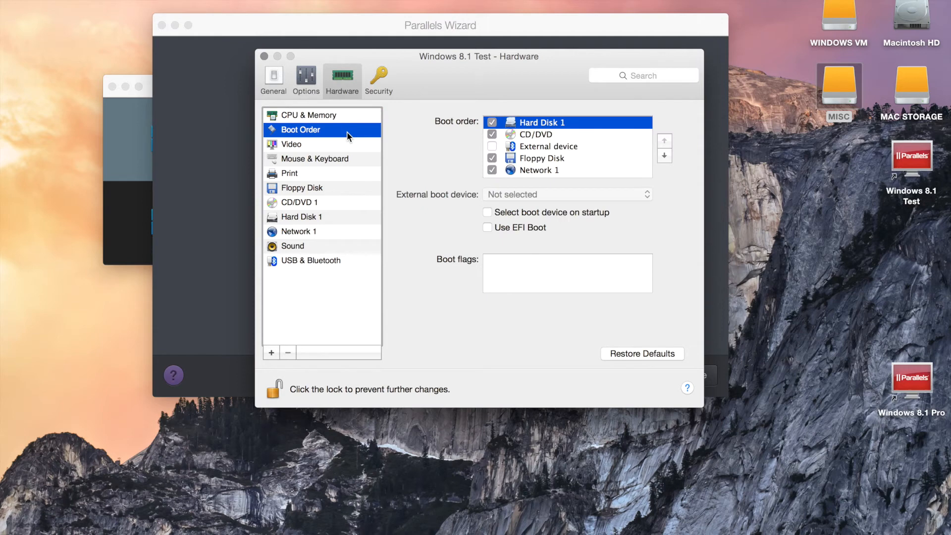
mouse_move(458, 190)
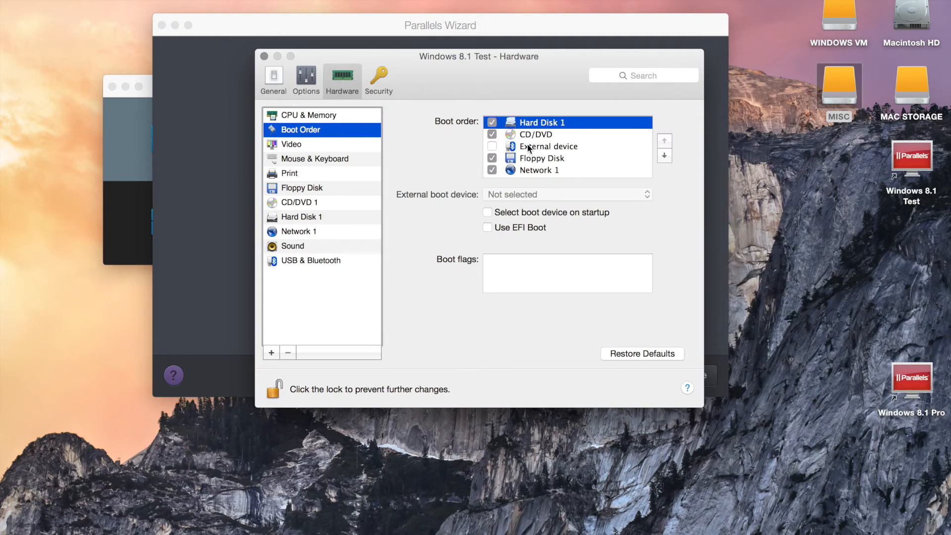
- Review Video, Mouse & Keyboard and Print, disconnect the unattended.fdd floppy, then show CD/DVD 1
click(291, 144)
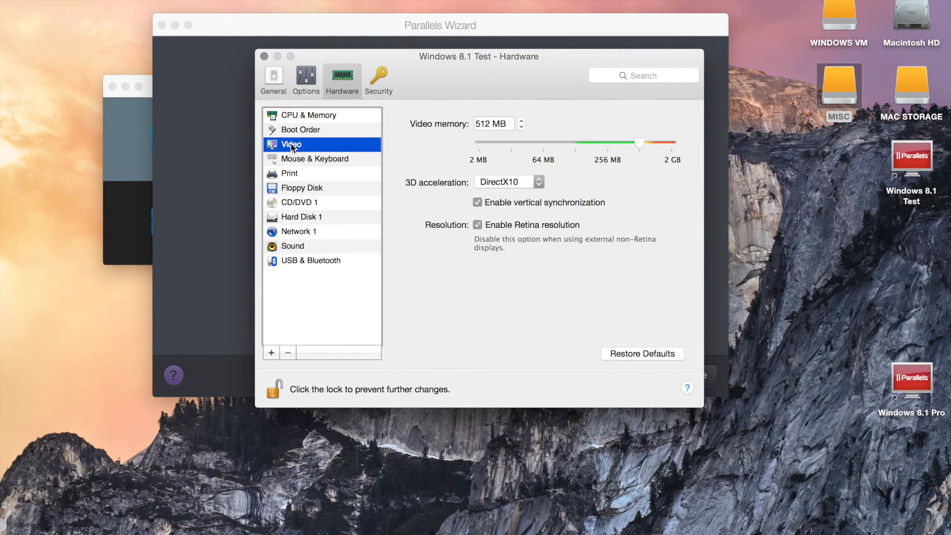
mouse_move(642, 152)
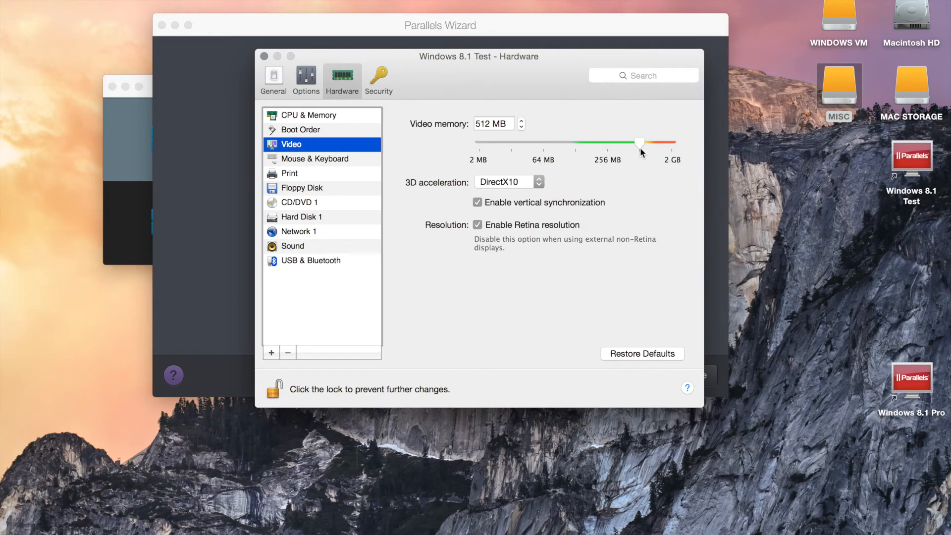
mouse_move(534, 176)
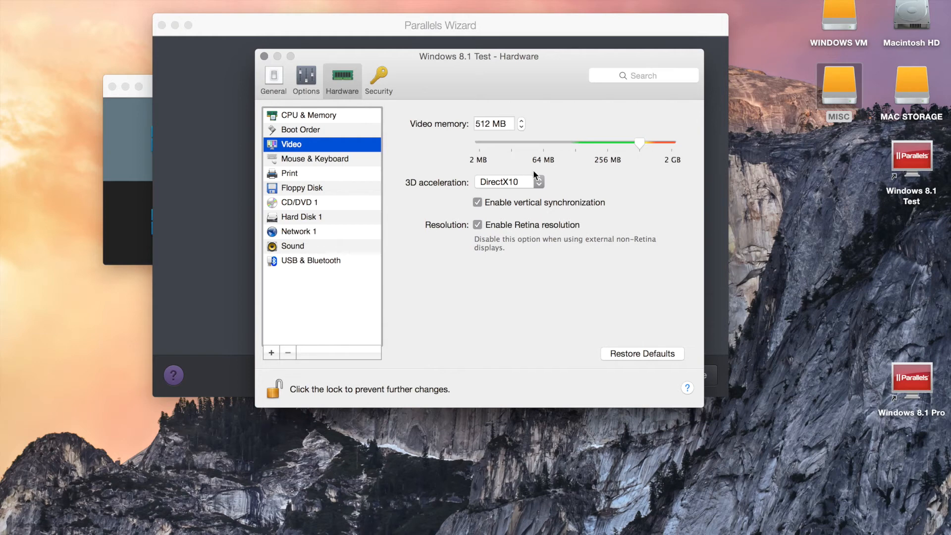
mouse_move(380, 228)
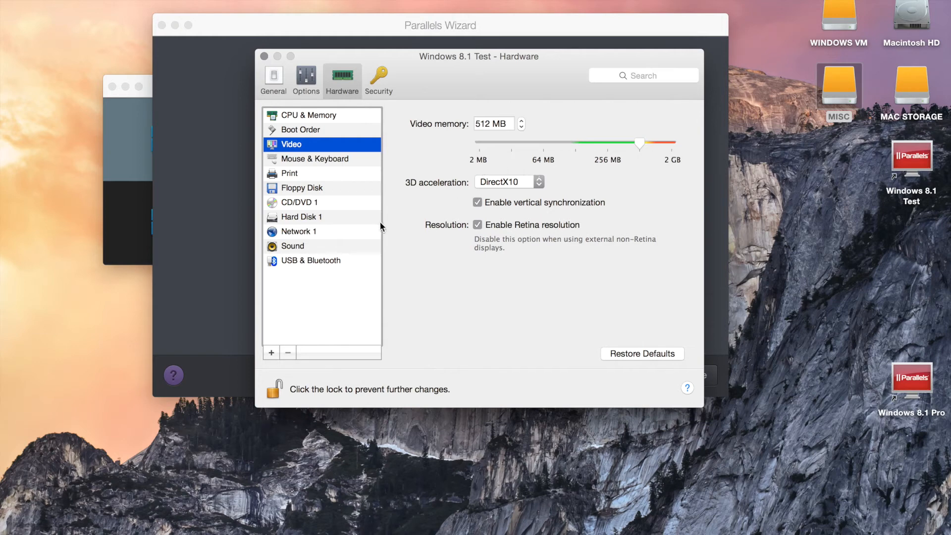
mouse_move(365, 165)
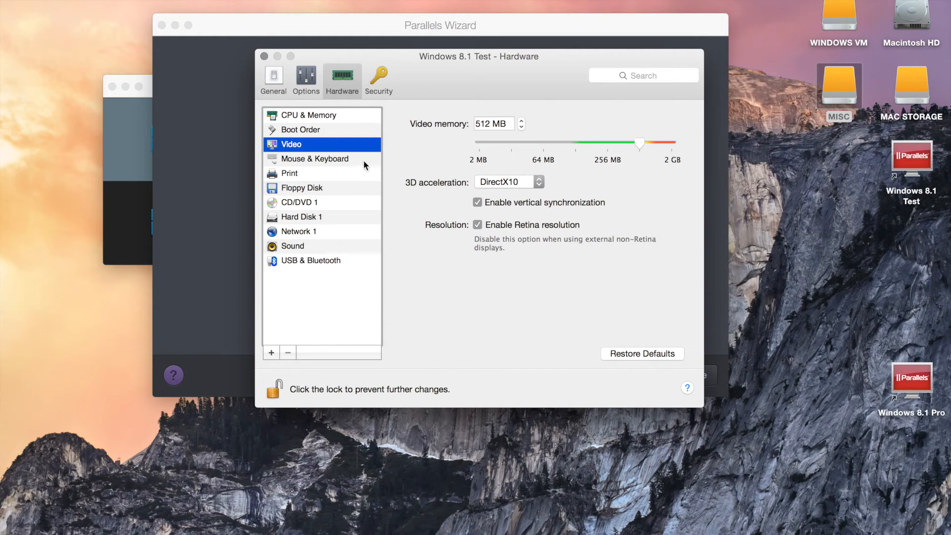
mouse_move(312, 166)
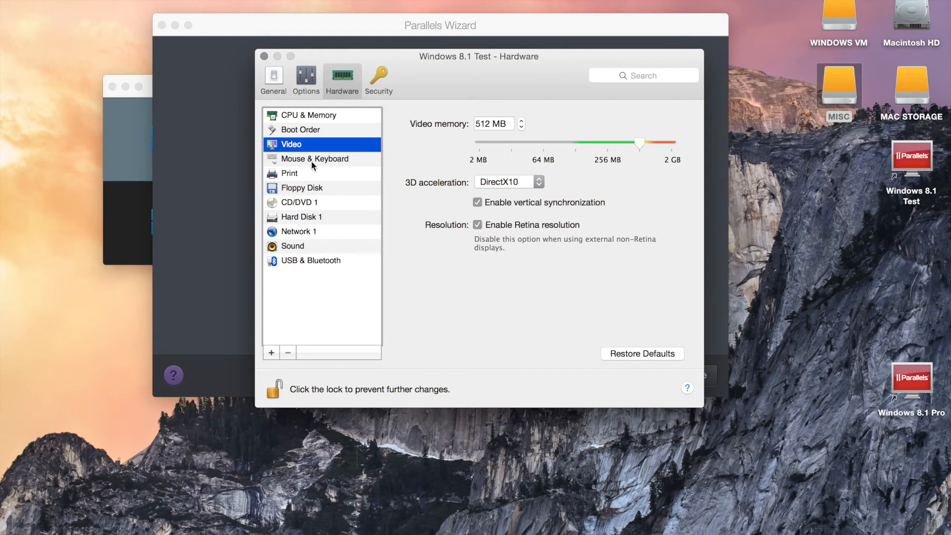
click(315, 159)
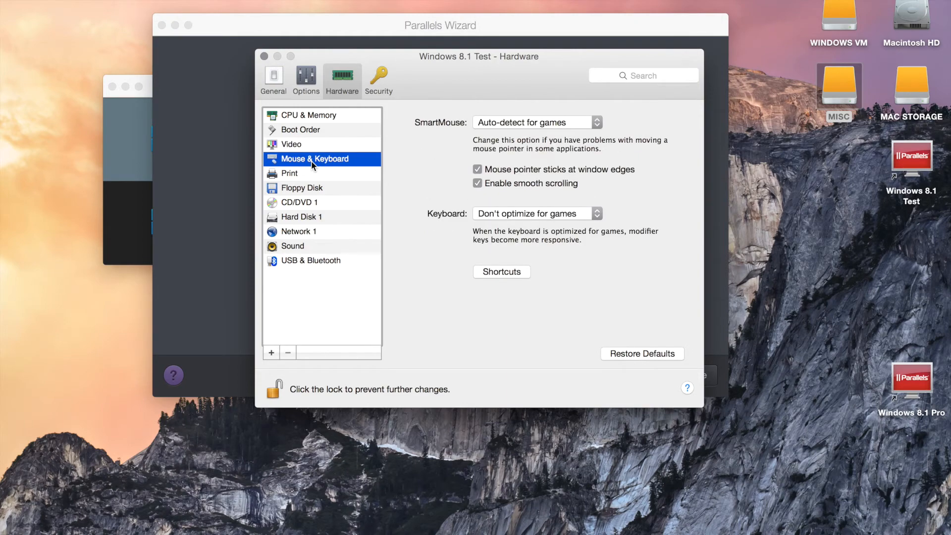
mouse_move(554, 254)
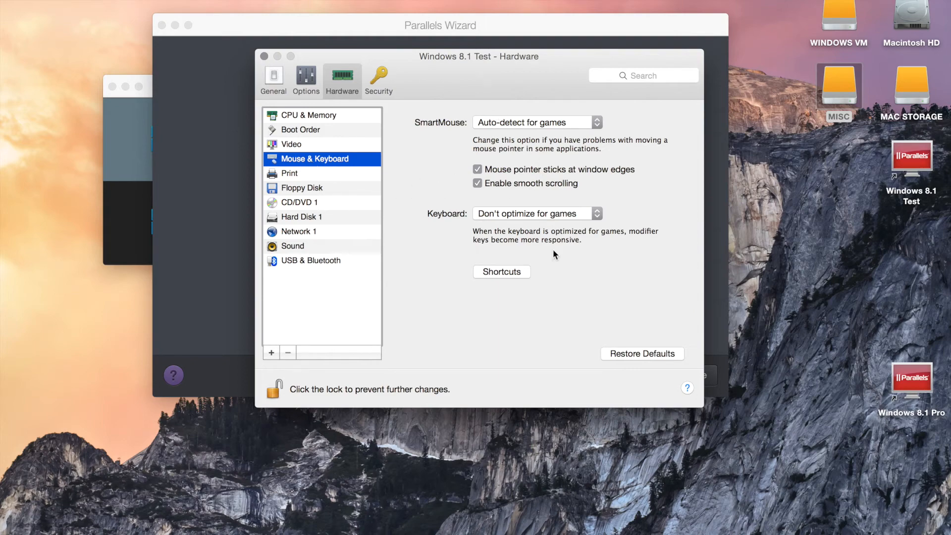
click(289, 173)
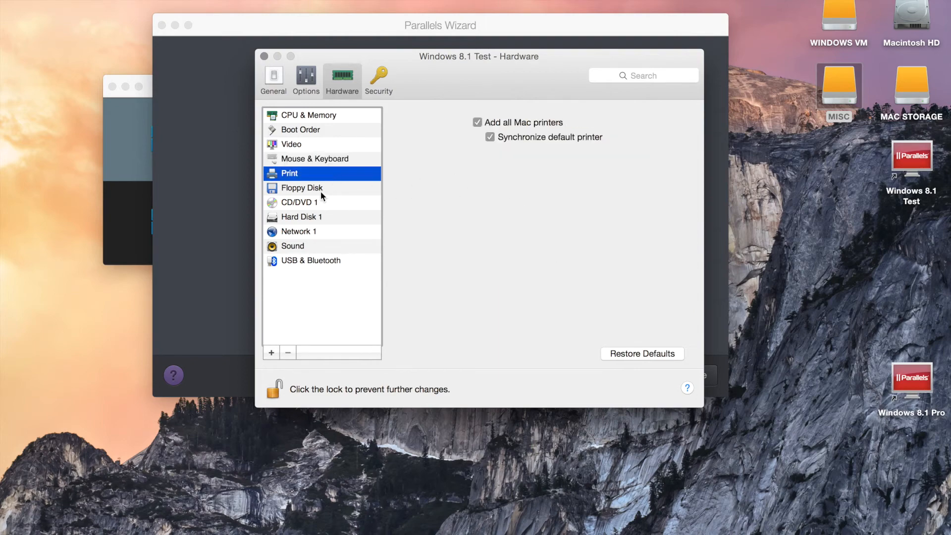
click(301, 188)
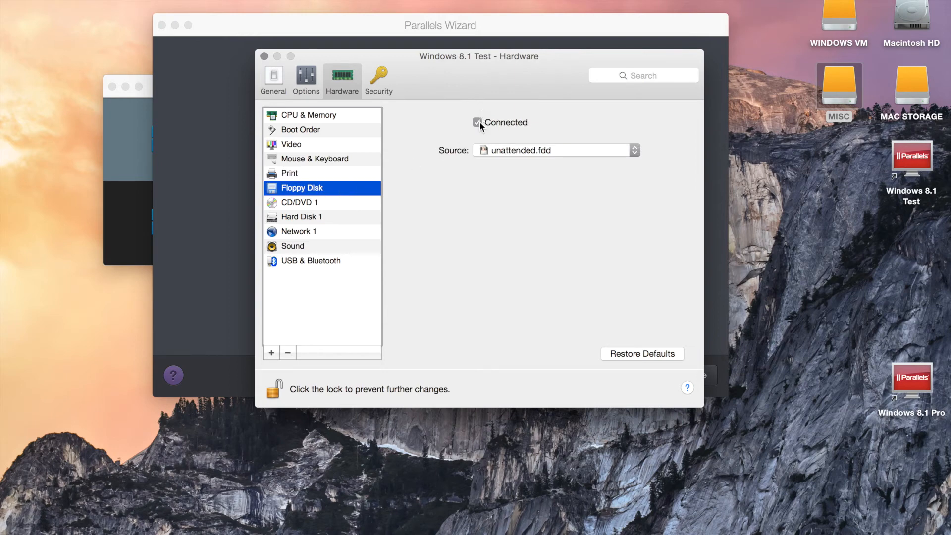
click(478, 123)
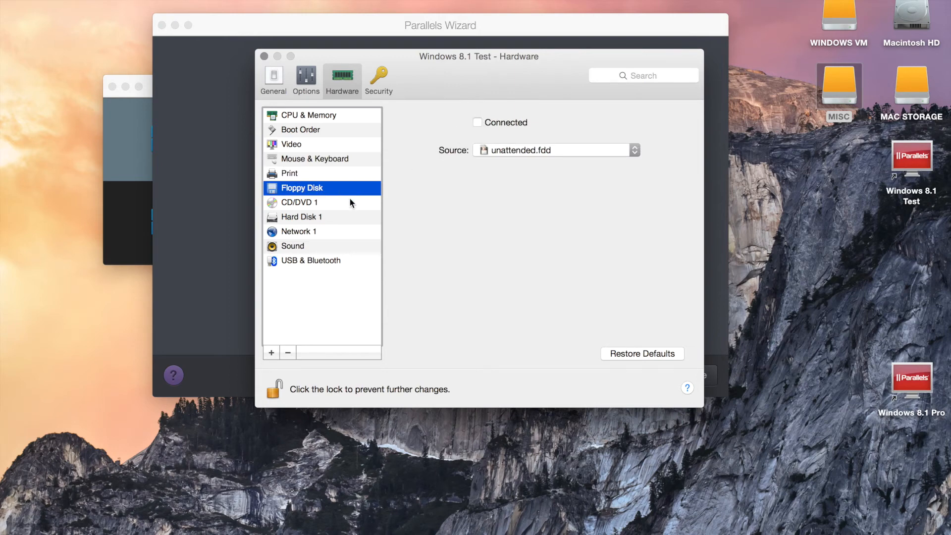
click(300, 202)
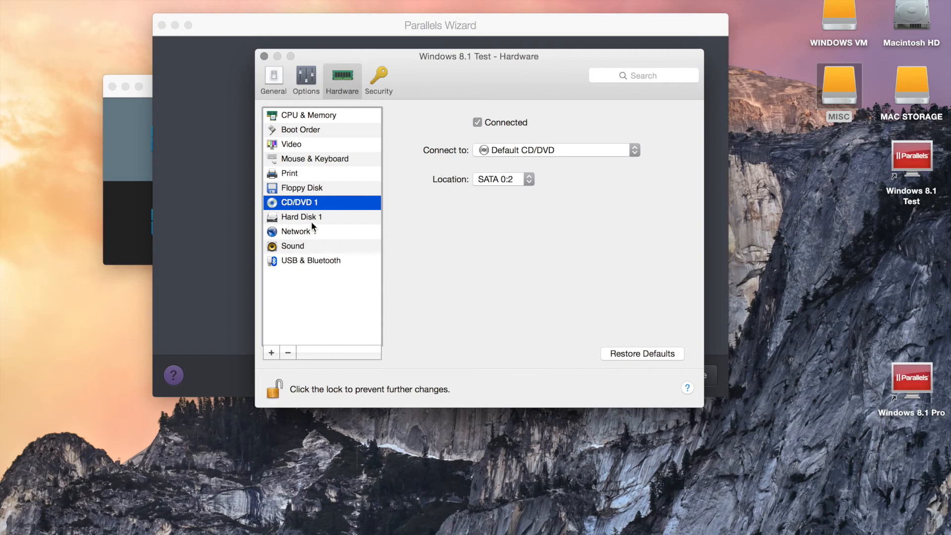
- View Hard Disk 1's 64 GB expanding disk and close its edit options unchanged
click(301, 217)
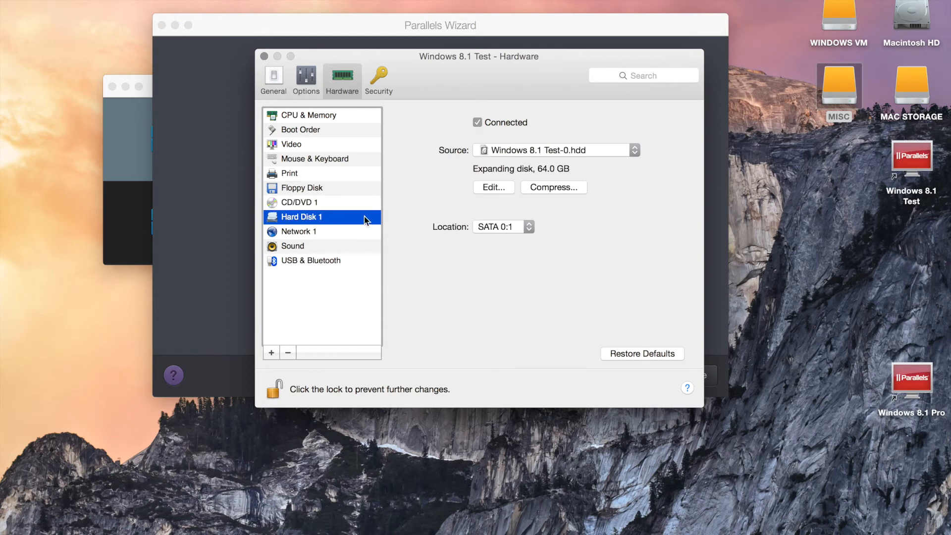
mouse_move(483, 191)
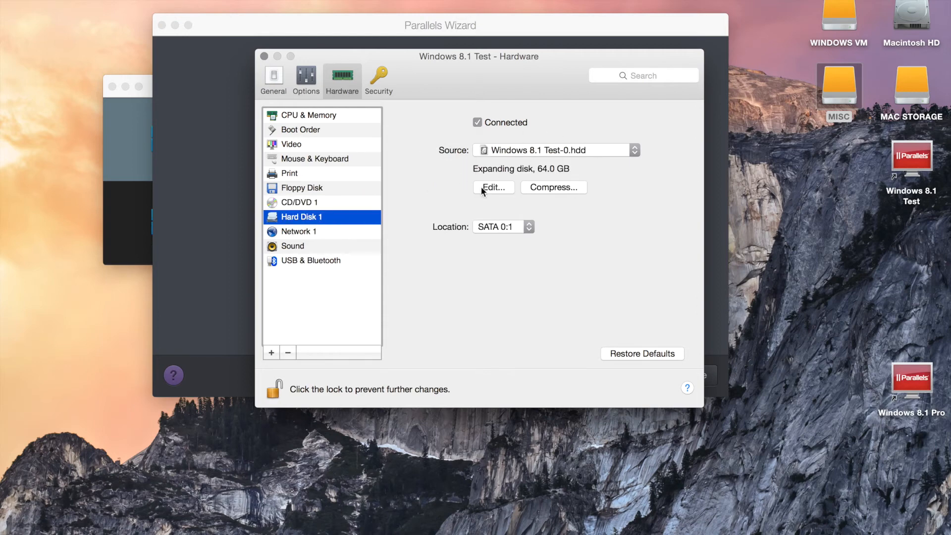
mouse_move(511, 193)
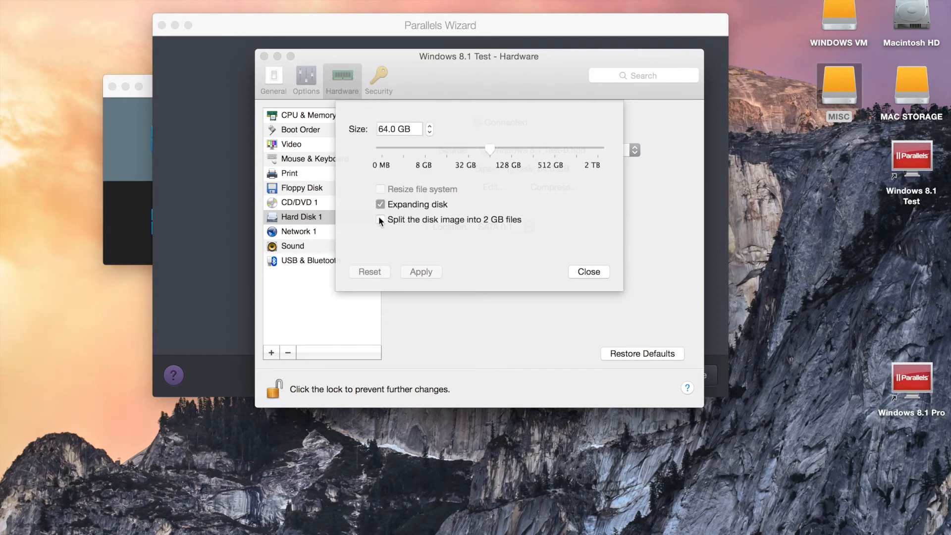
click(380, 220)
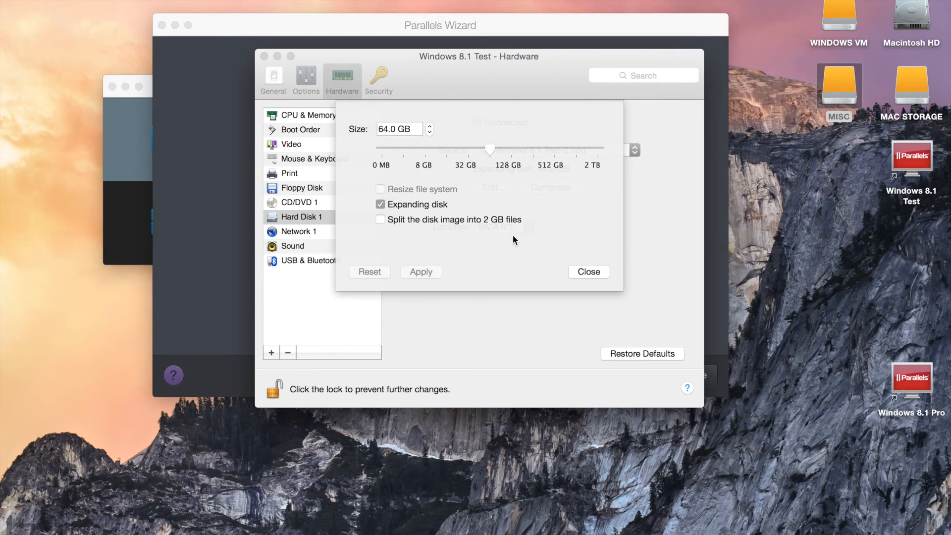
mouse_move(377, 226)
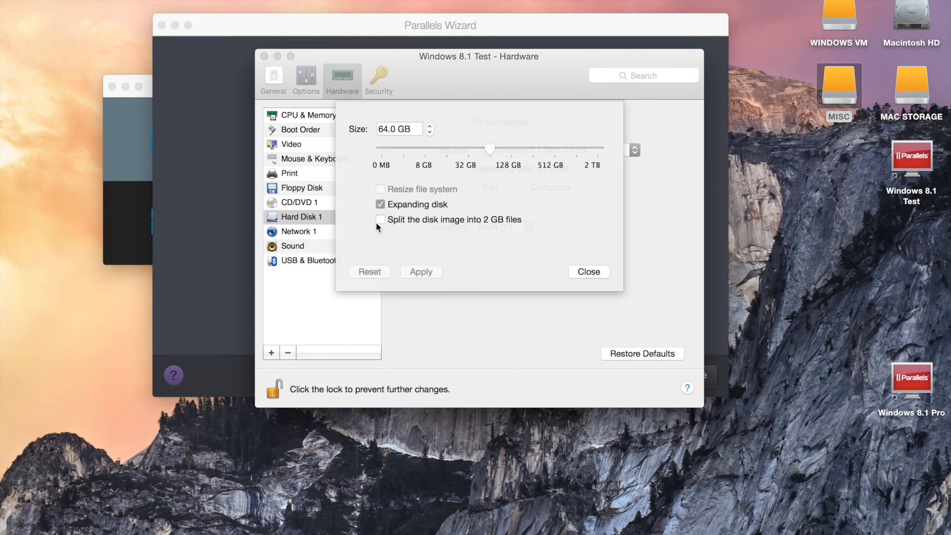
mouse_move(390, 232)
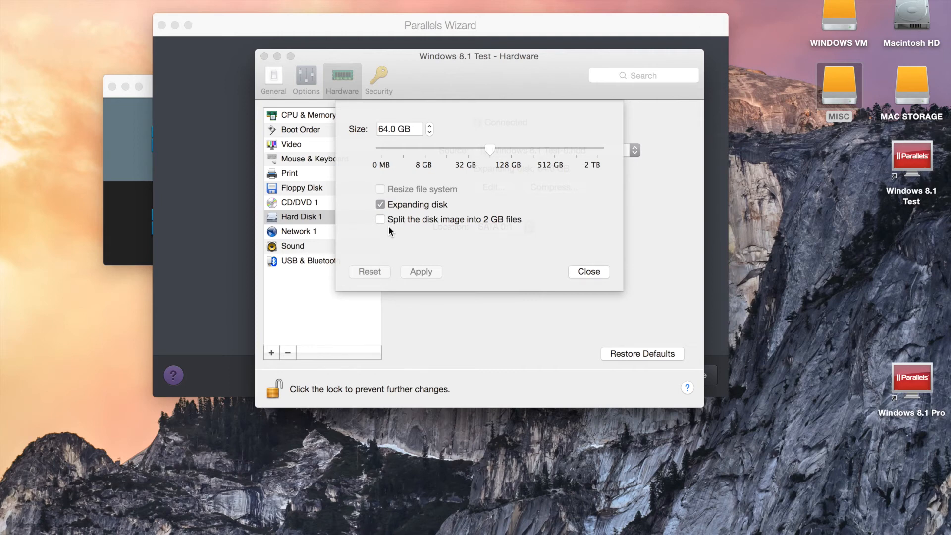
mouse_move(515, 152)
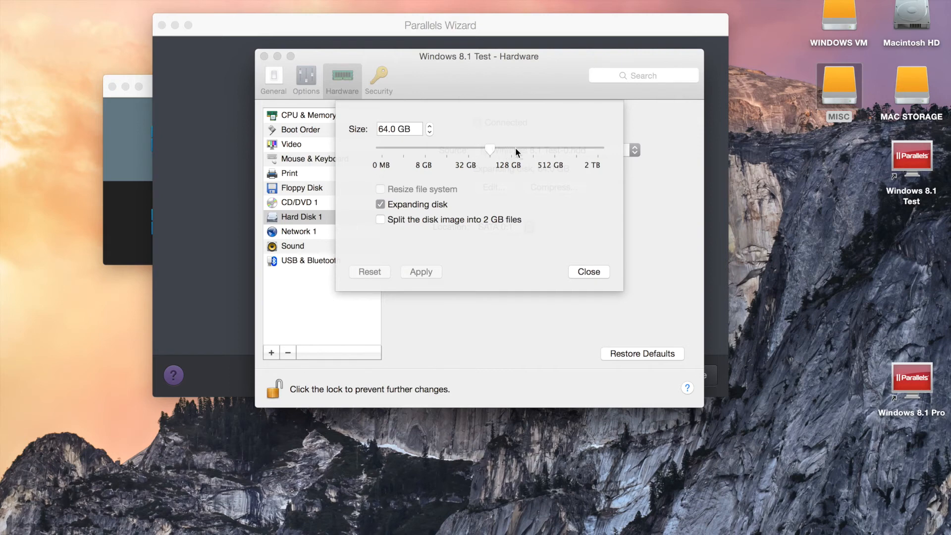
mouse_move(391, 142)
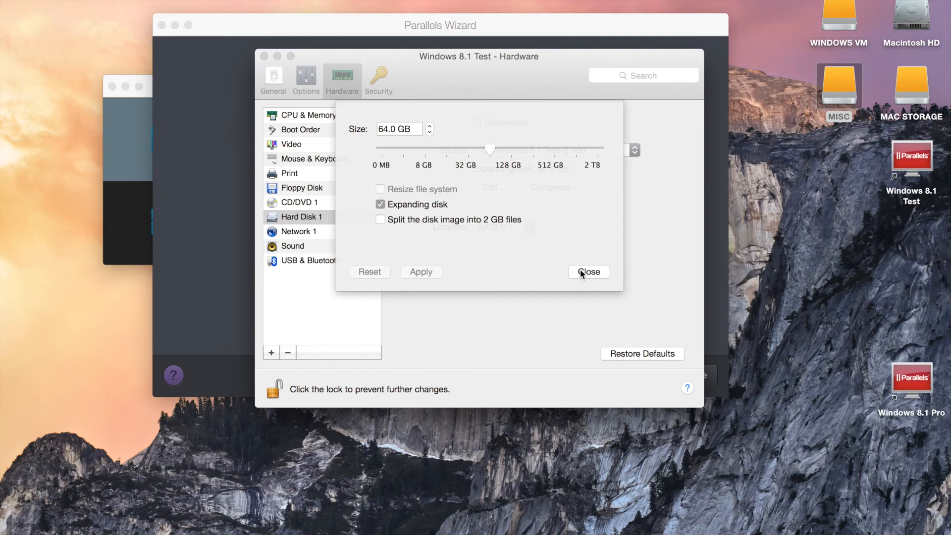
click(588, 272)
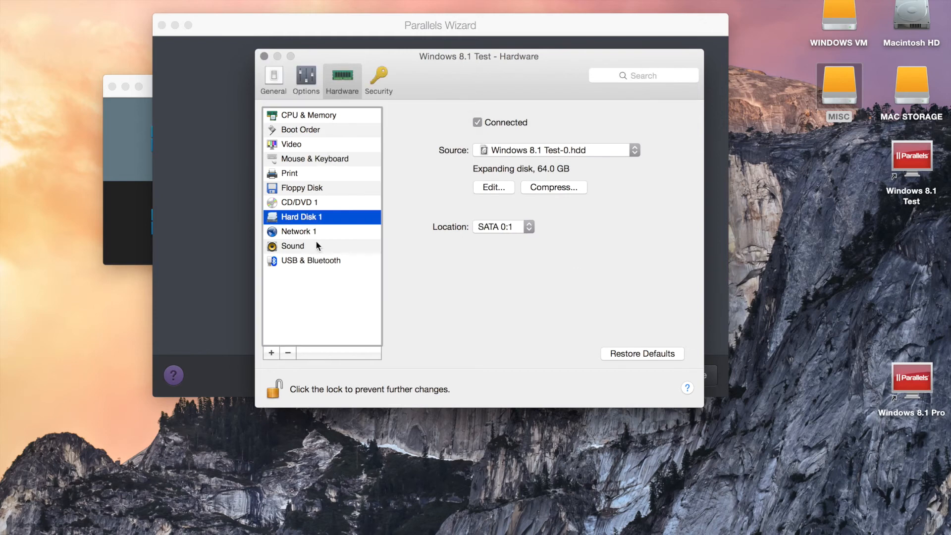
mouse_move(315, 237)
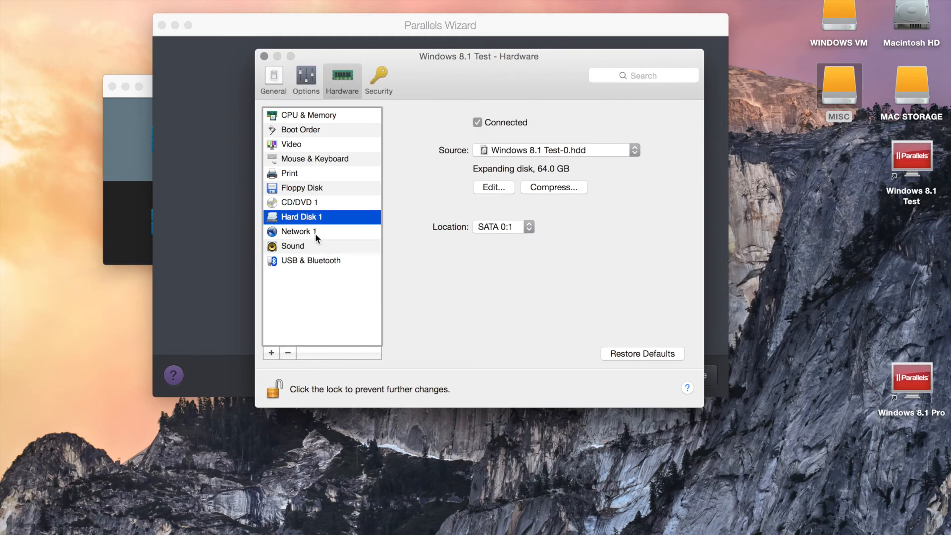
- Review Network 1's NIC and type lists, keeping the Intel PRO/1000 MT on Shared Network
click(298, 231)
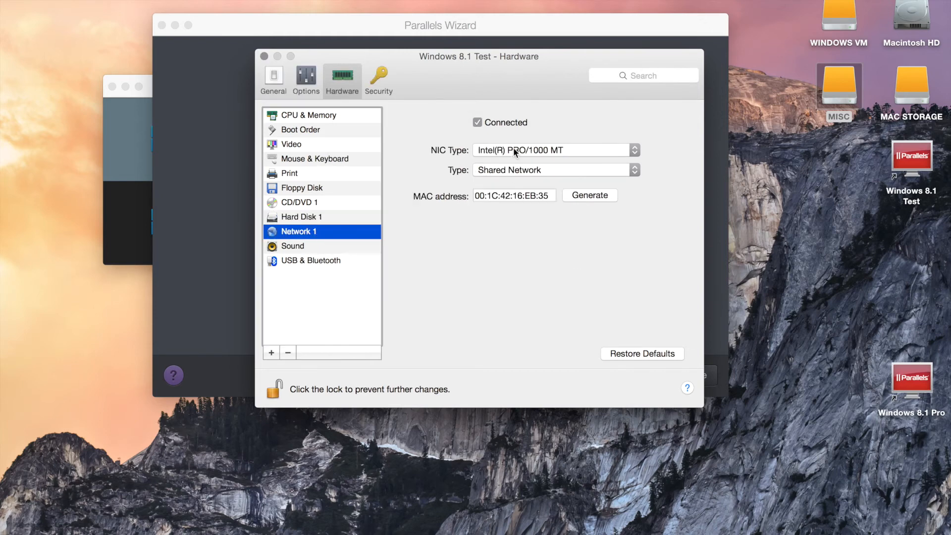
mouse_move(633, 170)
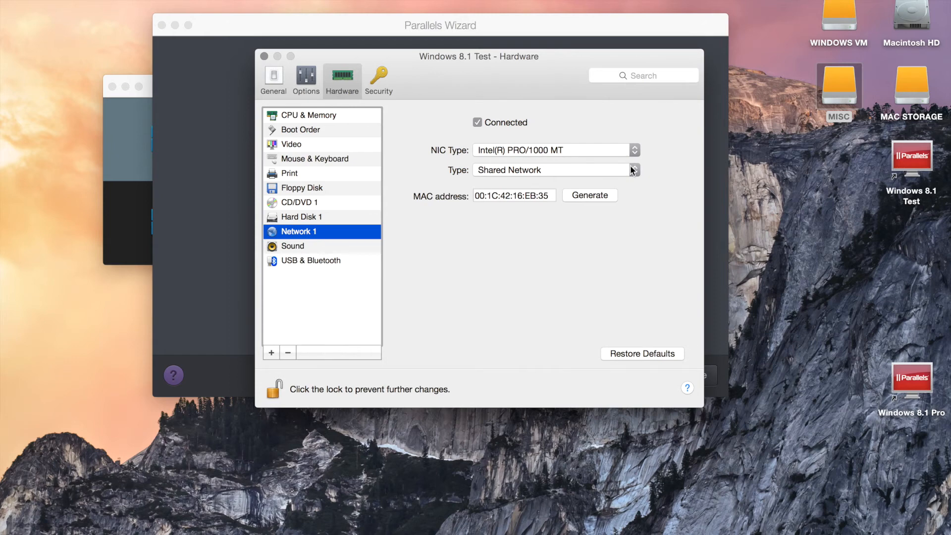
click(634, 150)
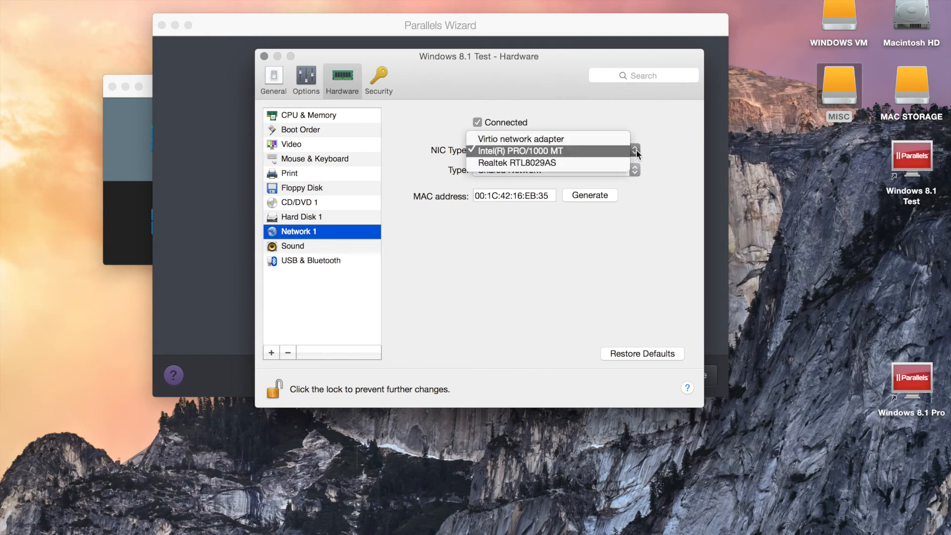
mouse_move(676, 148)
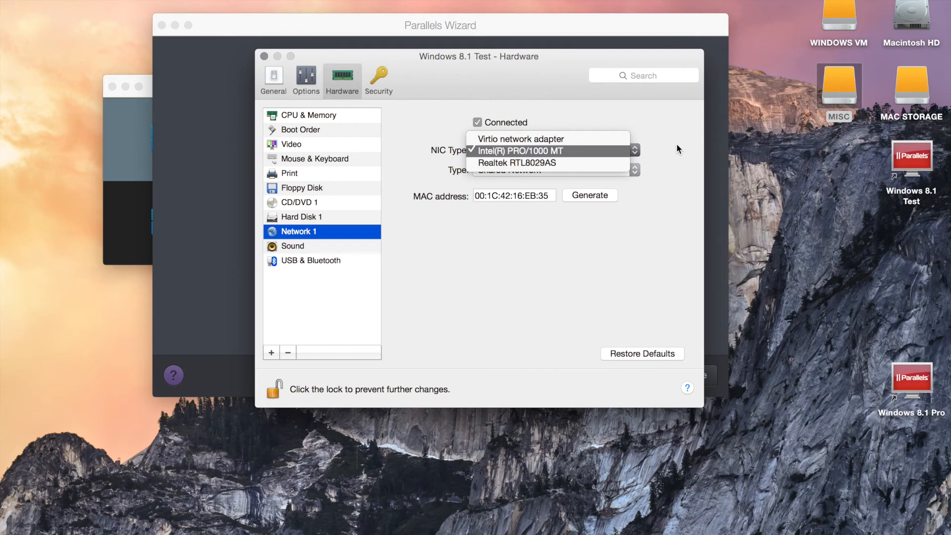
click(519, 151)
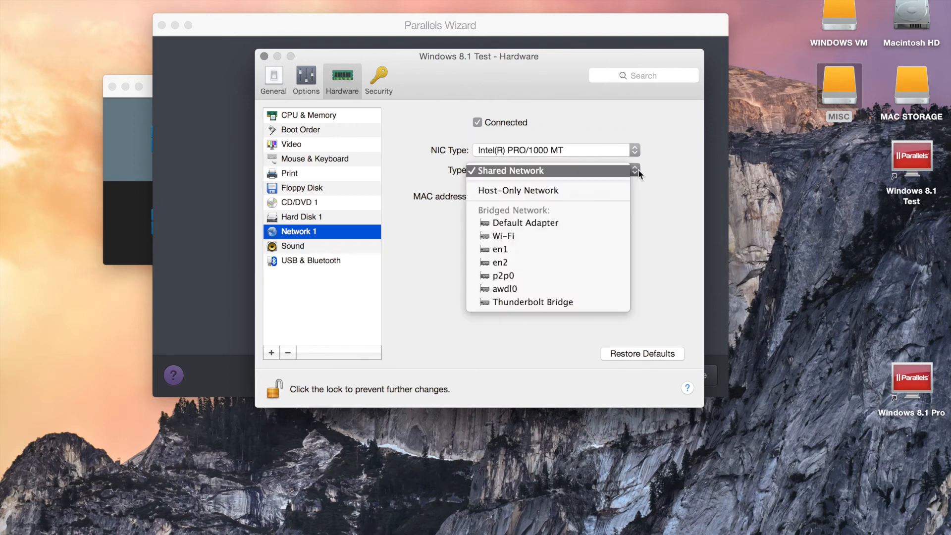
mouse_move(614, 194)
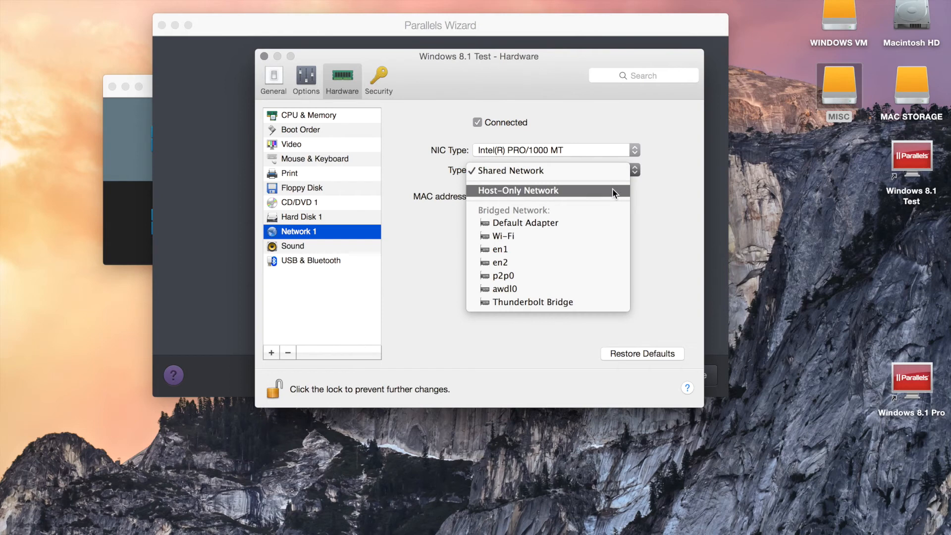
mouse_move(563, 223)
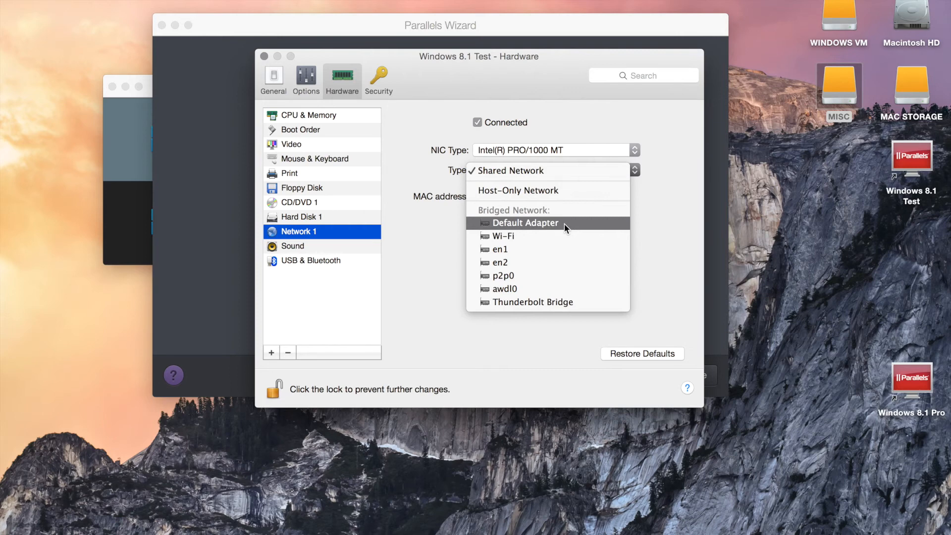
mouse_move(567, 218)
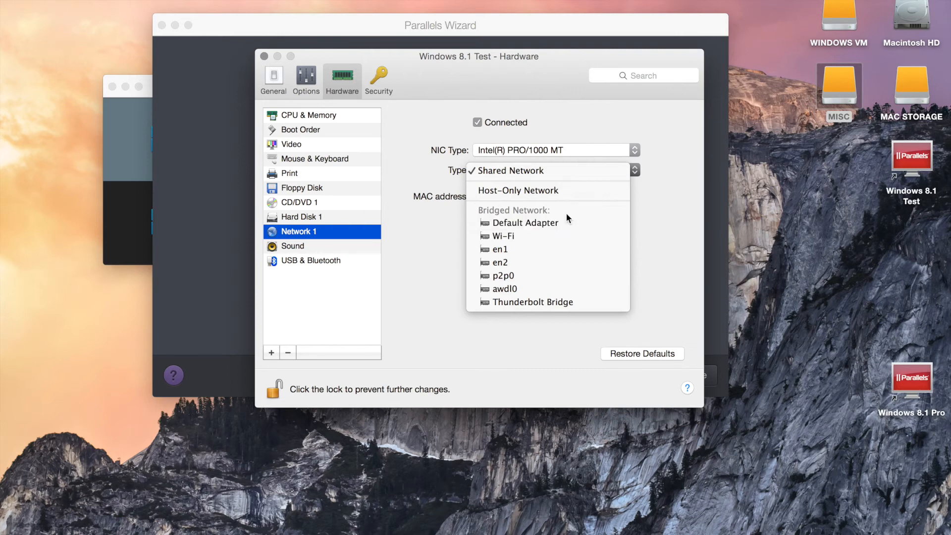
mouse_move(461, 263)
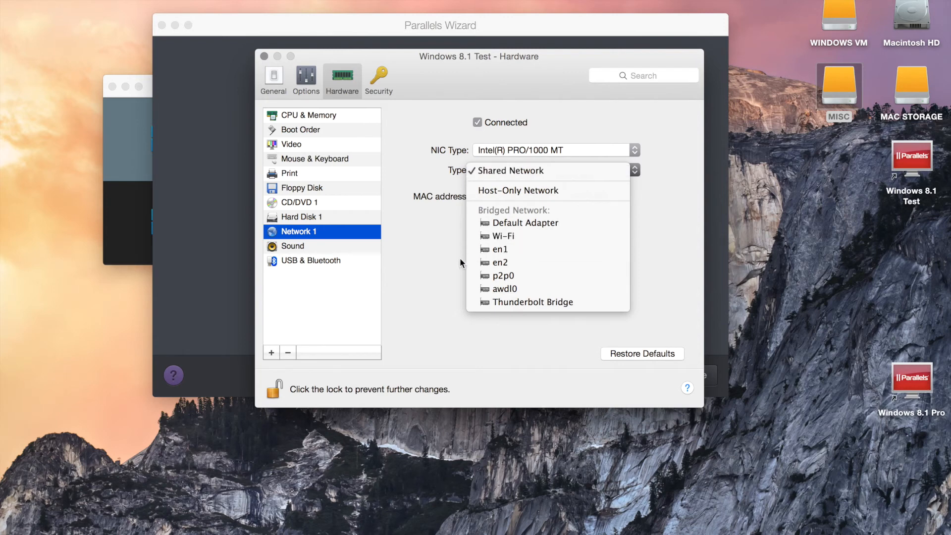
click(510, 169)
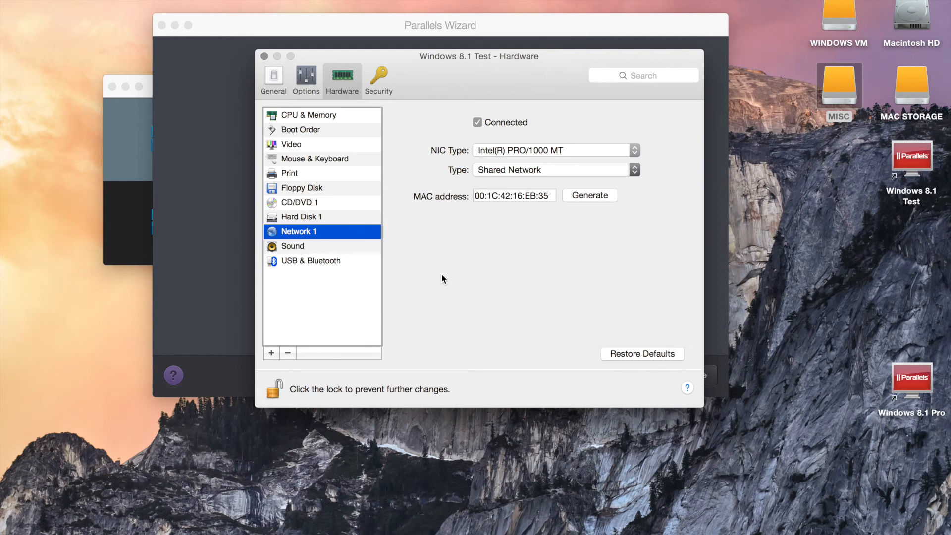
mouse_move(365, 253)
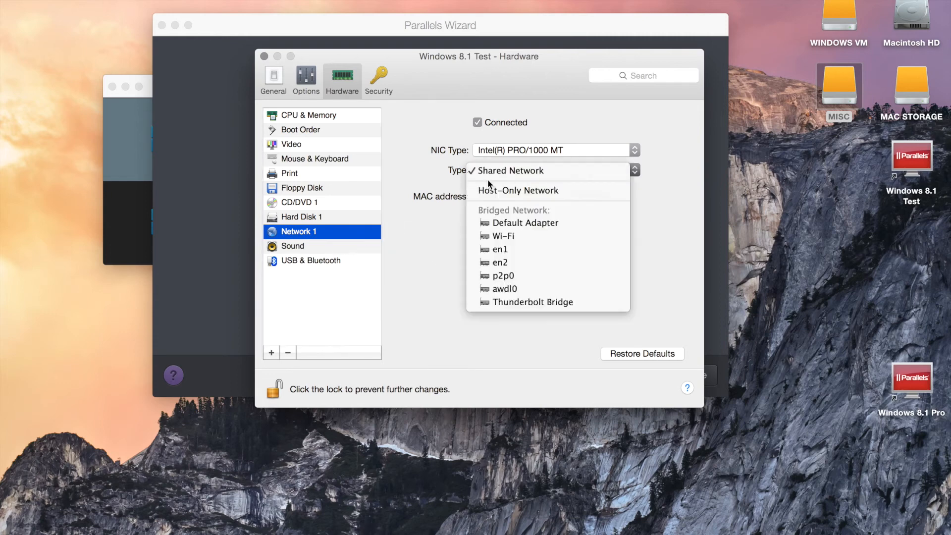
click(509, 170)
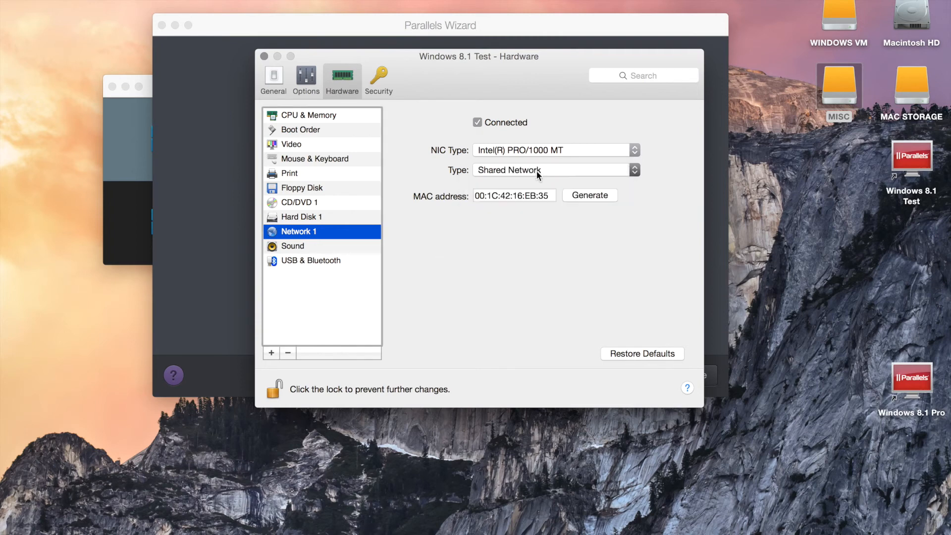
mouse_move(421, 279)
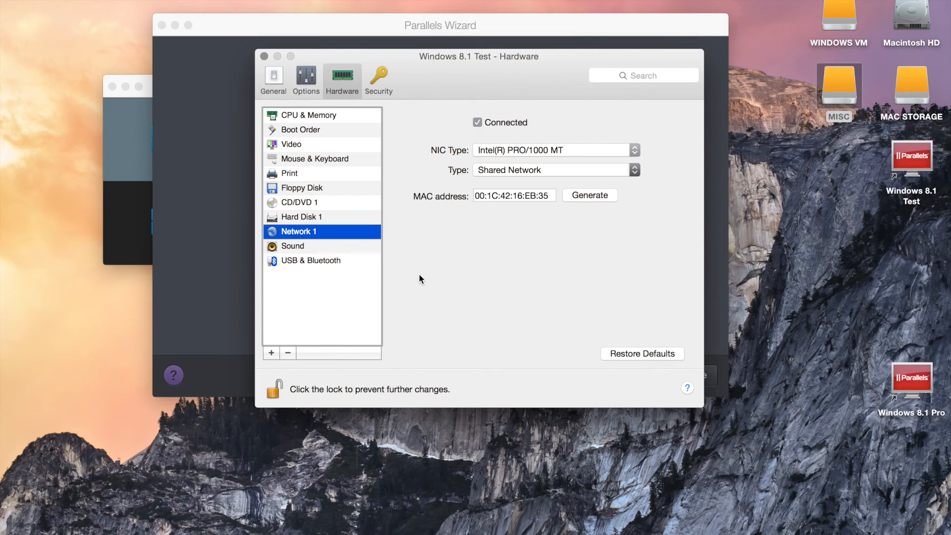
mouse_move(346, 247)
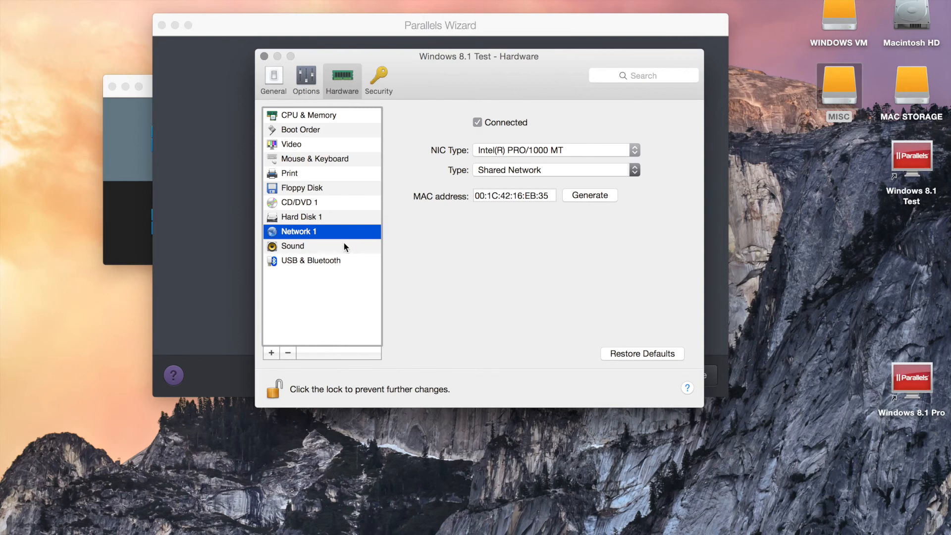
- Enable automatic Bluetooth device sharing in USB & Bluetooth, then move on to Security
click(310, 261)
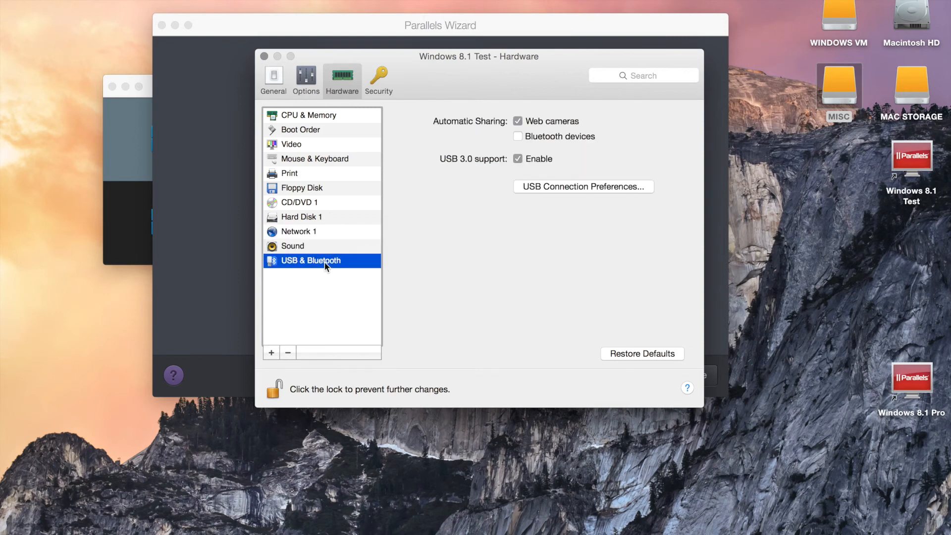
mouse_move(332, 271)
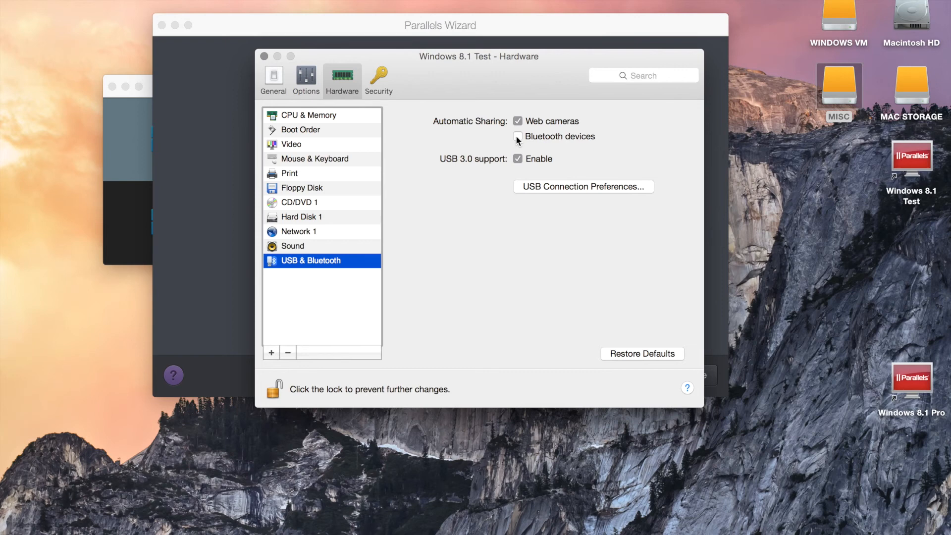
click(517, 137)
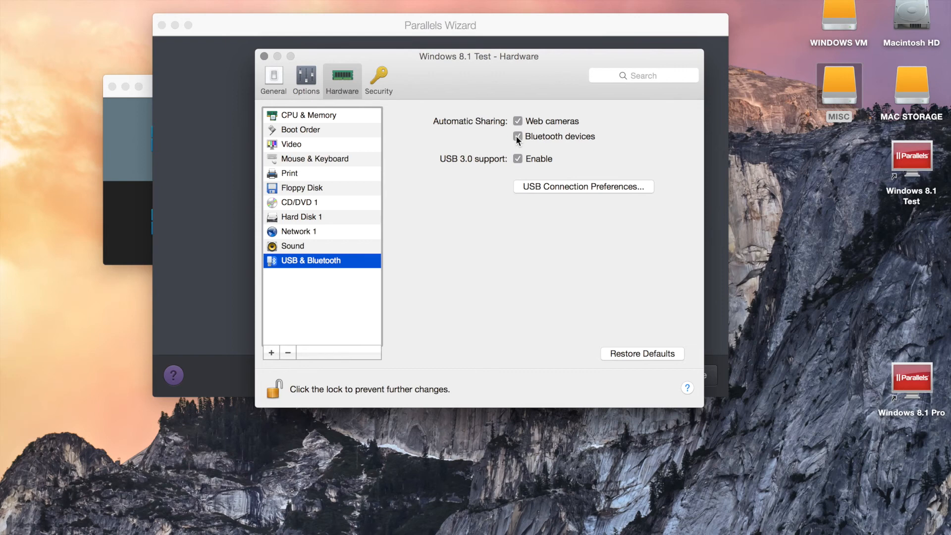
click(379, 79)
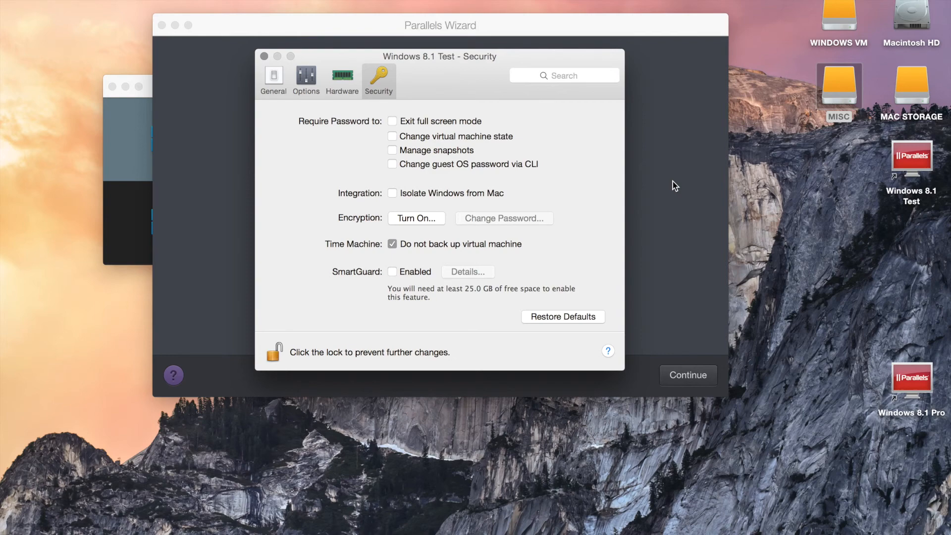
mouse_move(395, 196)
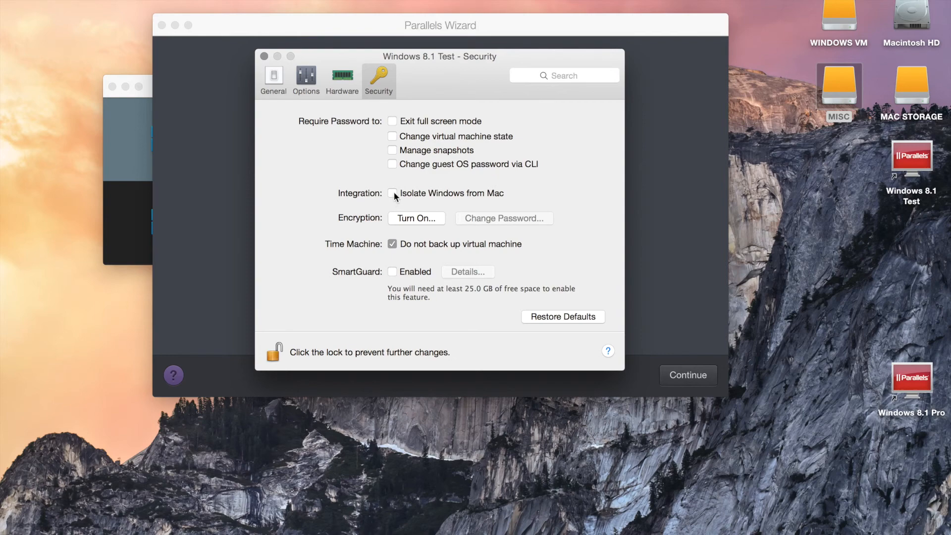
mouse_move(312, 167)
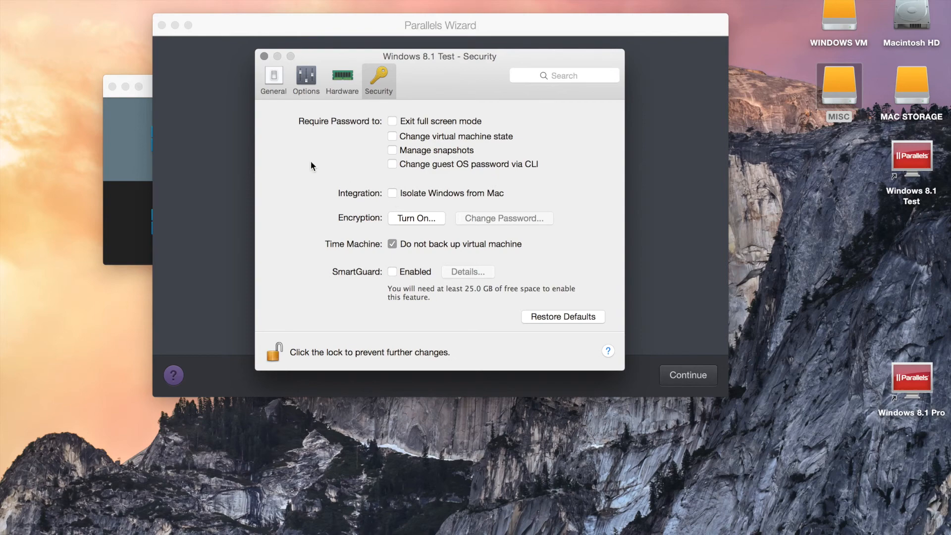
mouse_move(390, 196)
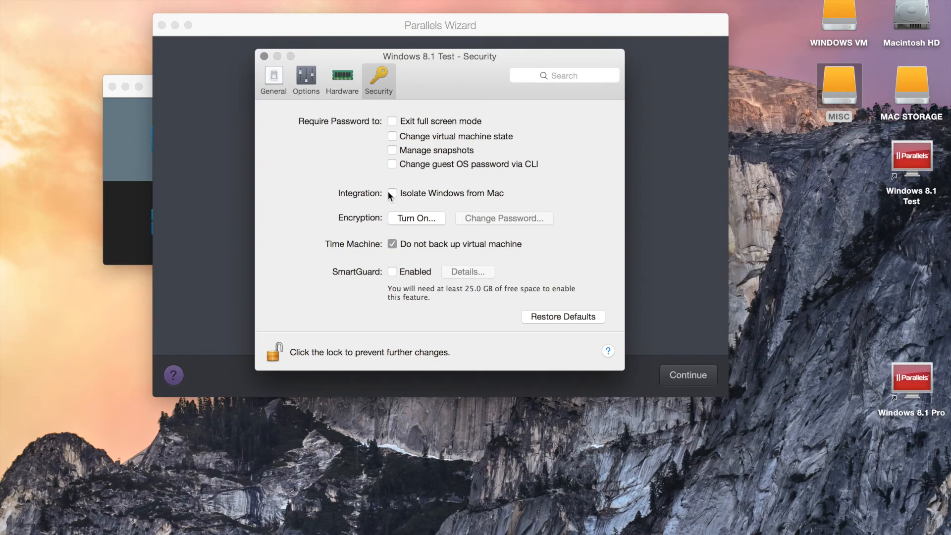
mouse_move(340, 191)
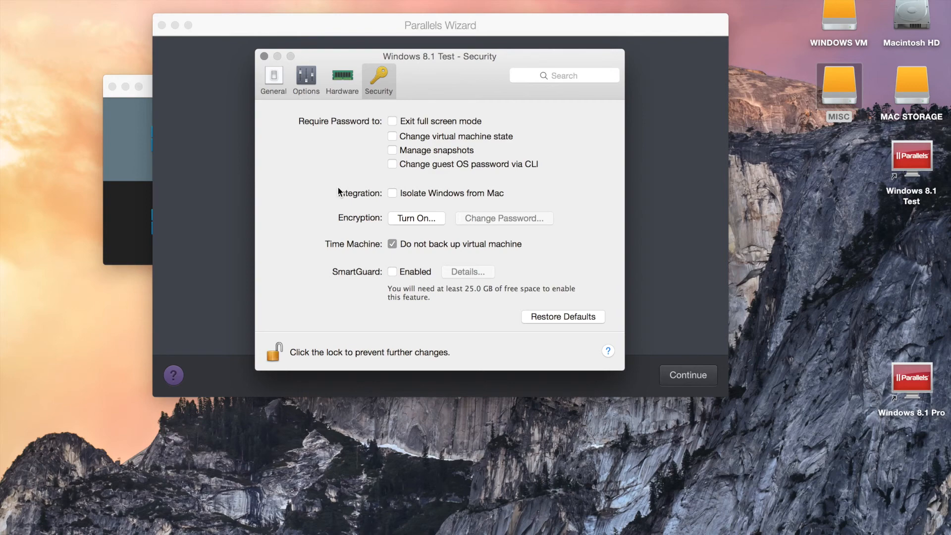
mouse_move(406, 256)
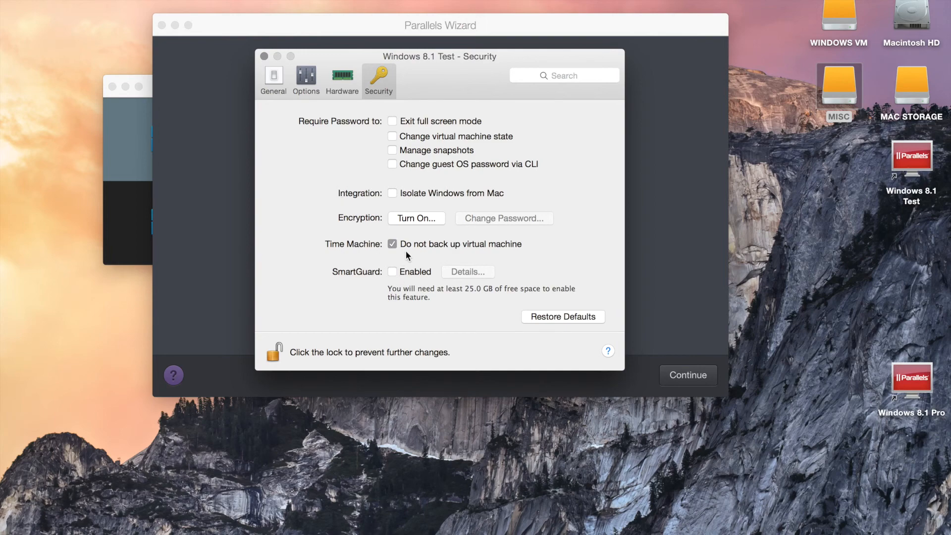
mouse_move(432, 251)
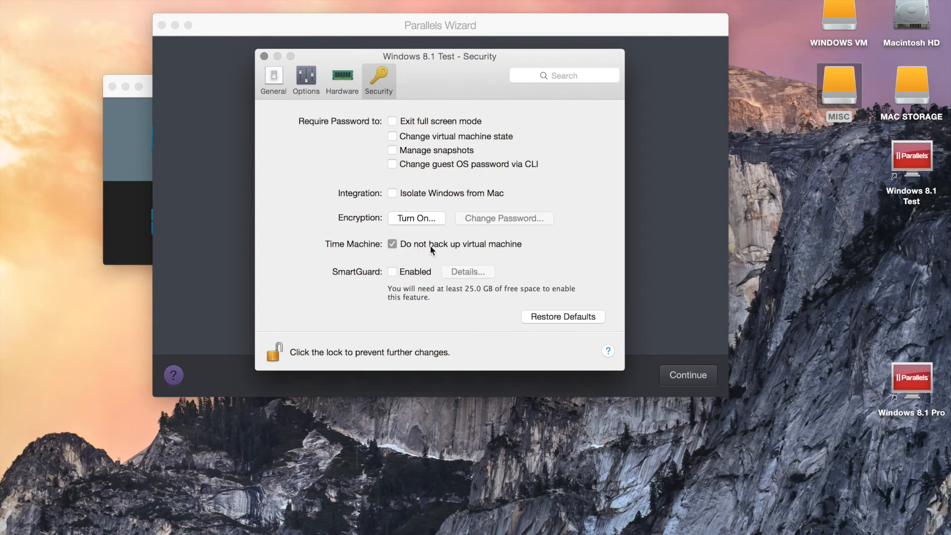
mouse_move(480, 250)
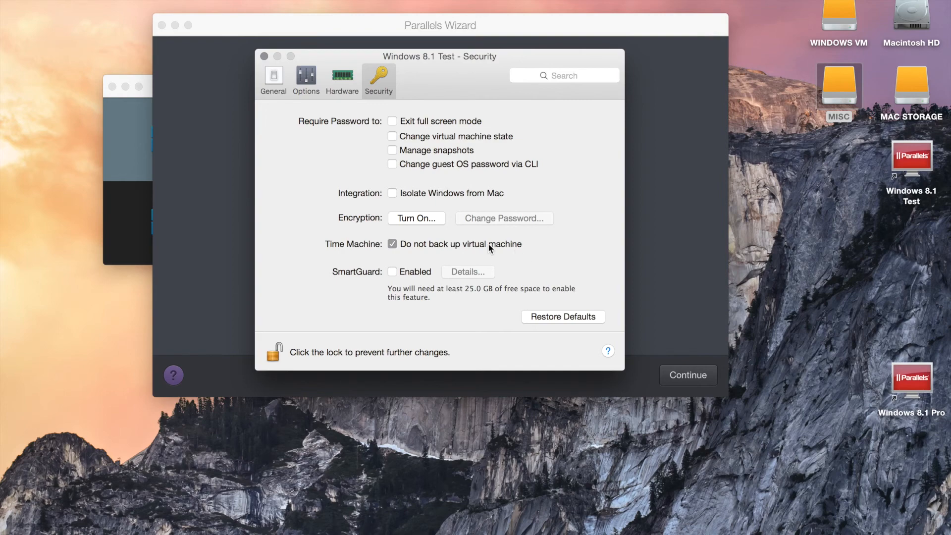
mouse_move(375, 232)
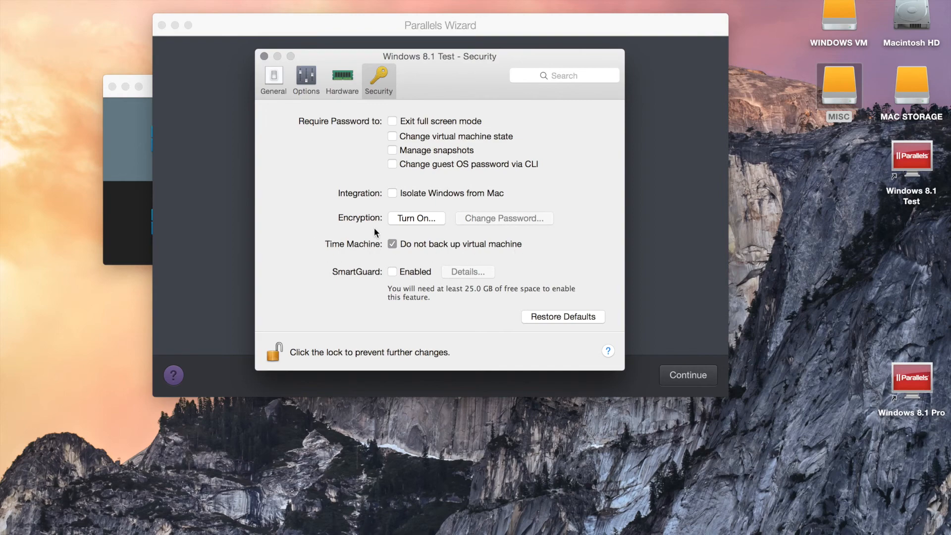
mouse_move(371, 253)
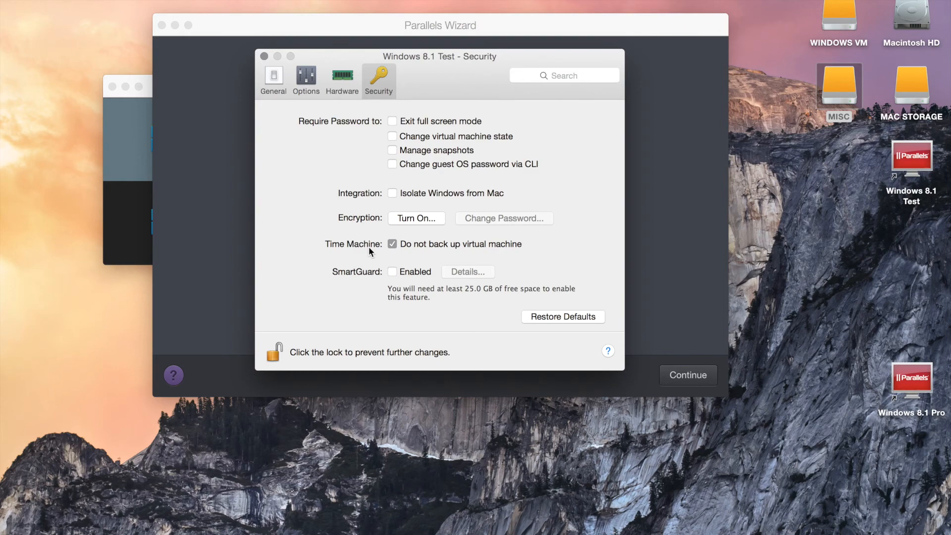
mouse_move(356, 251)
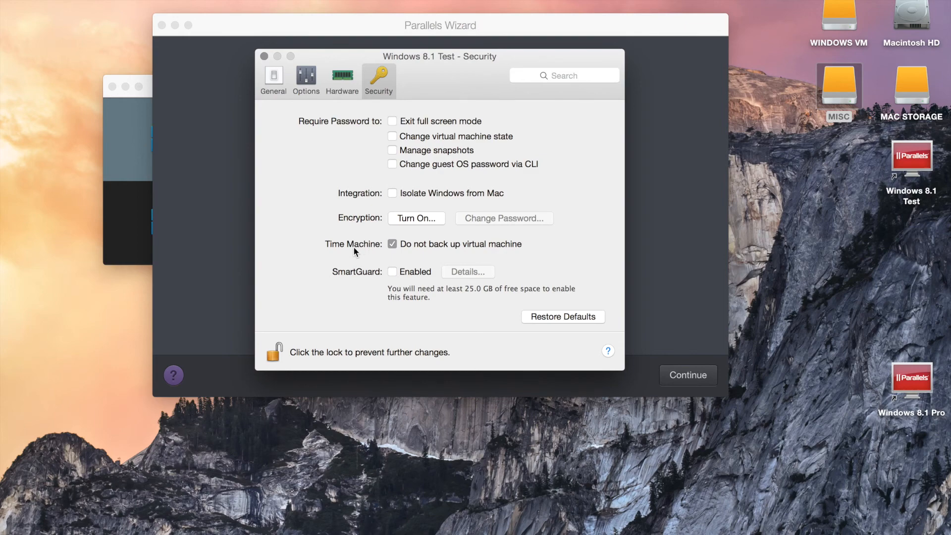
mouse_move(860, 52)
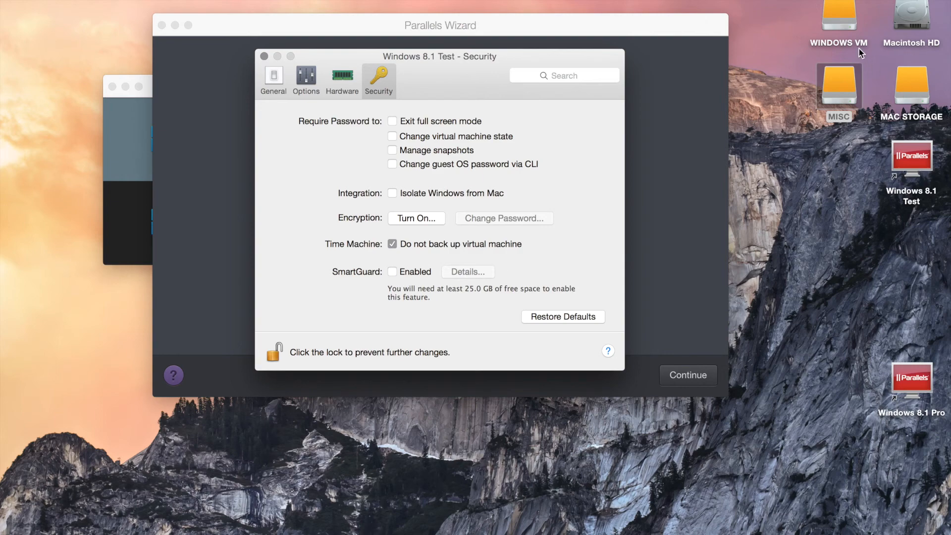
- Open the WINDOWS VM drive from the desktop while the Security settings stay unchanged
double_click(840, 18)
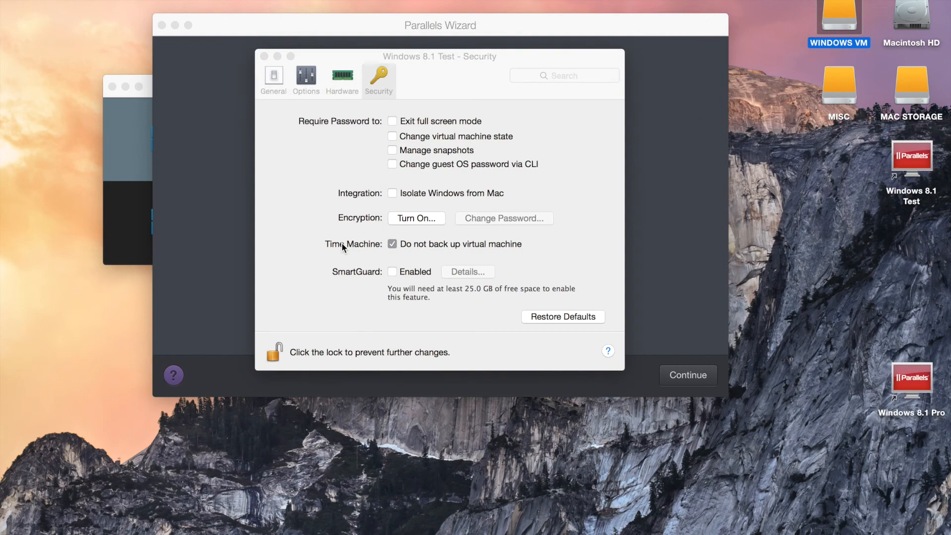
mouse_move(321, 298)
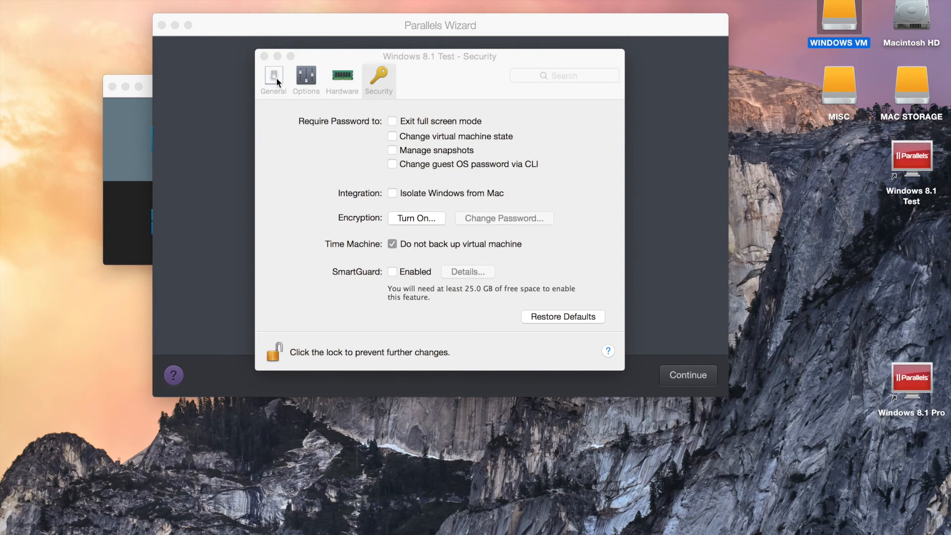
- Return to General settings and close the window, back to the 2 CPUs / 2 GB / 64 GB summary
click(272, 80)
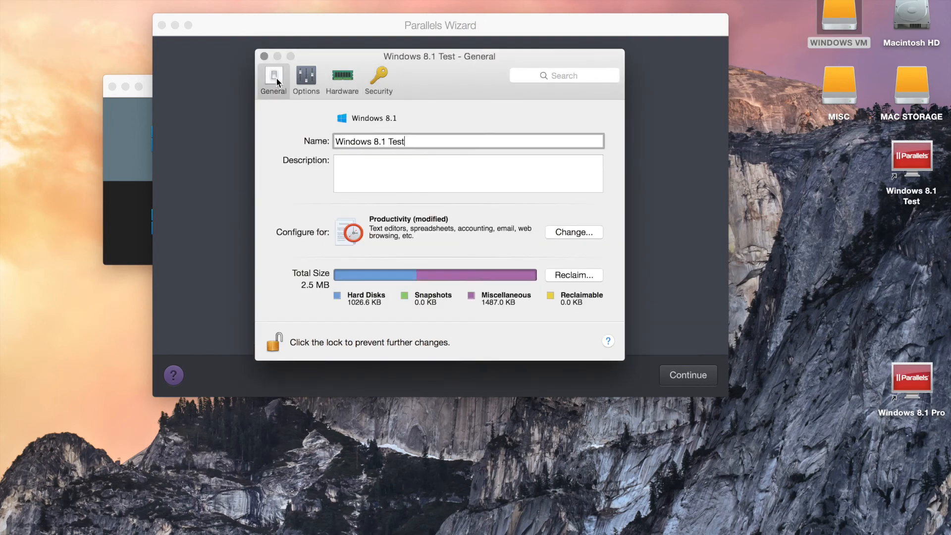
mouse_move(263, 55)
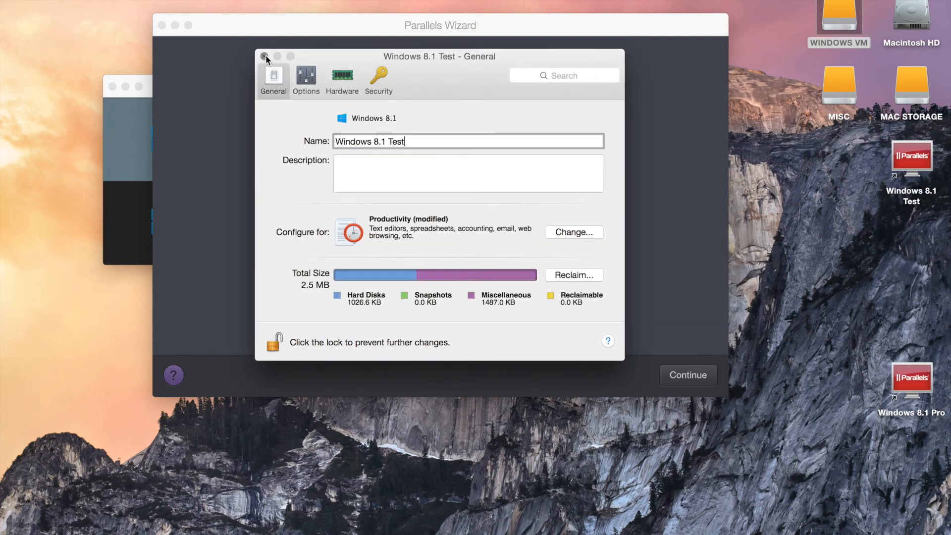
click(263, 56)
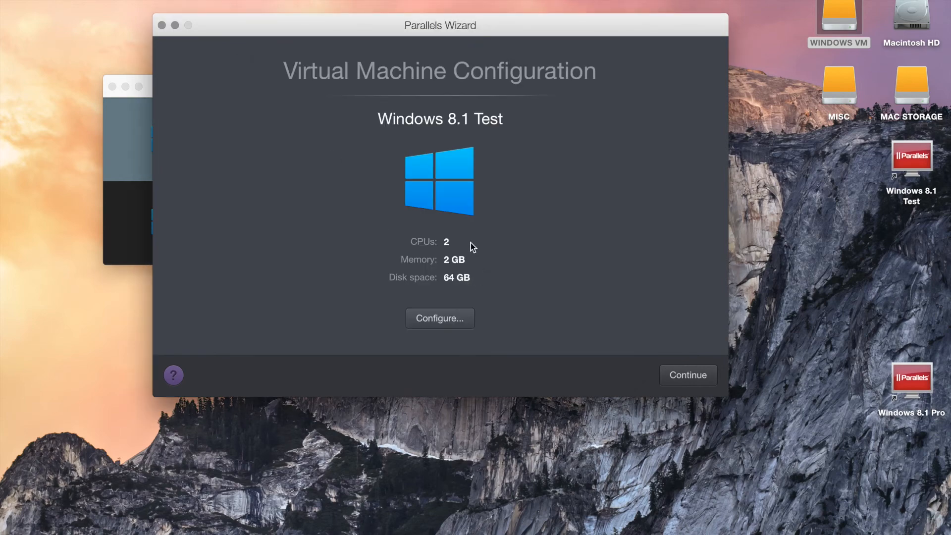
mouse_move(444, 200)
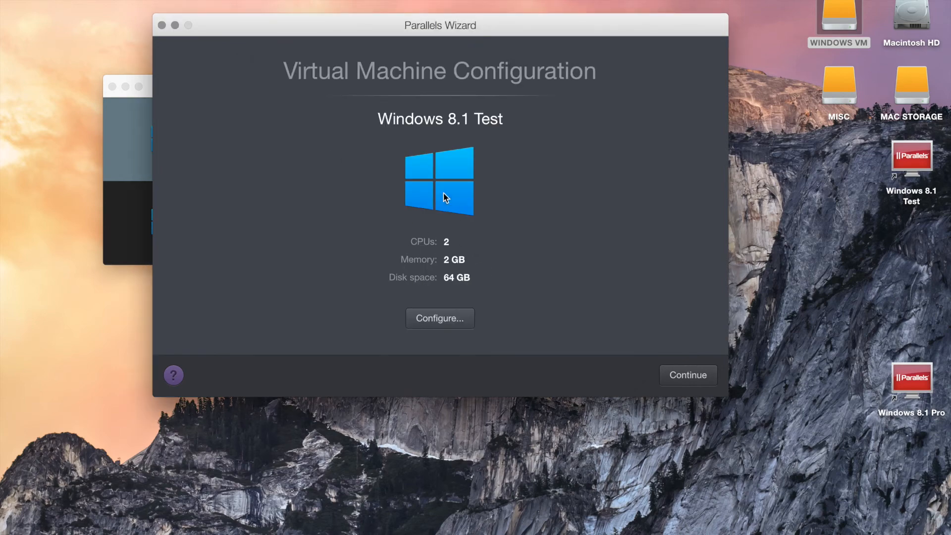
mouse_move(482, 274)
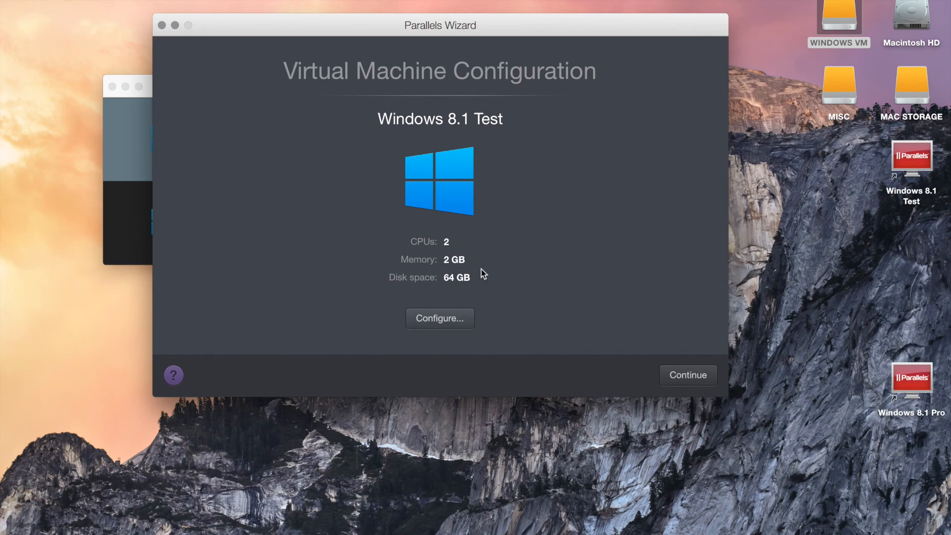
mouse_move(680, 379)
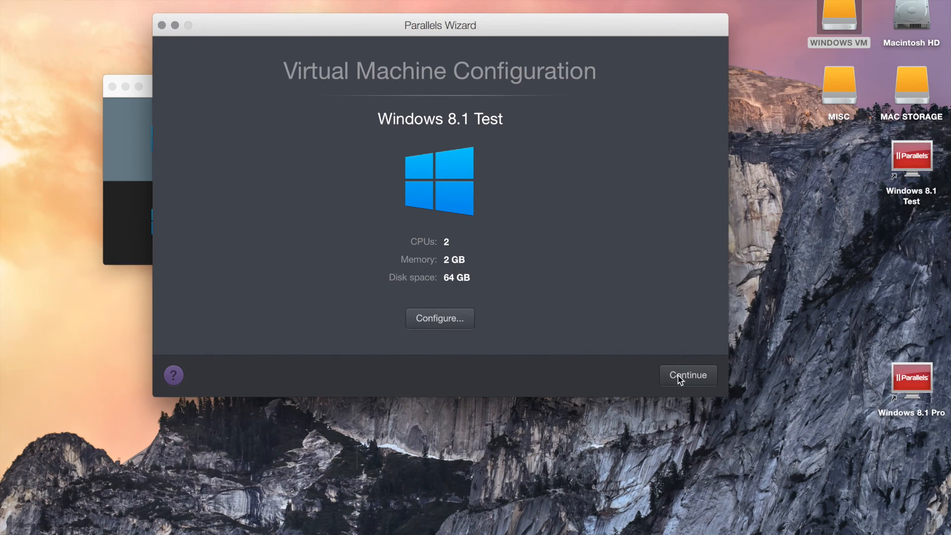
- Create and start the VM, accept default language and keyboard, and begin installing Windows
click(687, 375)
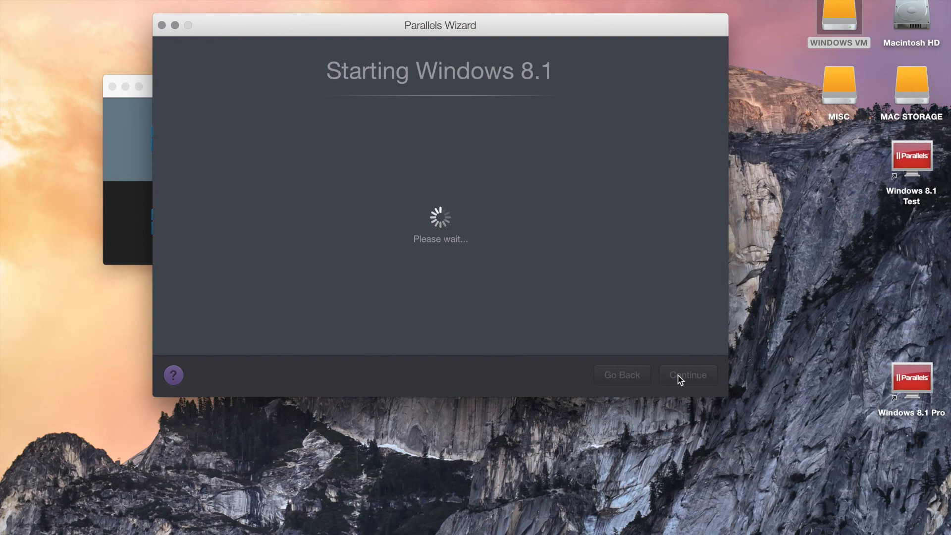
click(687, 375)
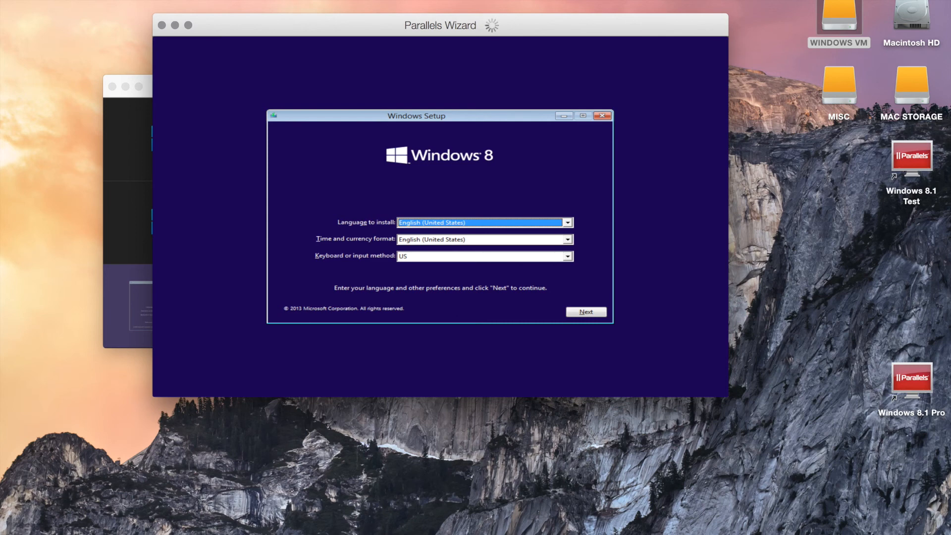
mouse_move(807, 490)
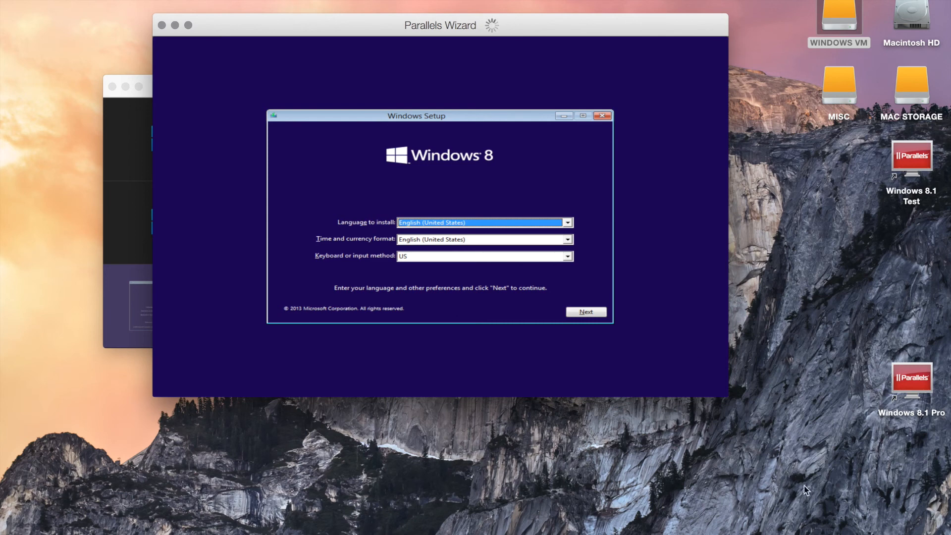
click(584, 312)
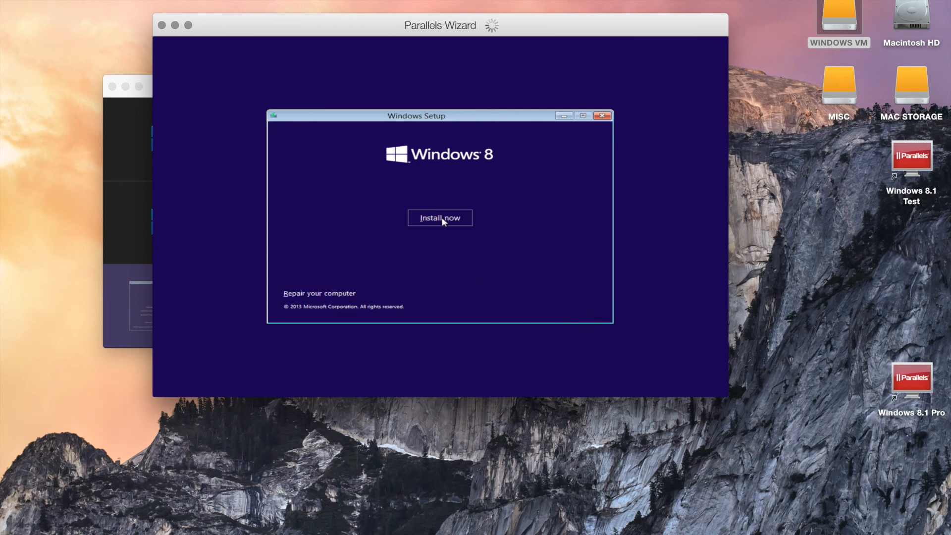
click(439, 218)
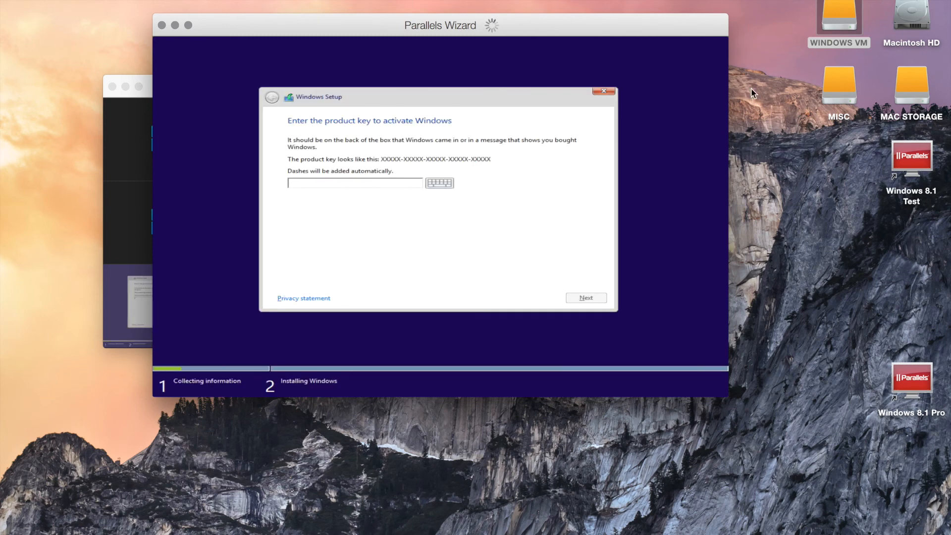
mouse_move(752, 77)
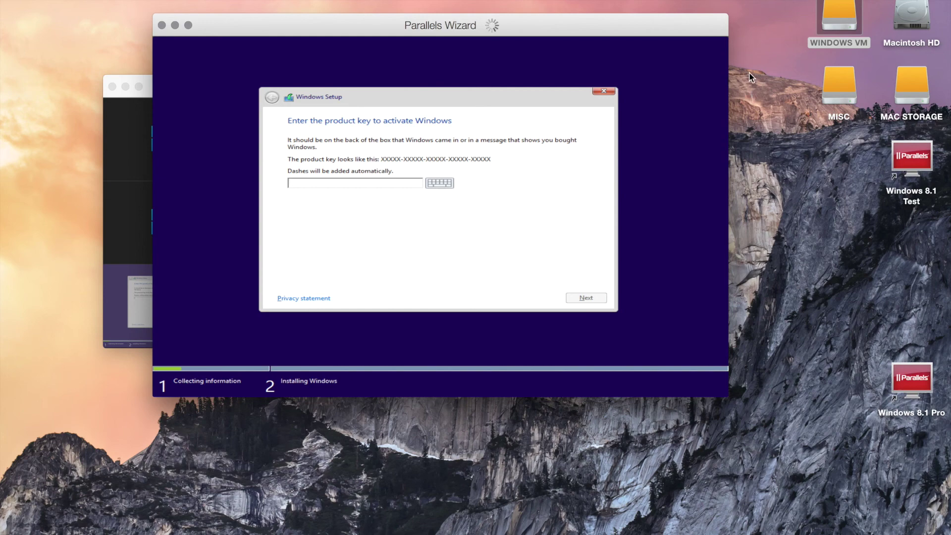
- Open the WINDOWS VM drive and select Windows 8.1 Test.pvm (540.6 MB) in the VMs folder
double_click(839, 18)
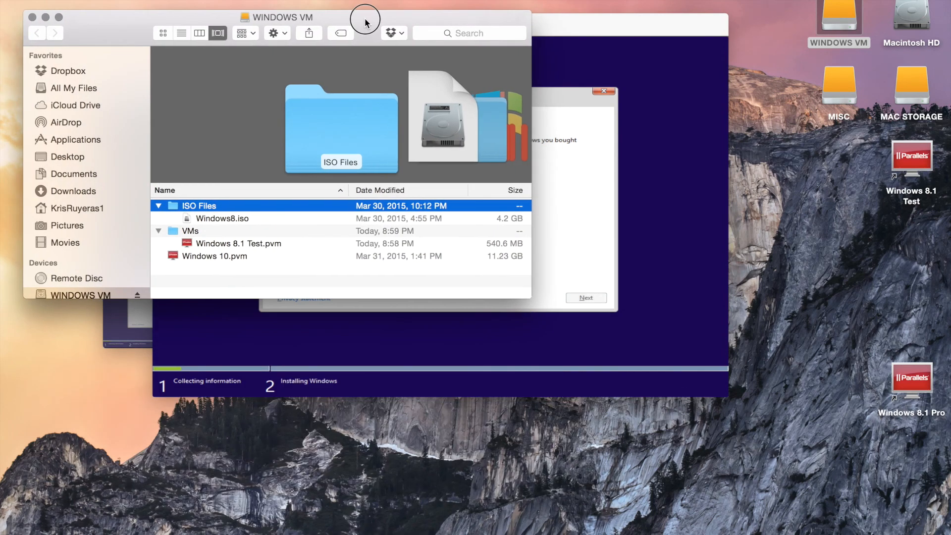
mouse_move(365, 23)
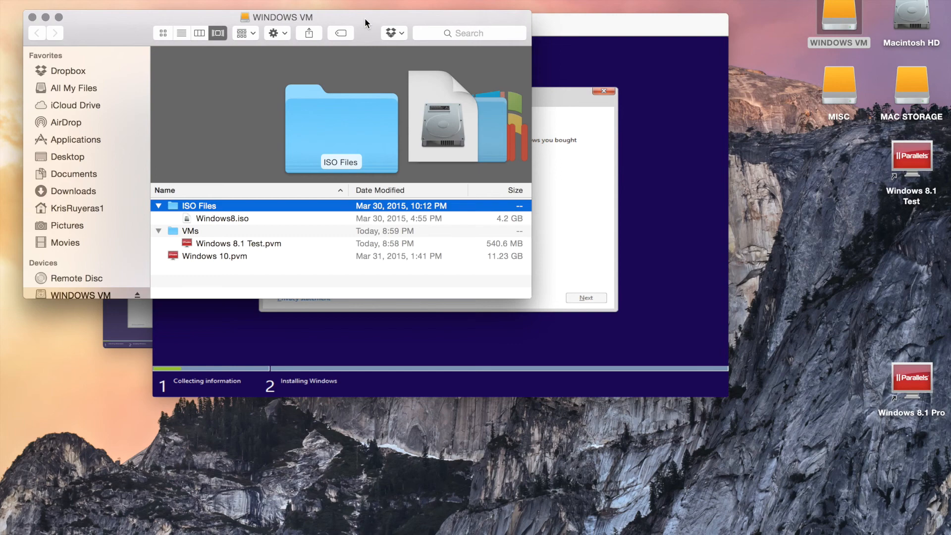
mouse_move(774, 83)
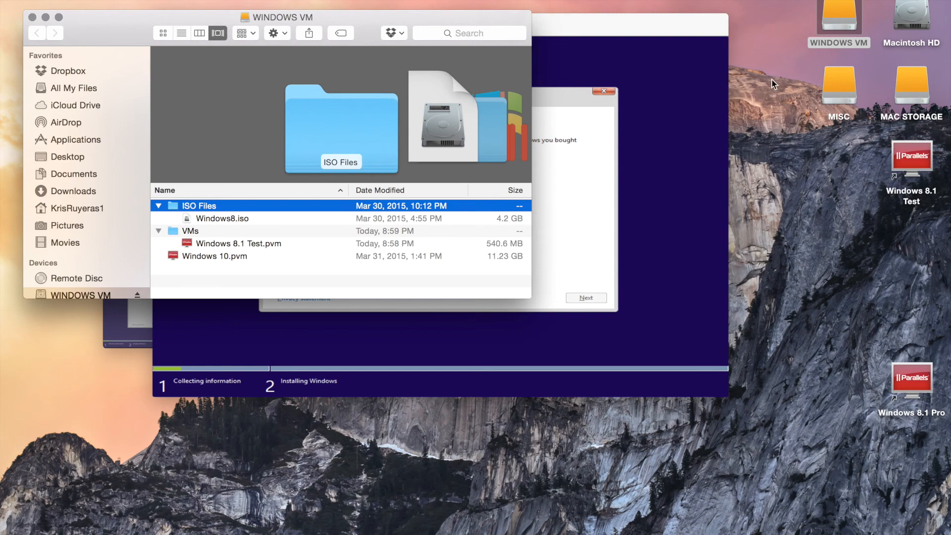
mouse_move(198, 239)
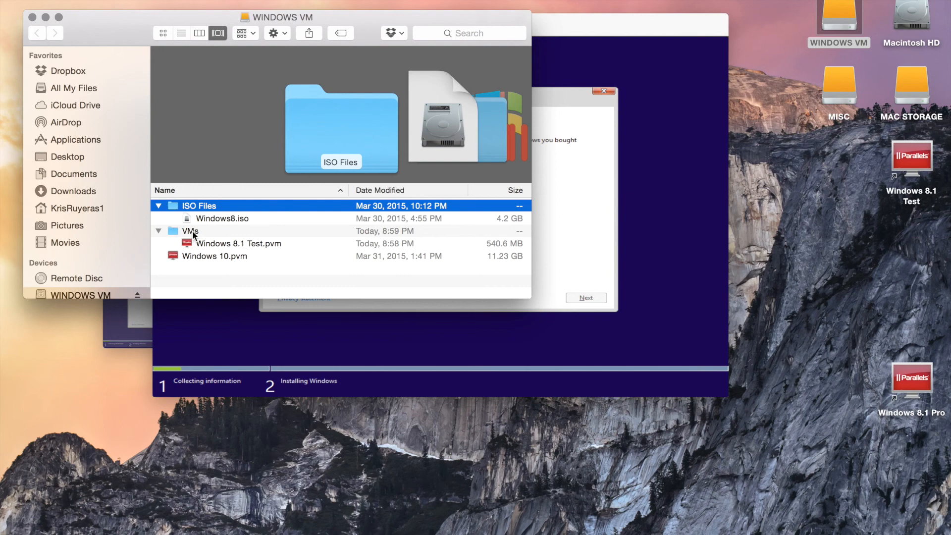
click(238, 244)
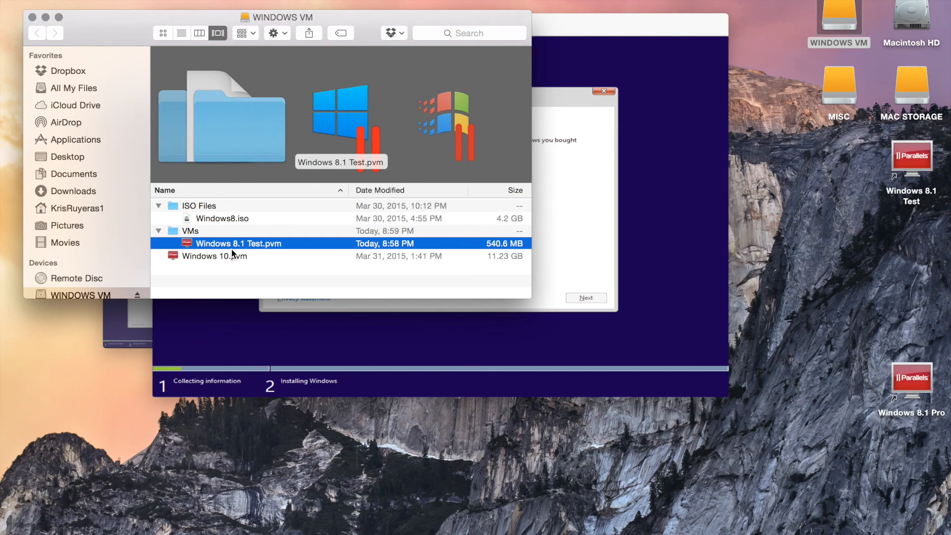
mouse_move(272, 250)
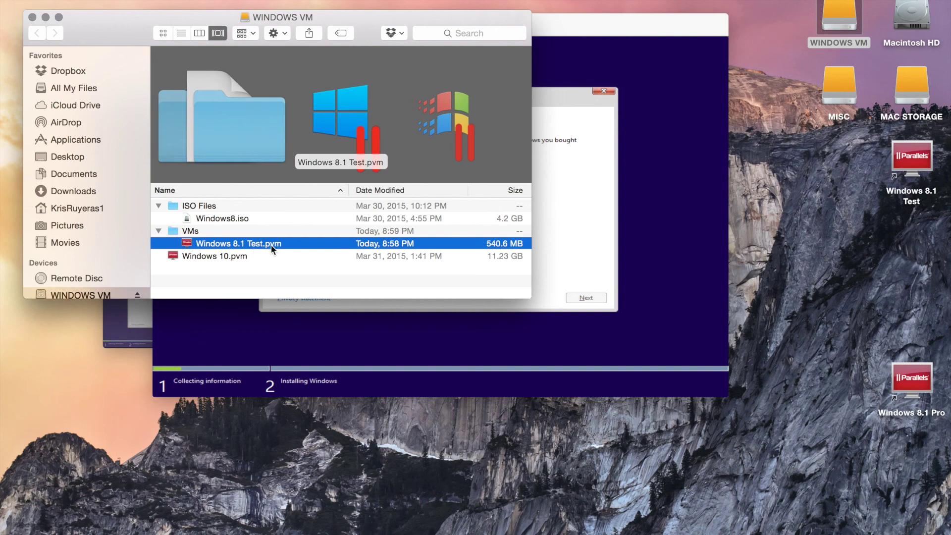
mouse_move(165, 234)
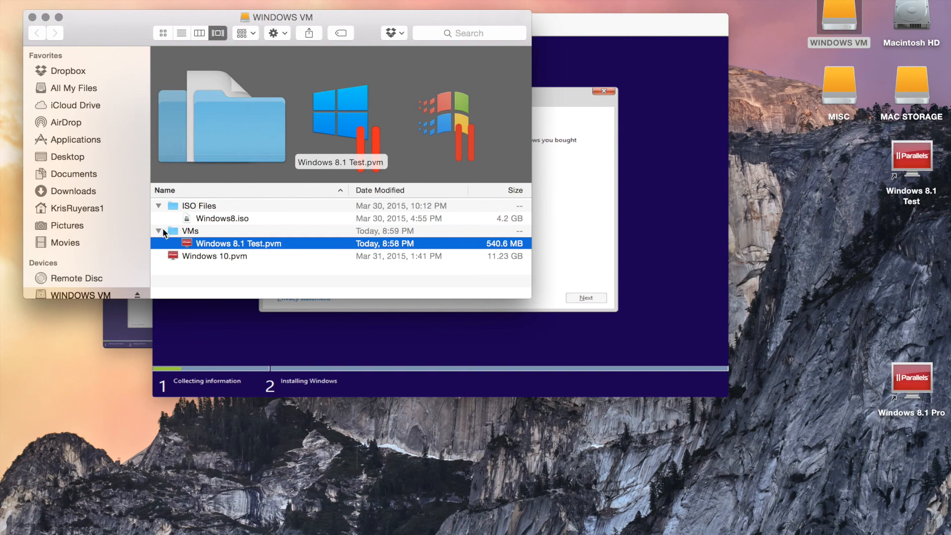
mouse_move(162, 237)
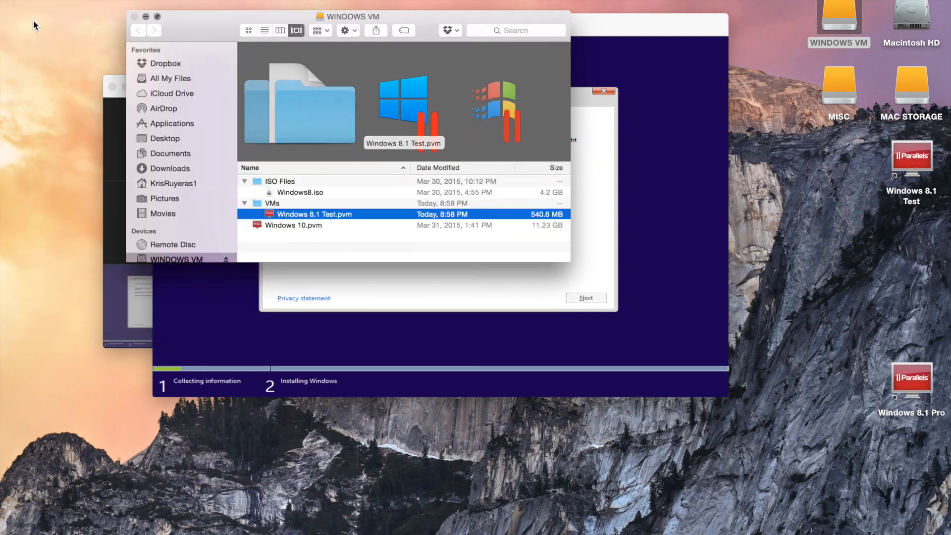
- Close the installing VM window and stop the installation, discarding its progress
click(603, 91)
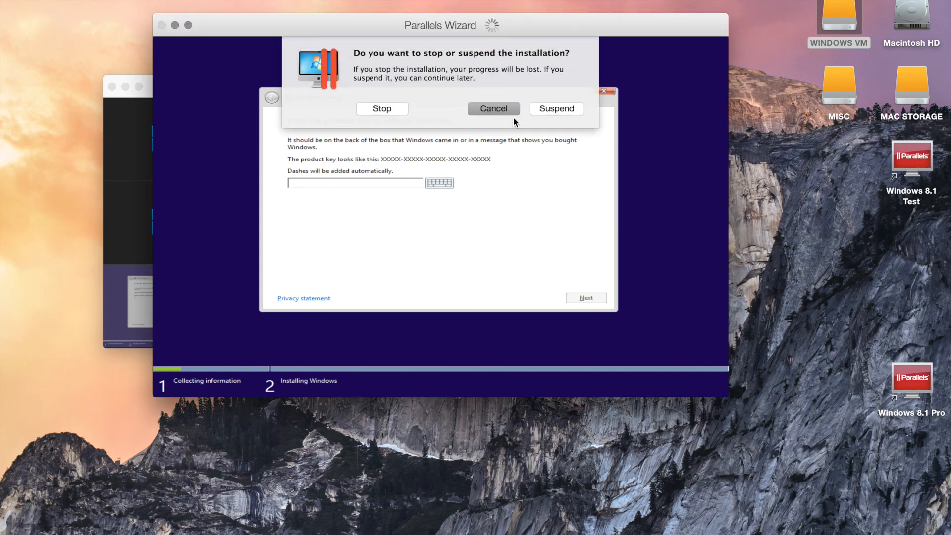
click(382, 109)
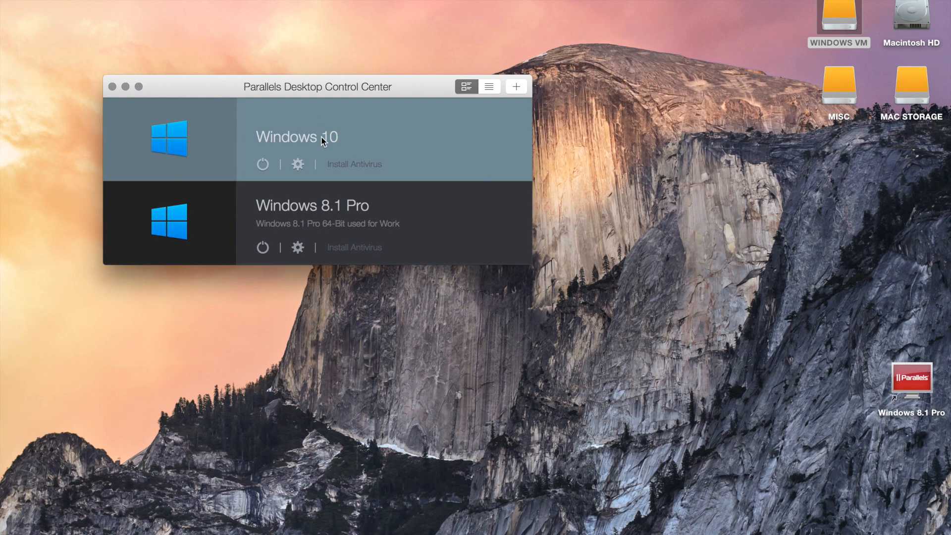
- Bring up File > Open for an existing VM file, then dismiss the chooser without opening anything
right_click(297, 137)
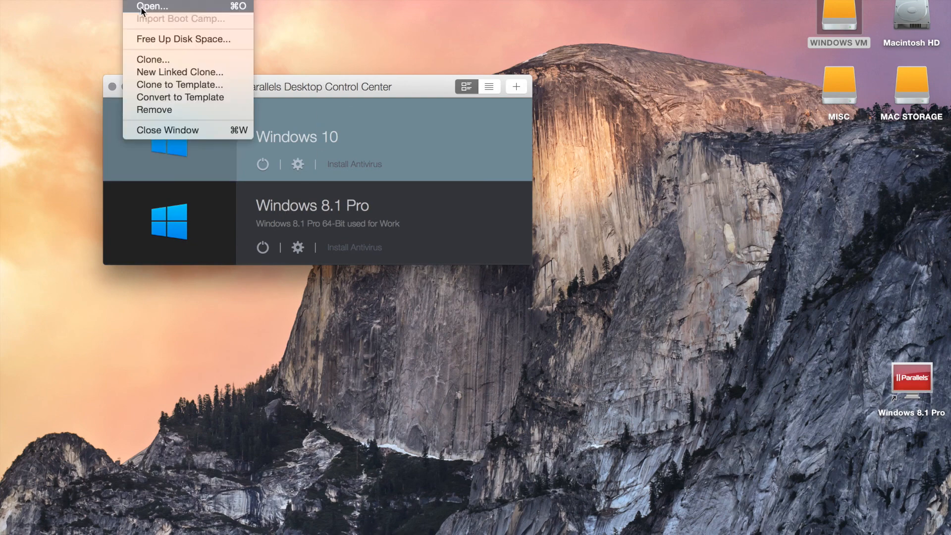
click(151, 6)
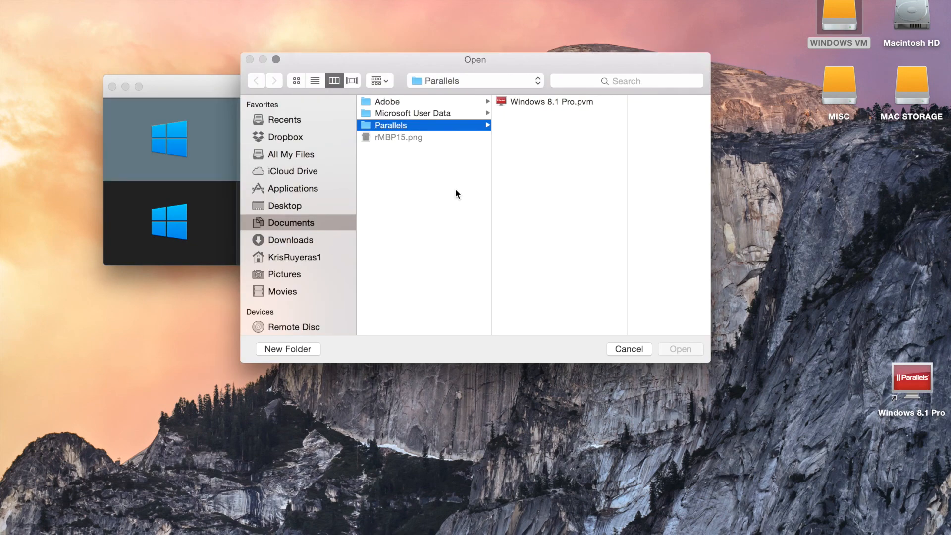
mouse_move(443, 105)
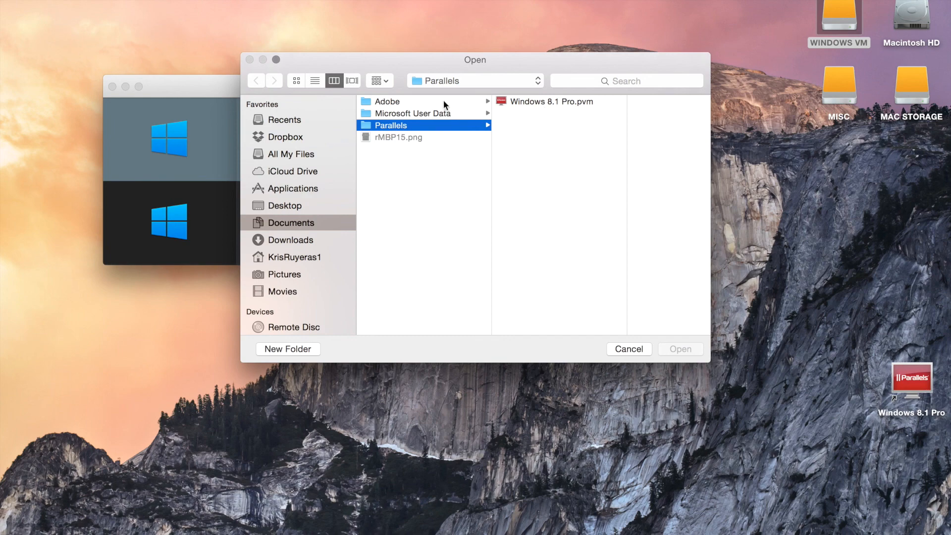
mouse_move(282, 63)
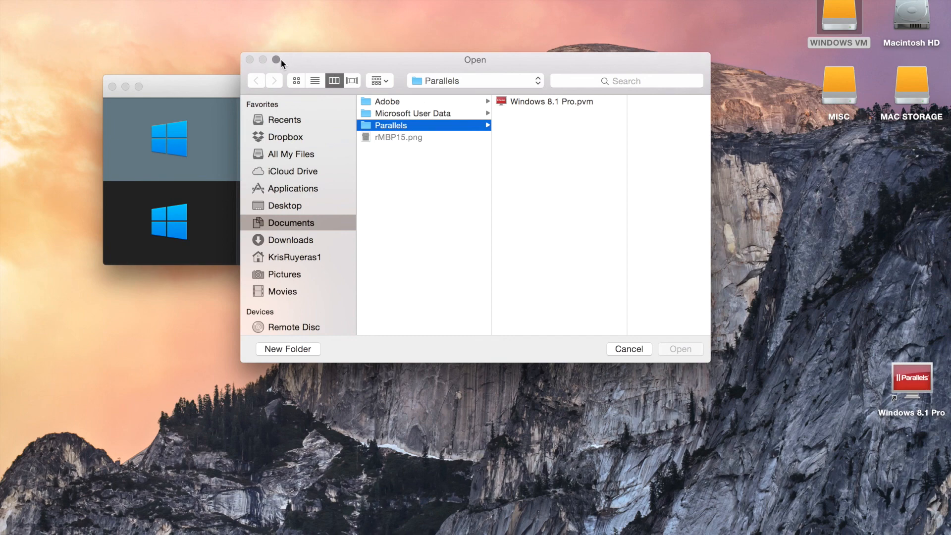
click(629, 349)
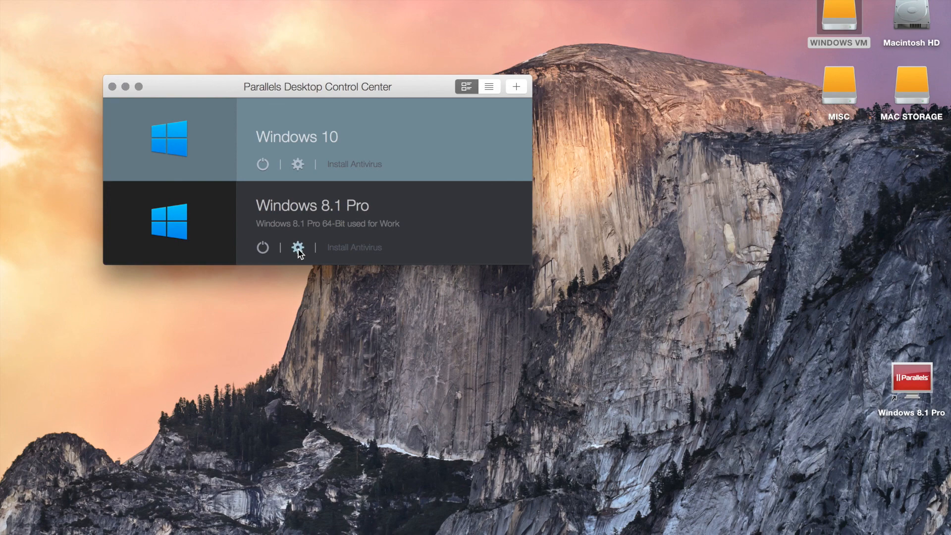
mouse_move(456, 197)
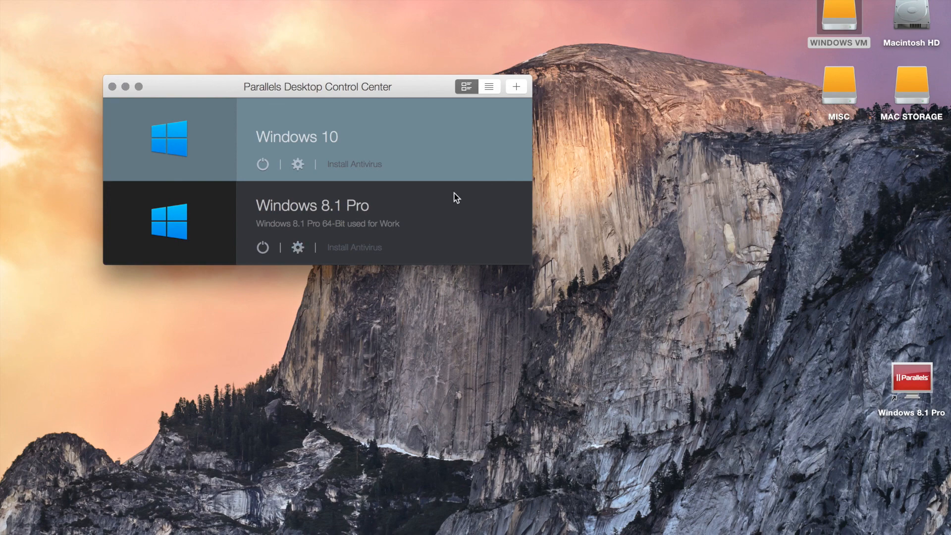